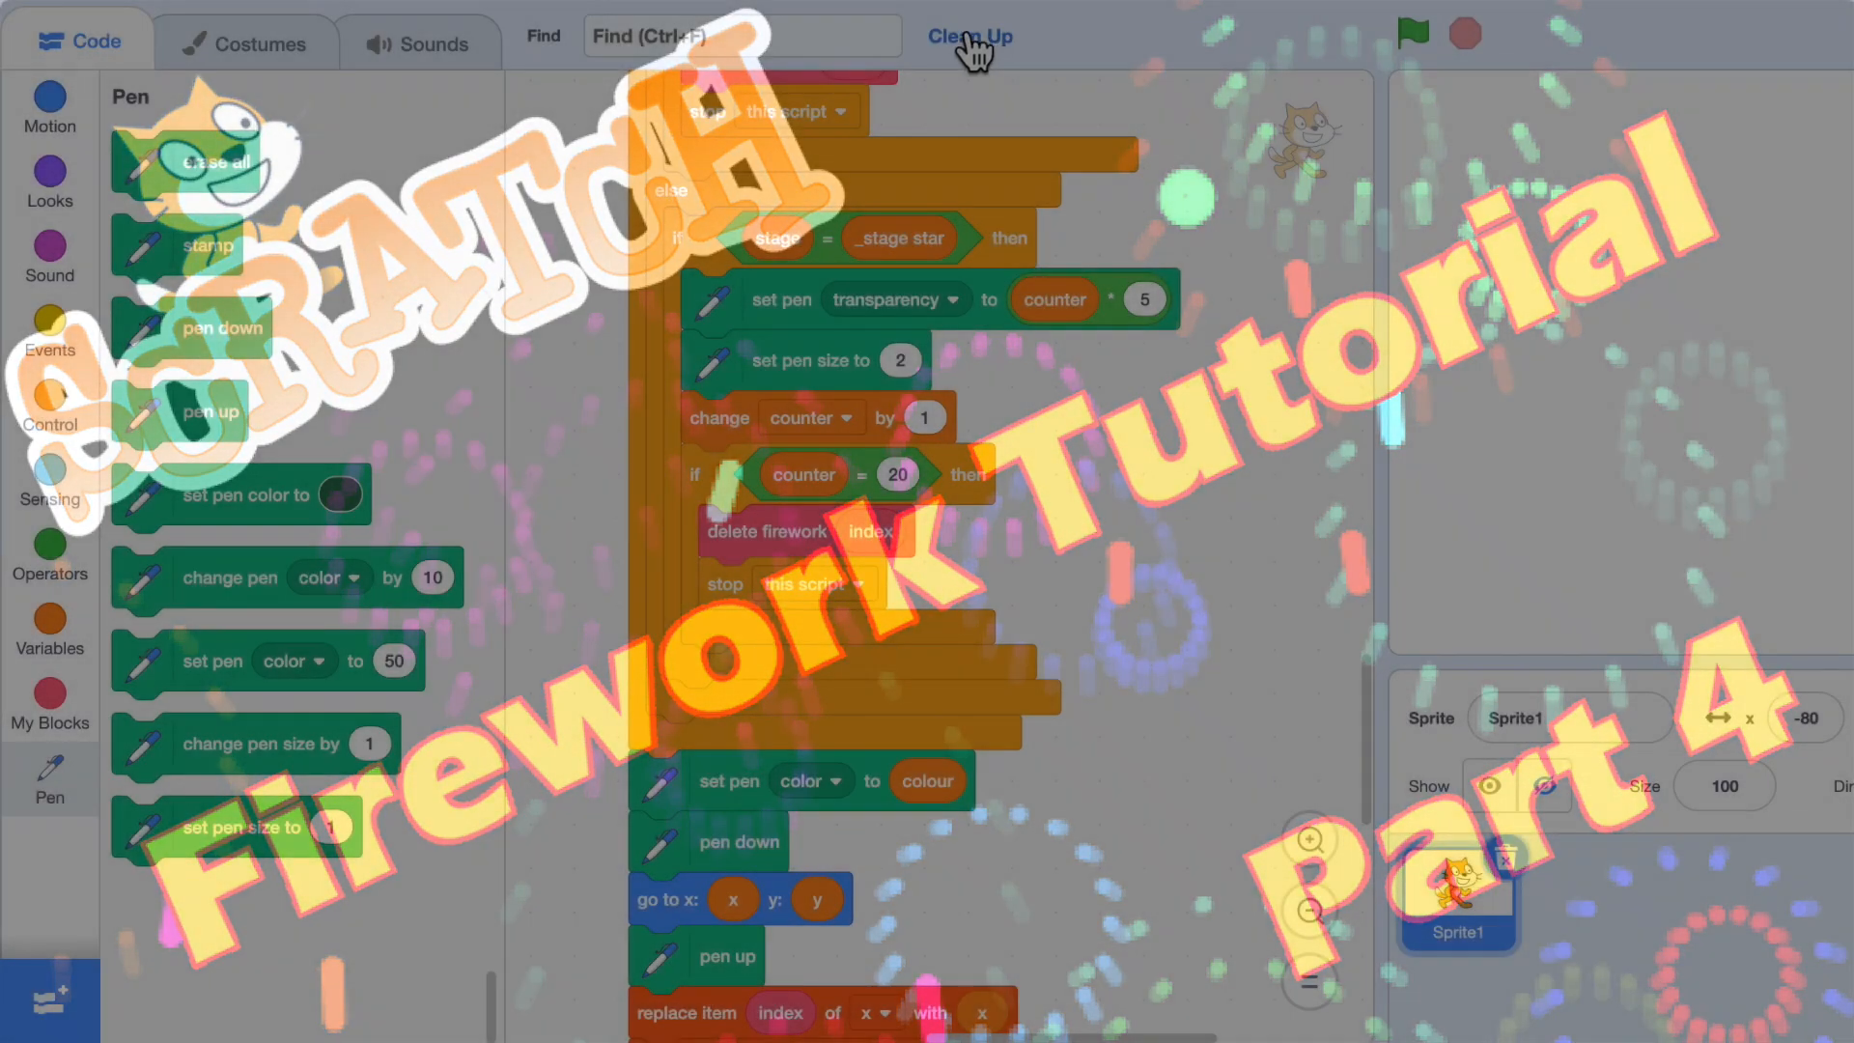
Preview the four rocket sounds whoosh1, whoosh2, whoosh3 and whoosh4 in the Sounds list.
click(417, 44)
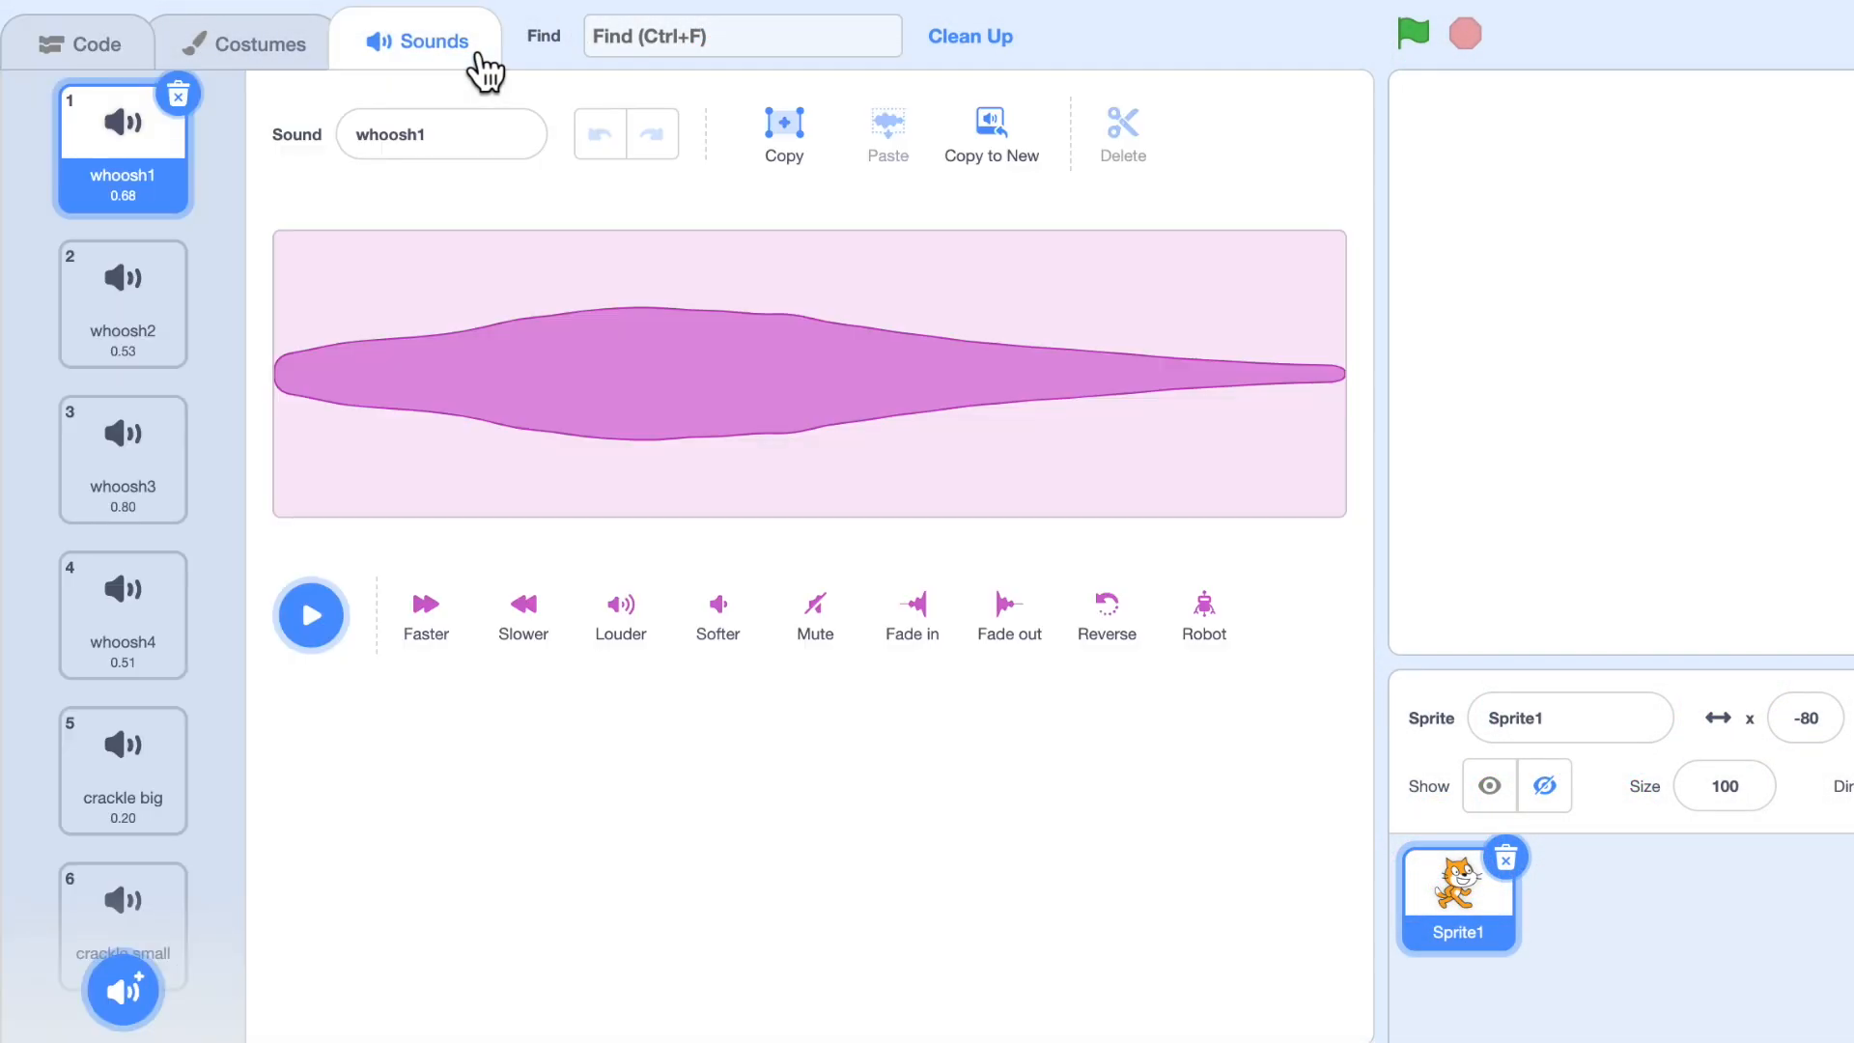
click(123, 770)
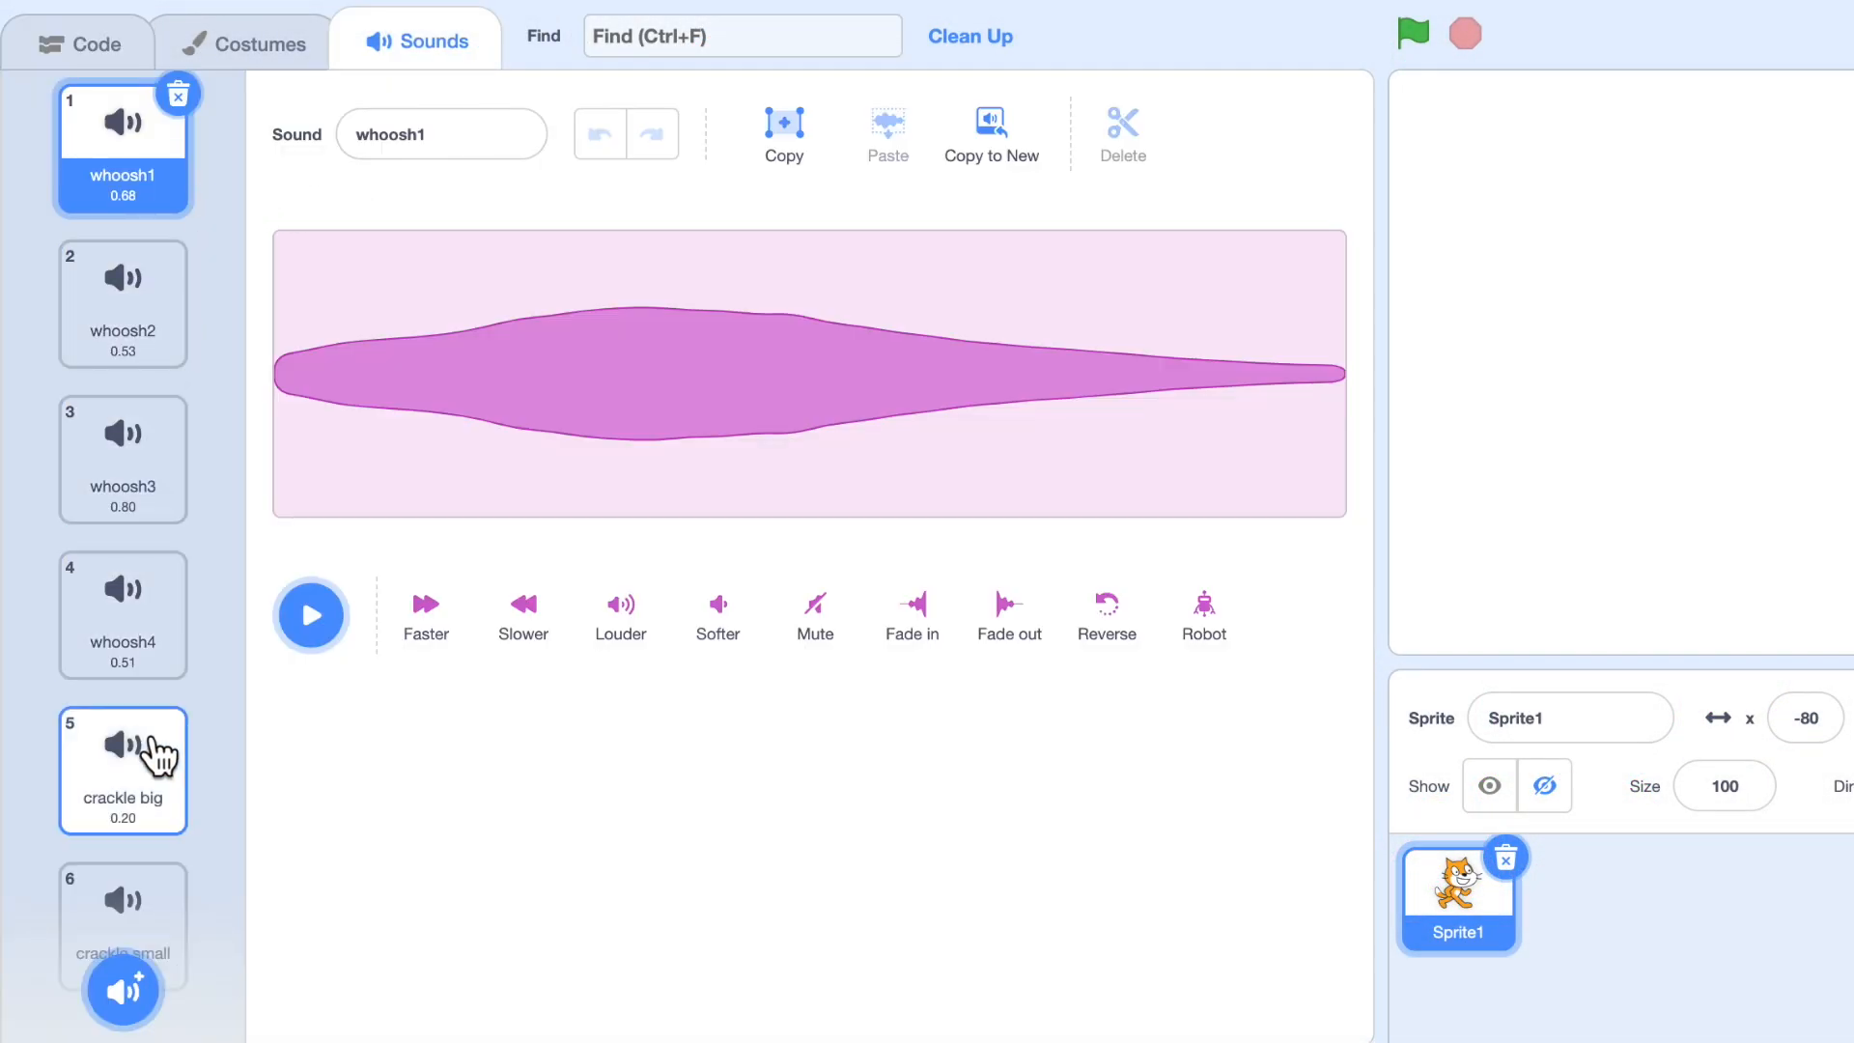
mouse_move(577, 741)
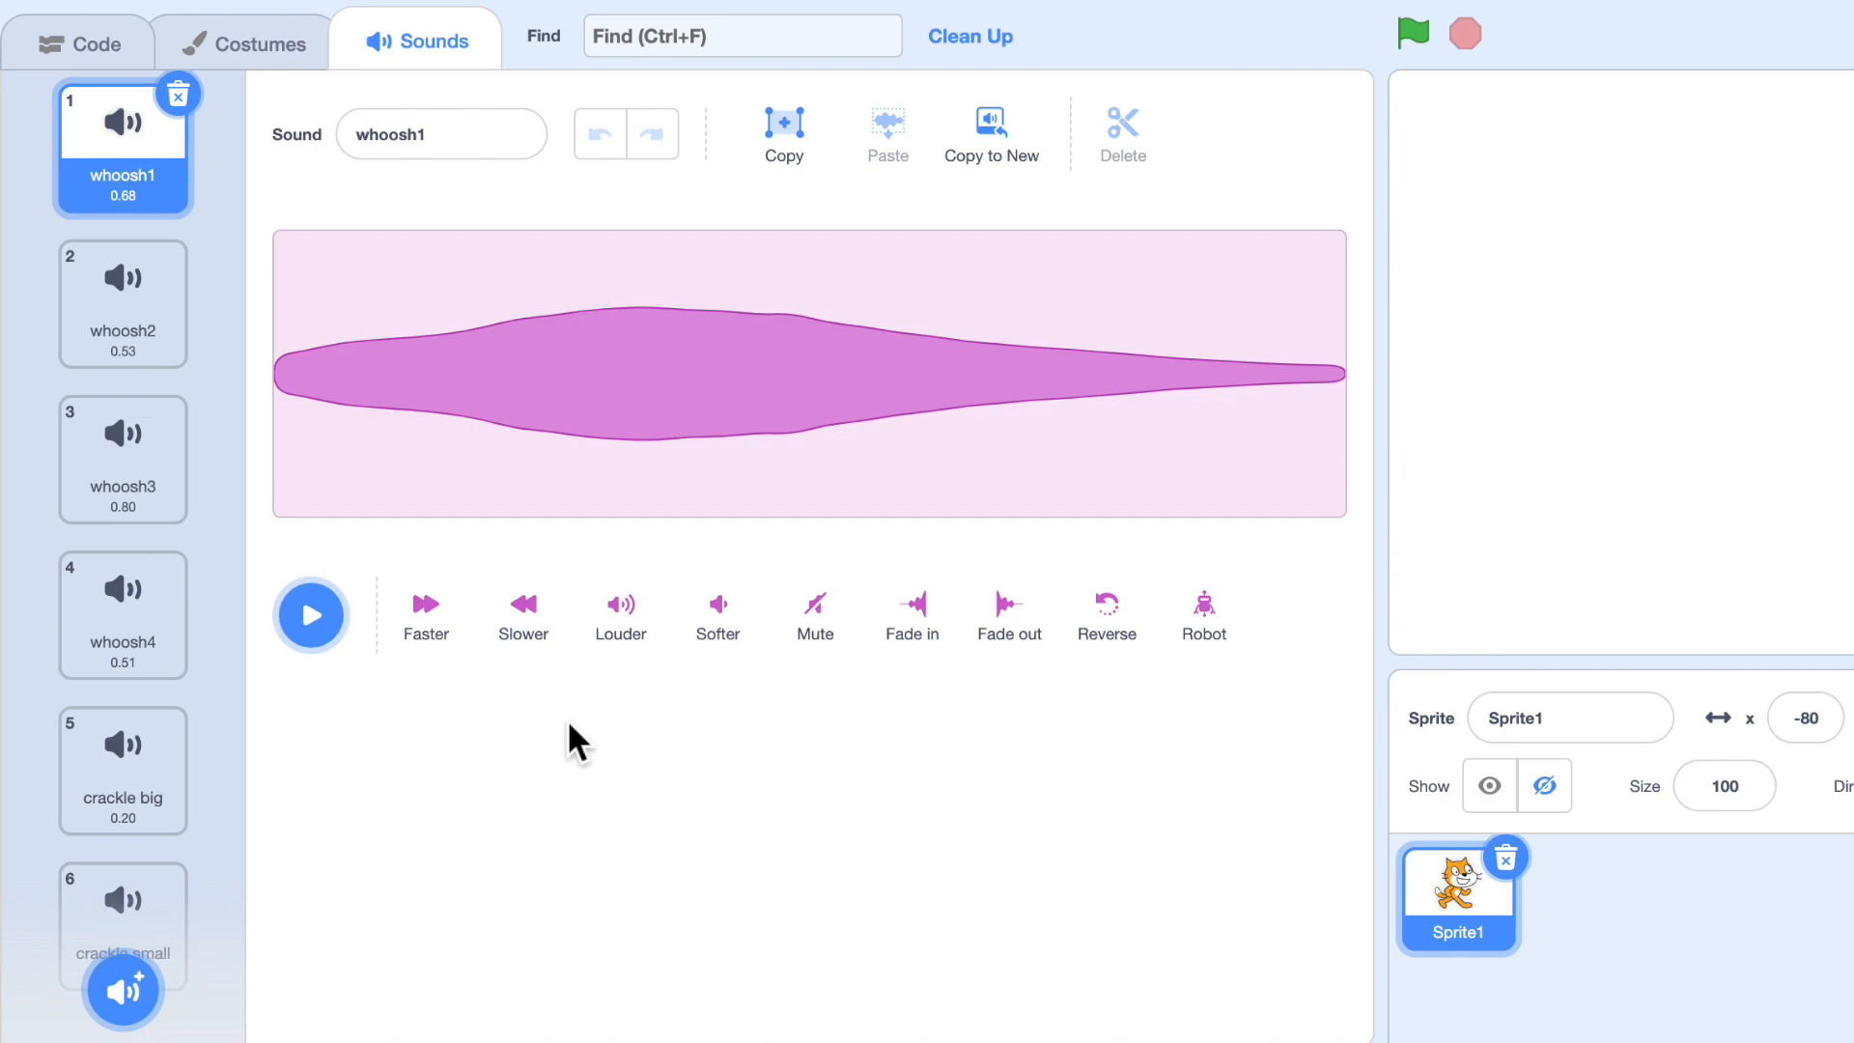
mouse_move(339, 639)
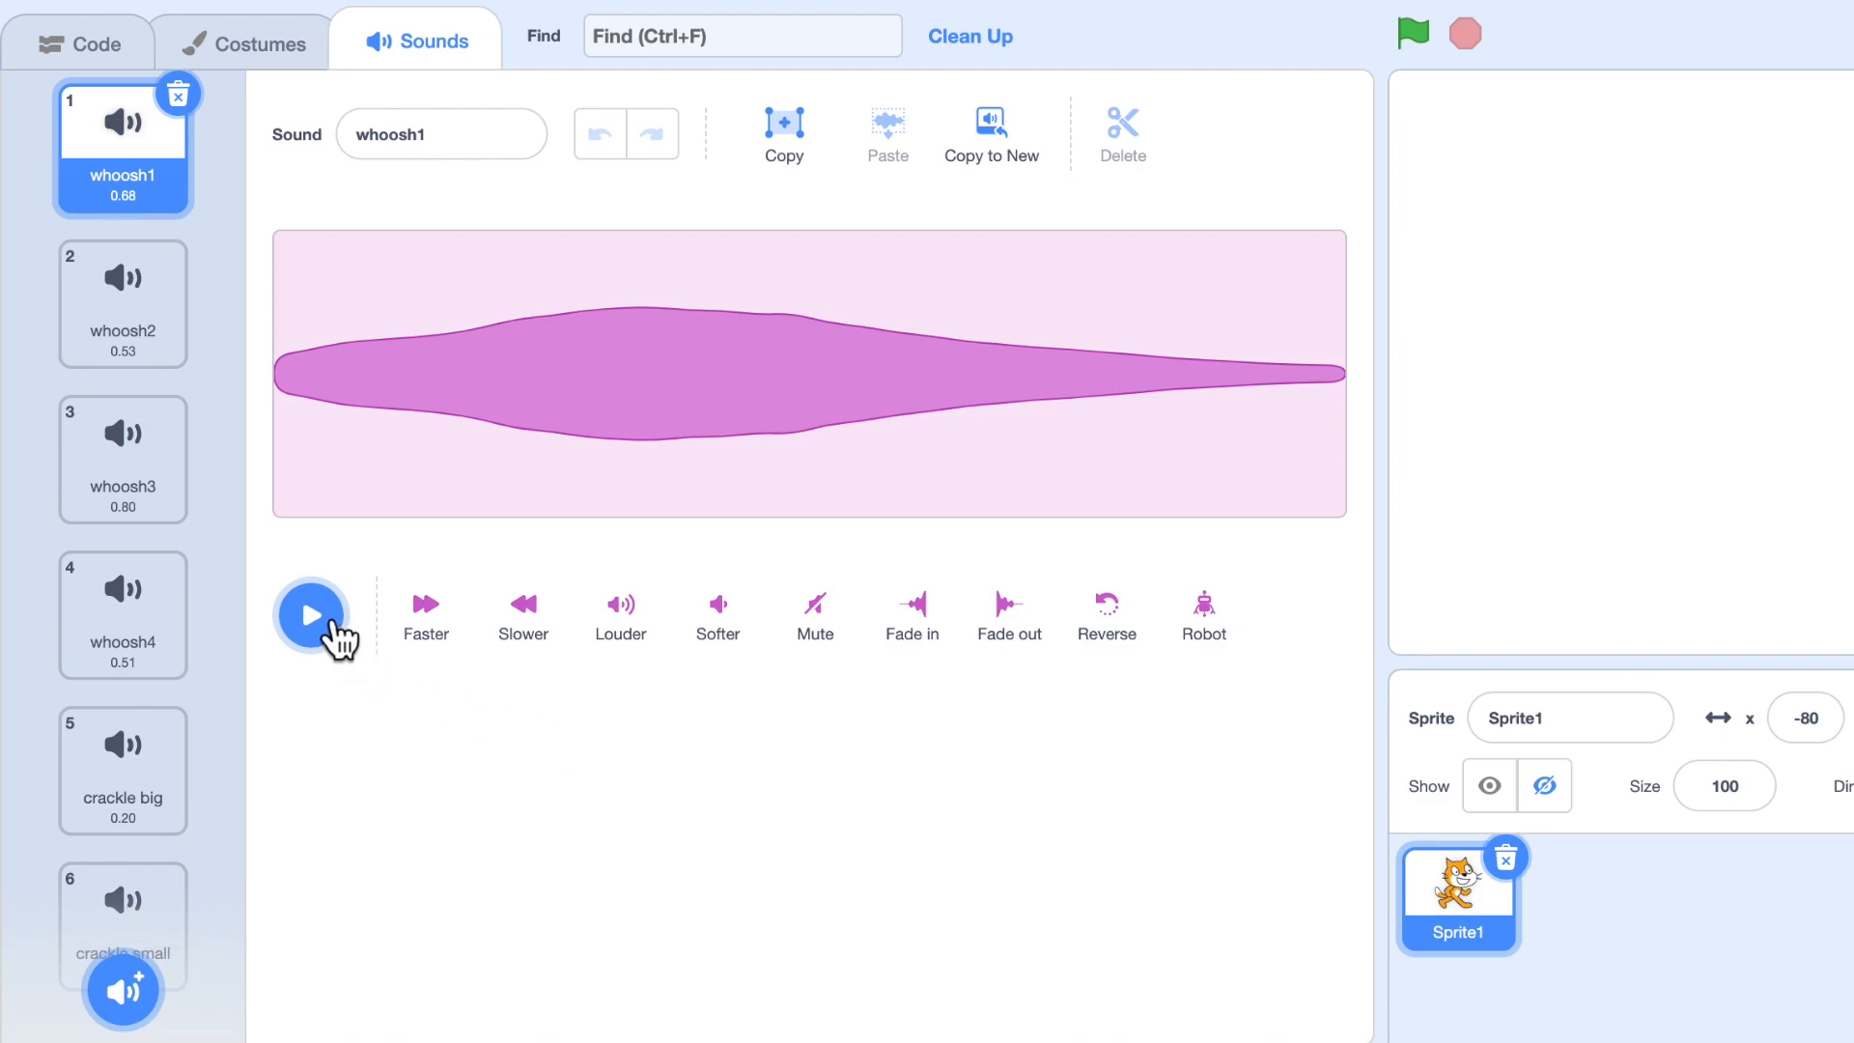
click(311, 614)
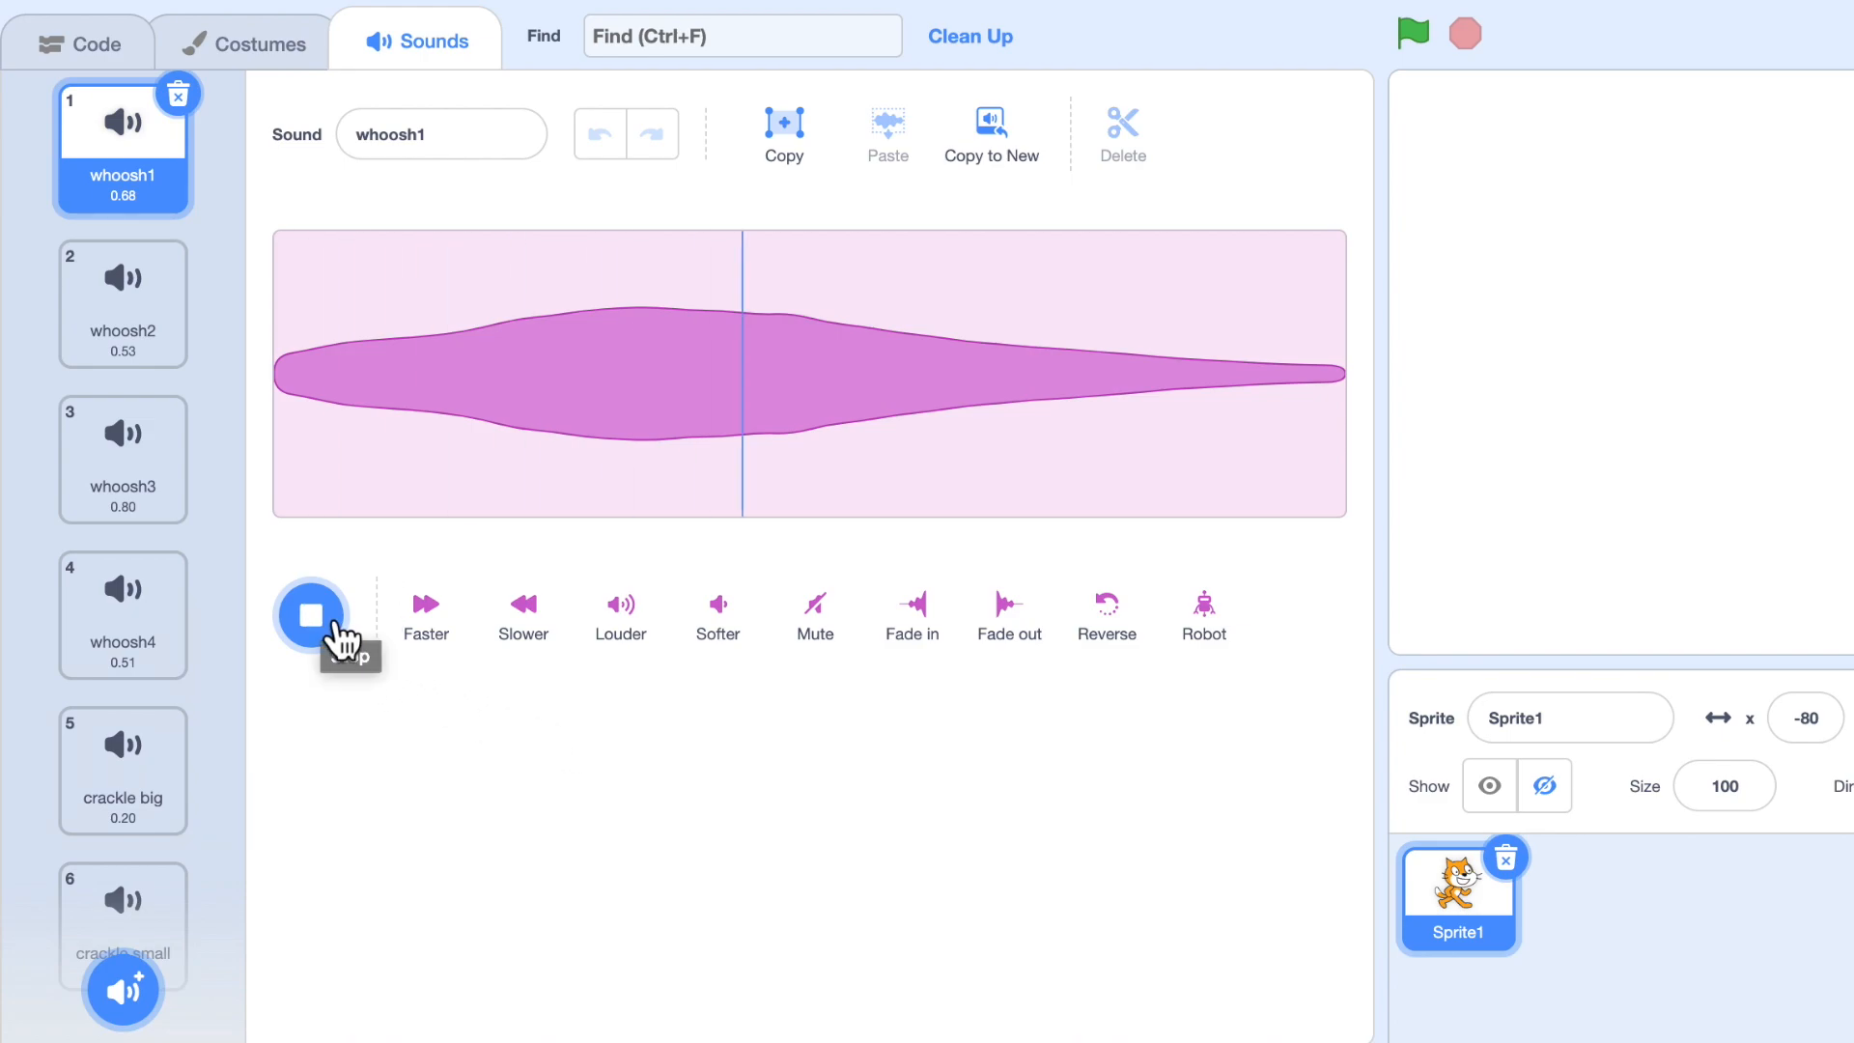
click(122, 301)
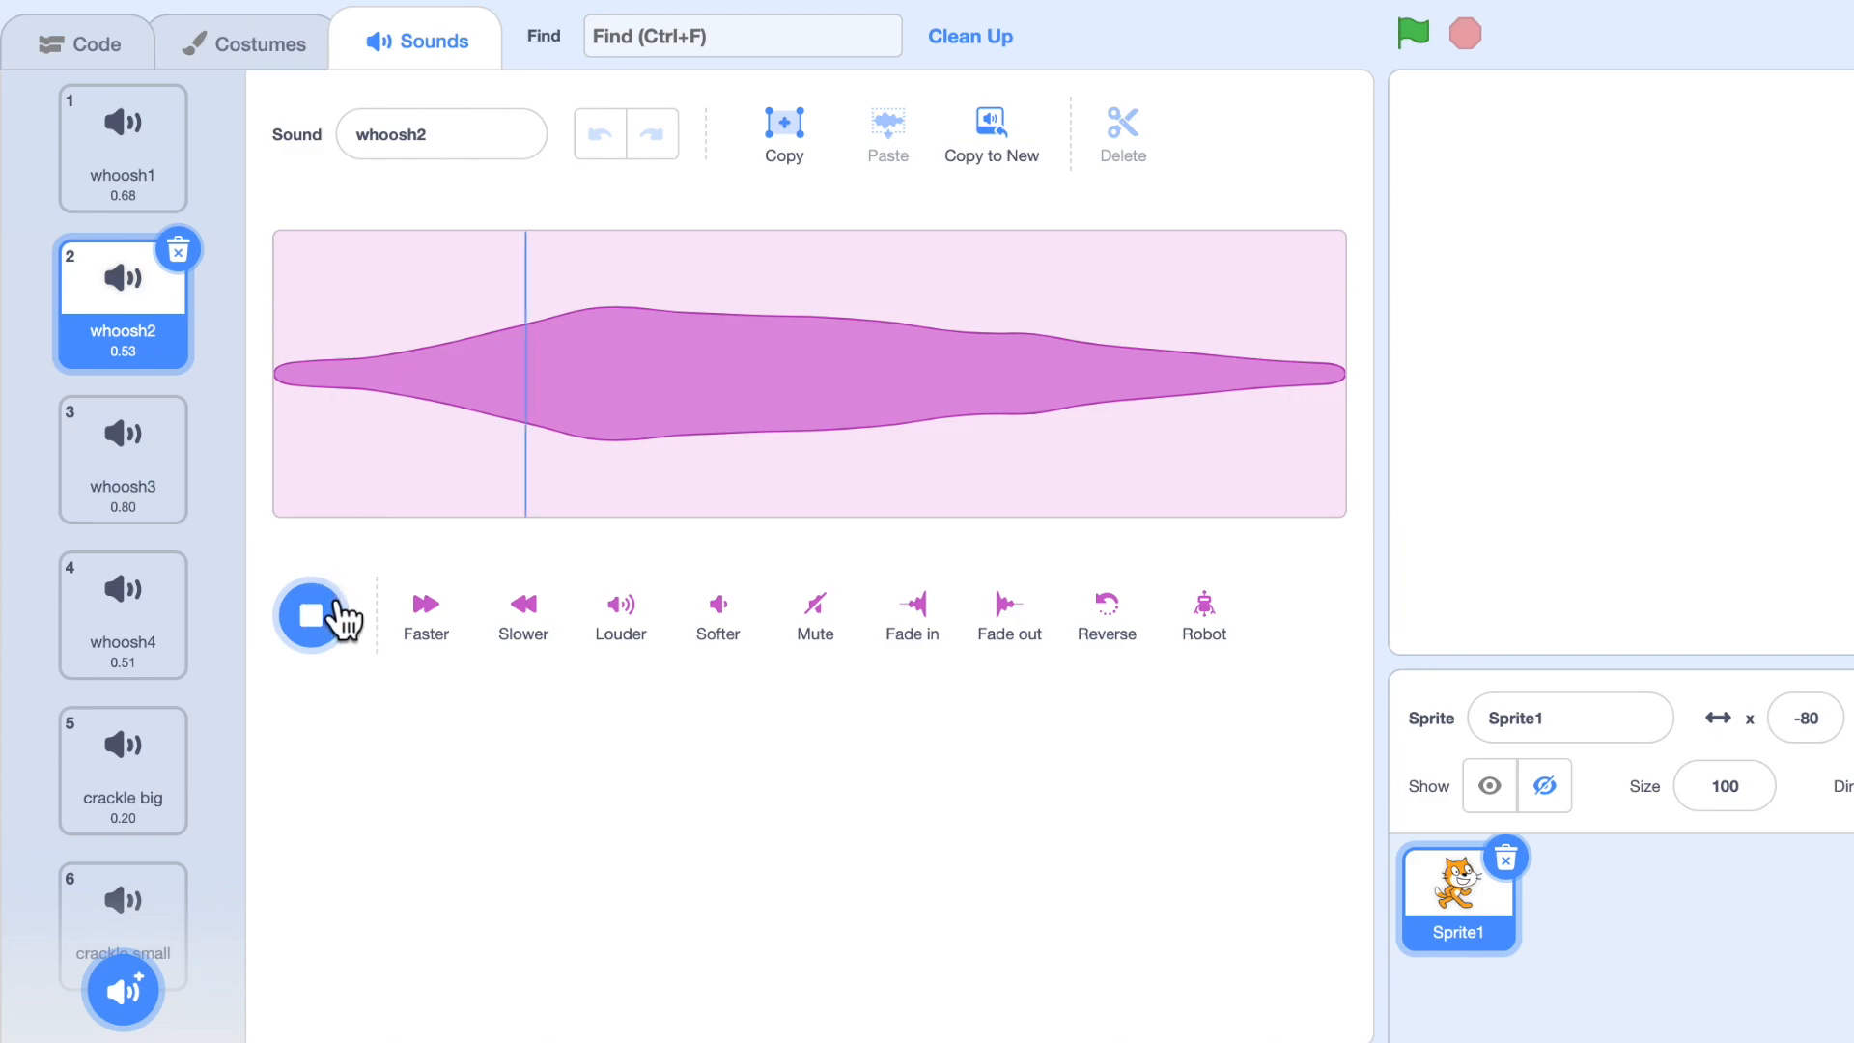
click(121, 459)
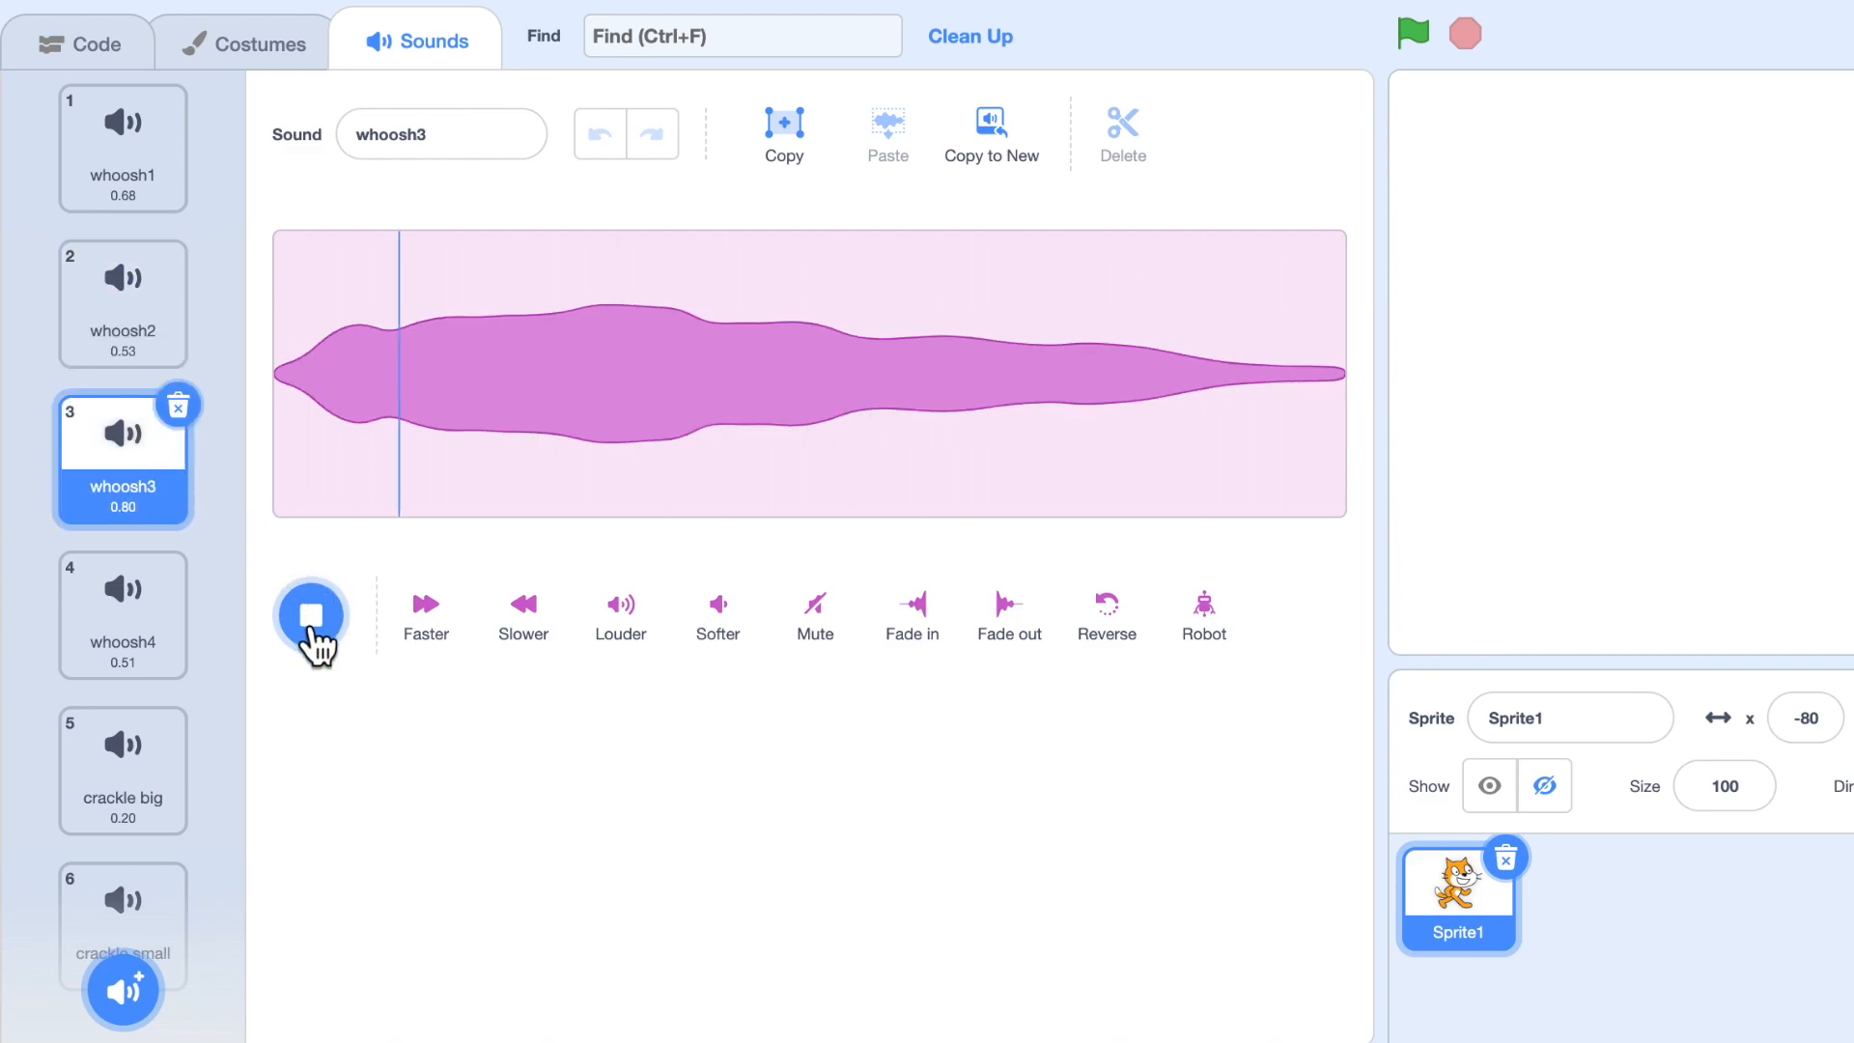
click(121, 614)
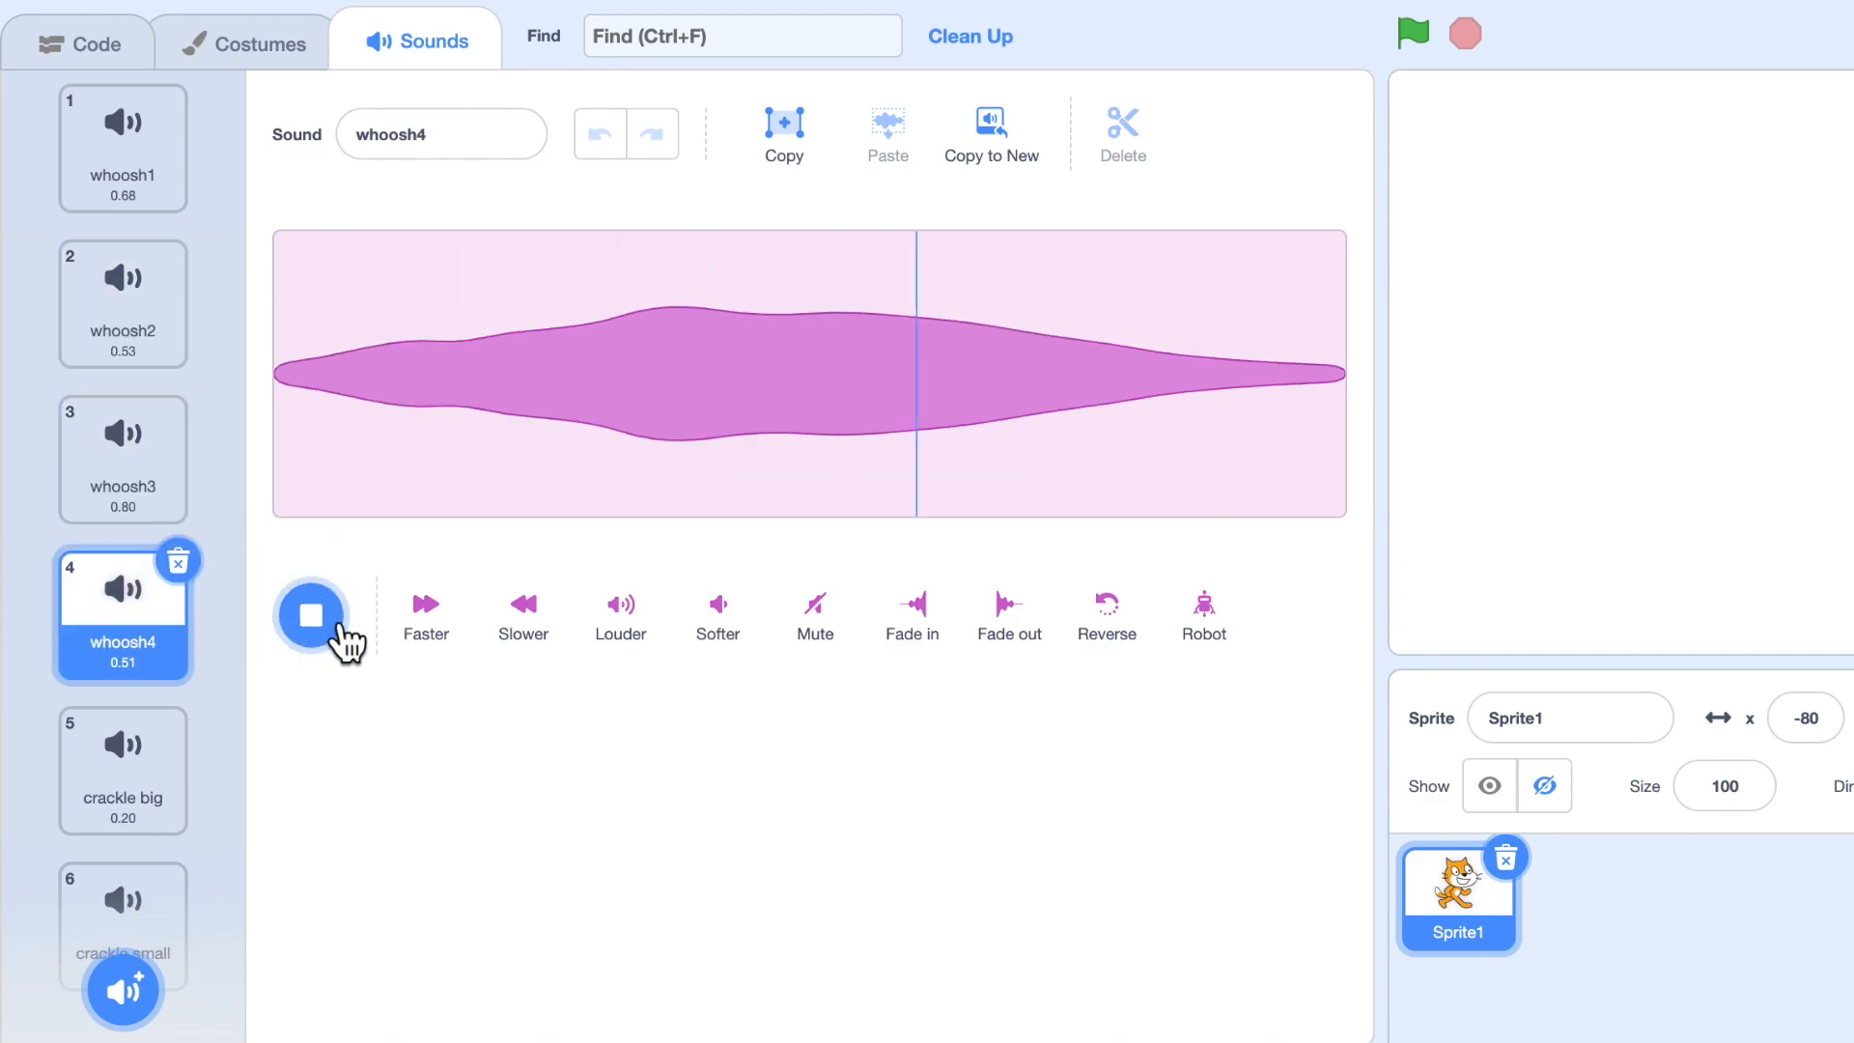
Preview the burst sounds crackle big and crackle small.
click(122, 771)
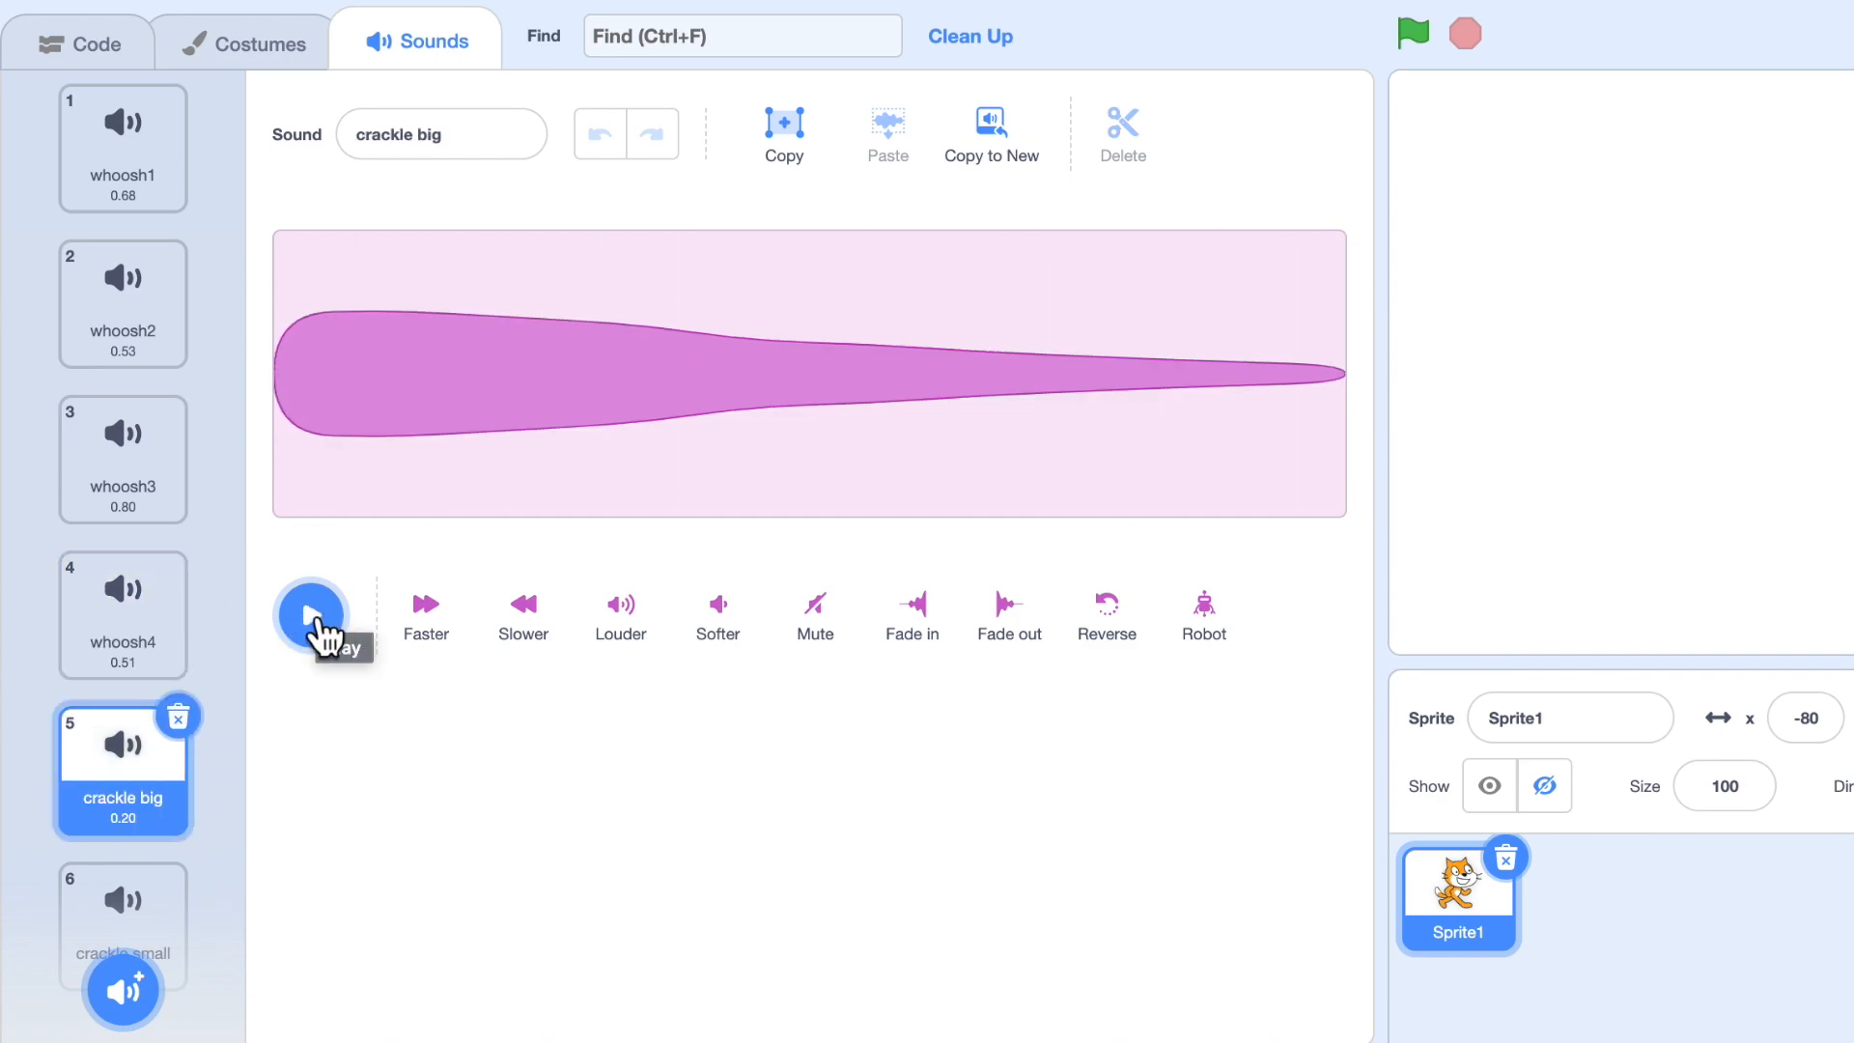
click(124, 920)
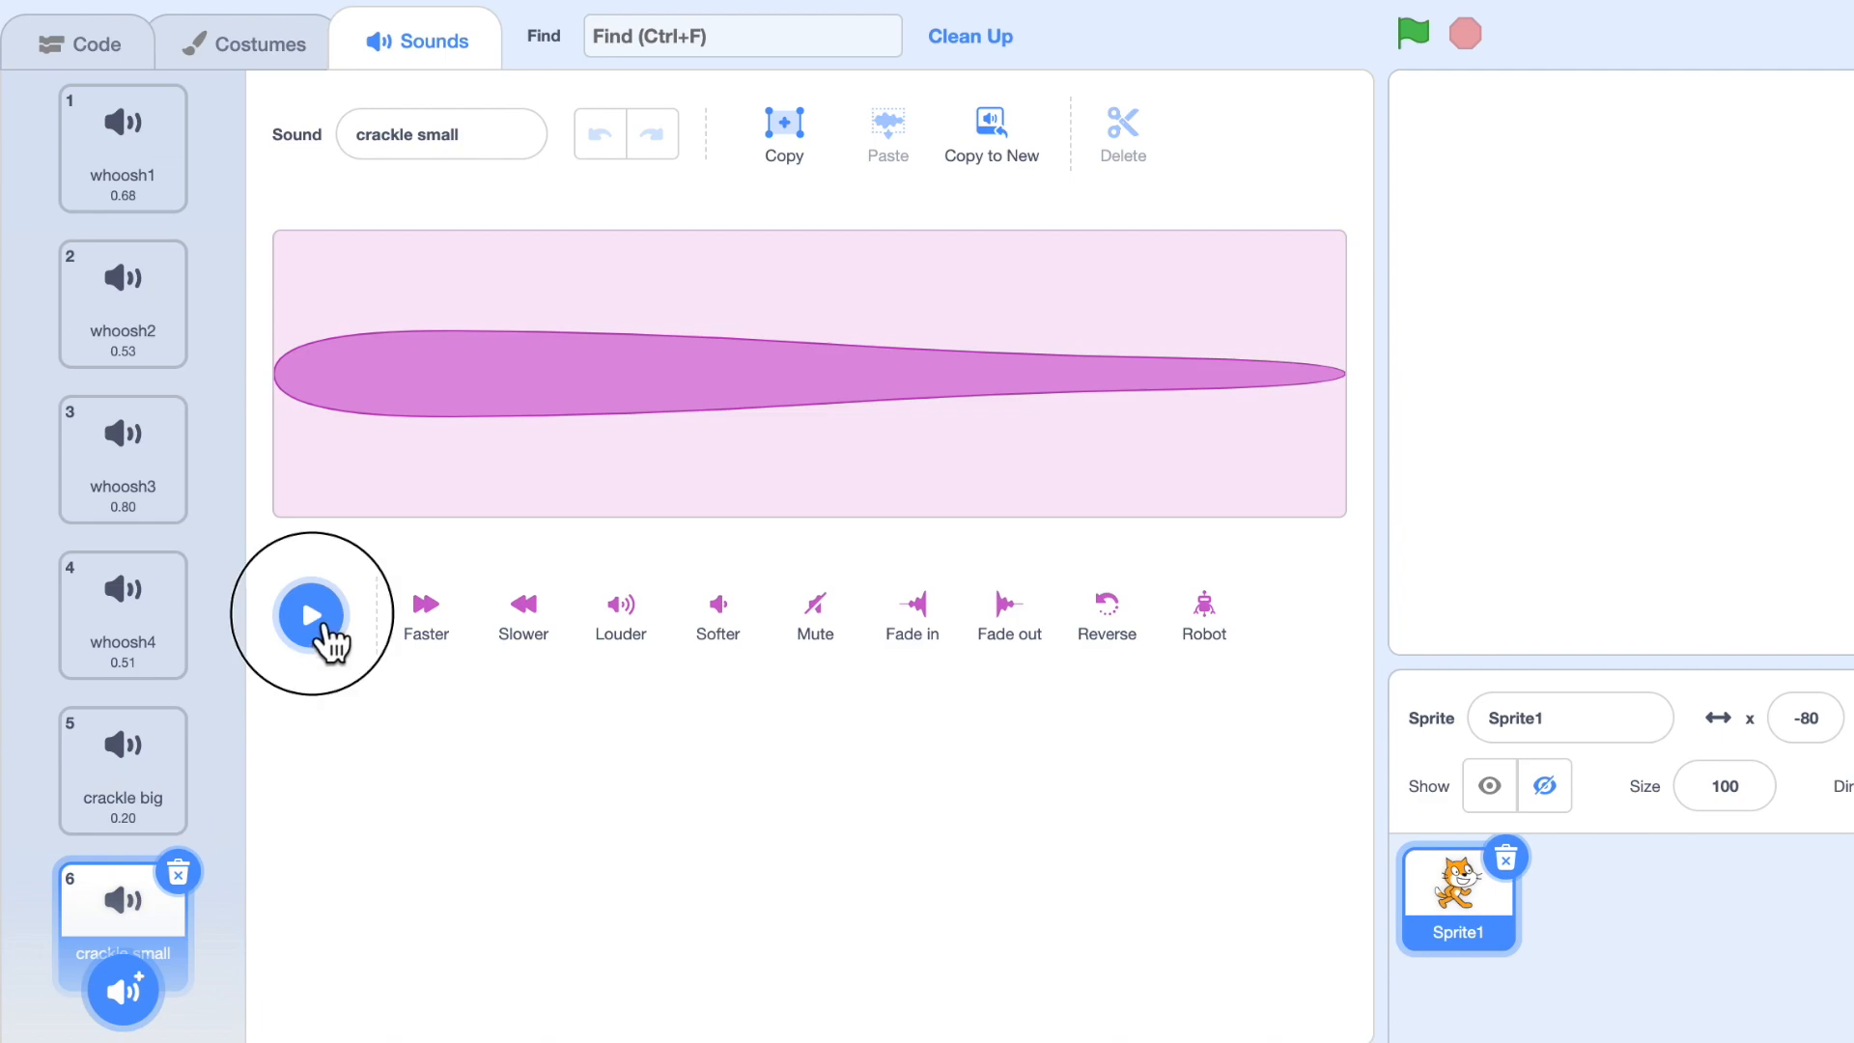
click(311, 614)
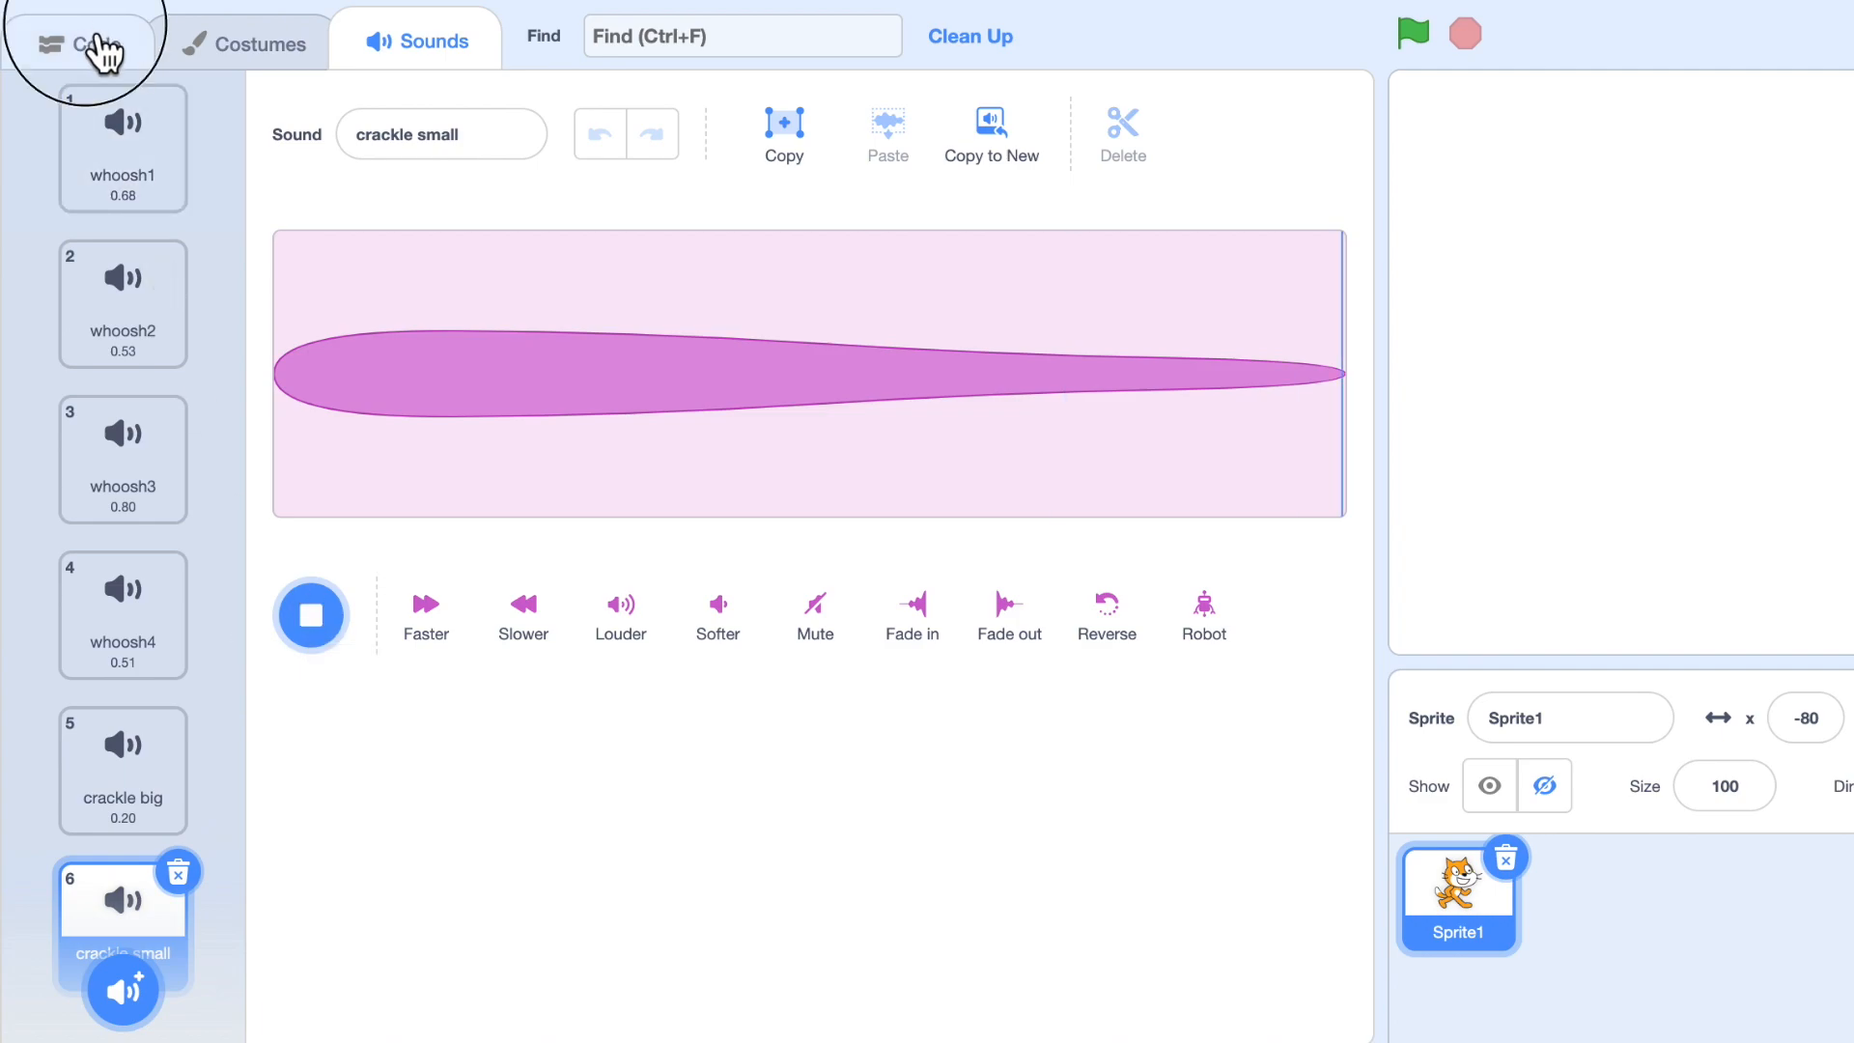
Add a start sound block right after launch firework in the green-flag script.
click(79, 41)
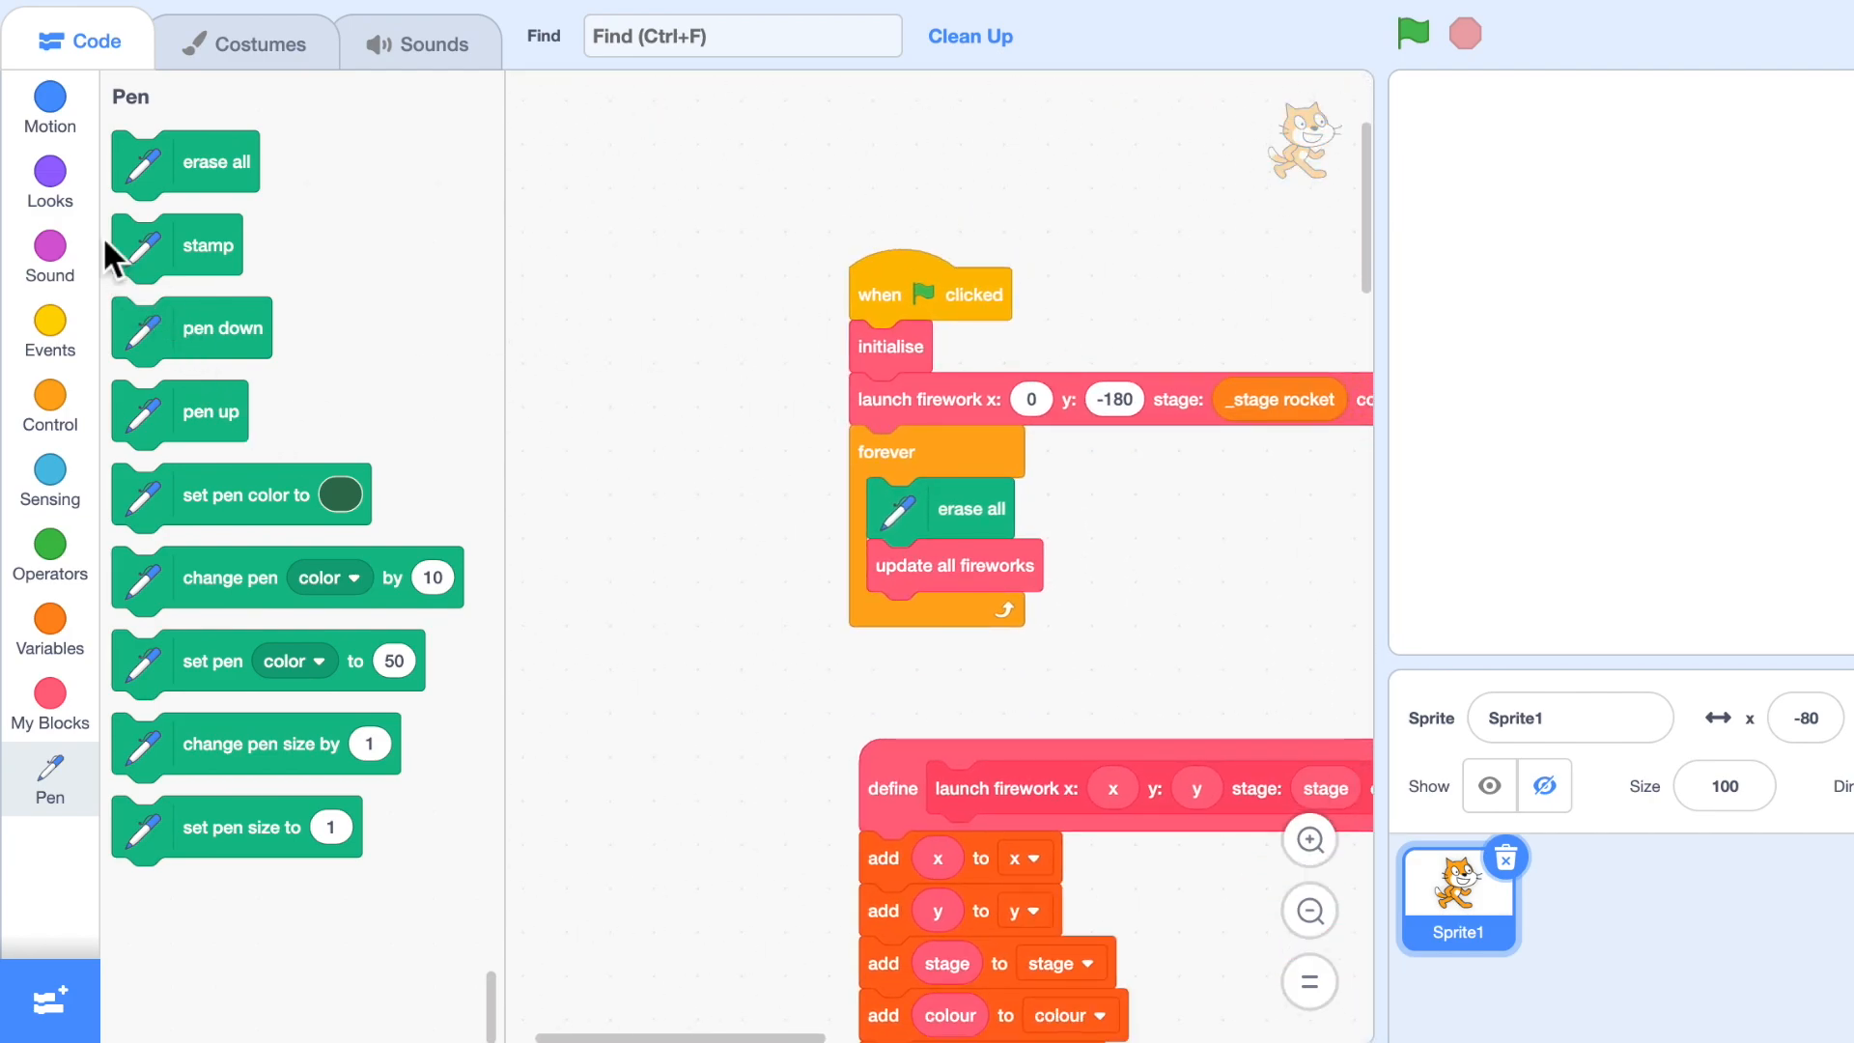
click(50, 257)
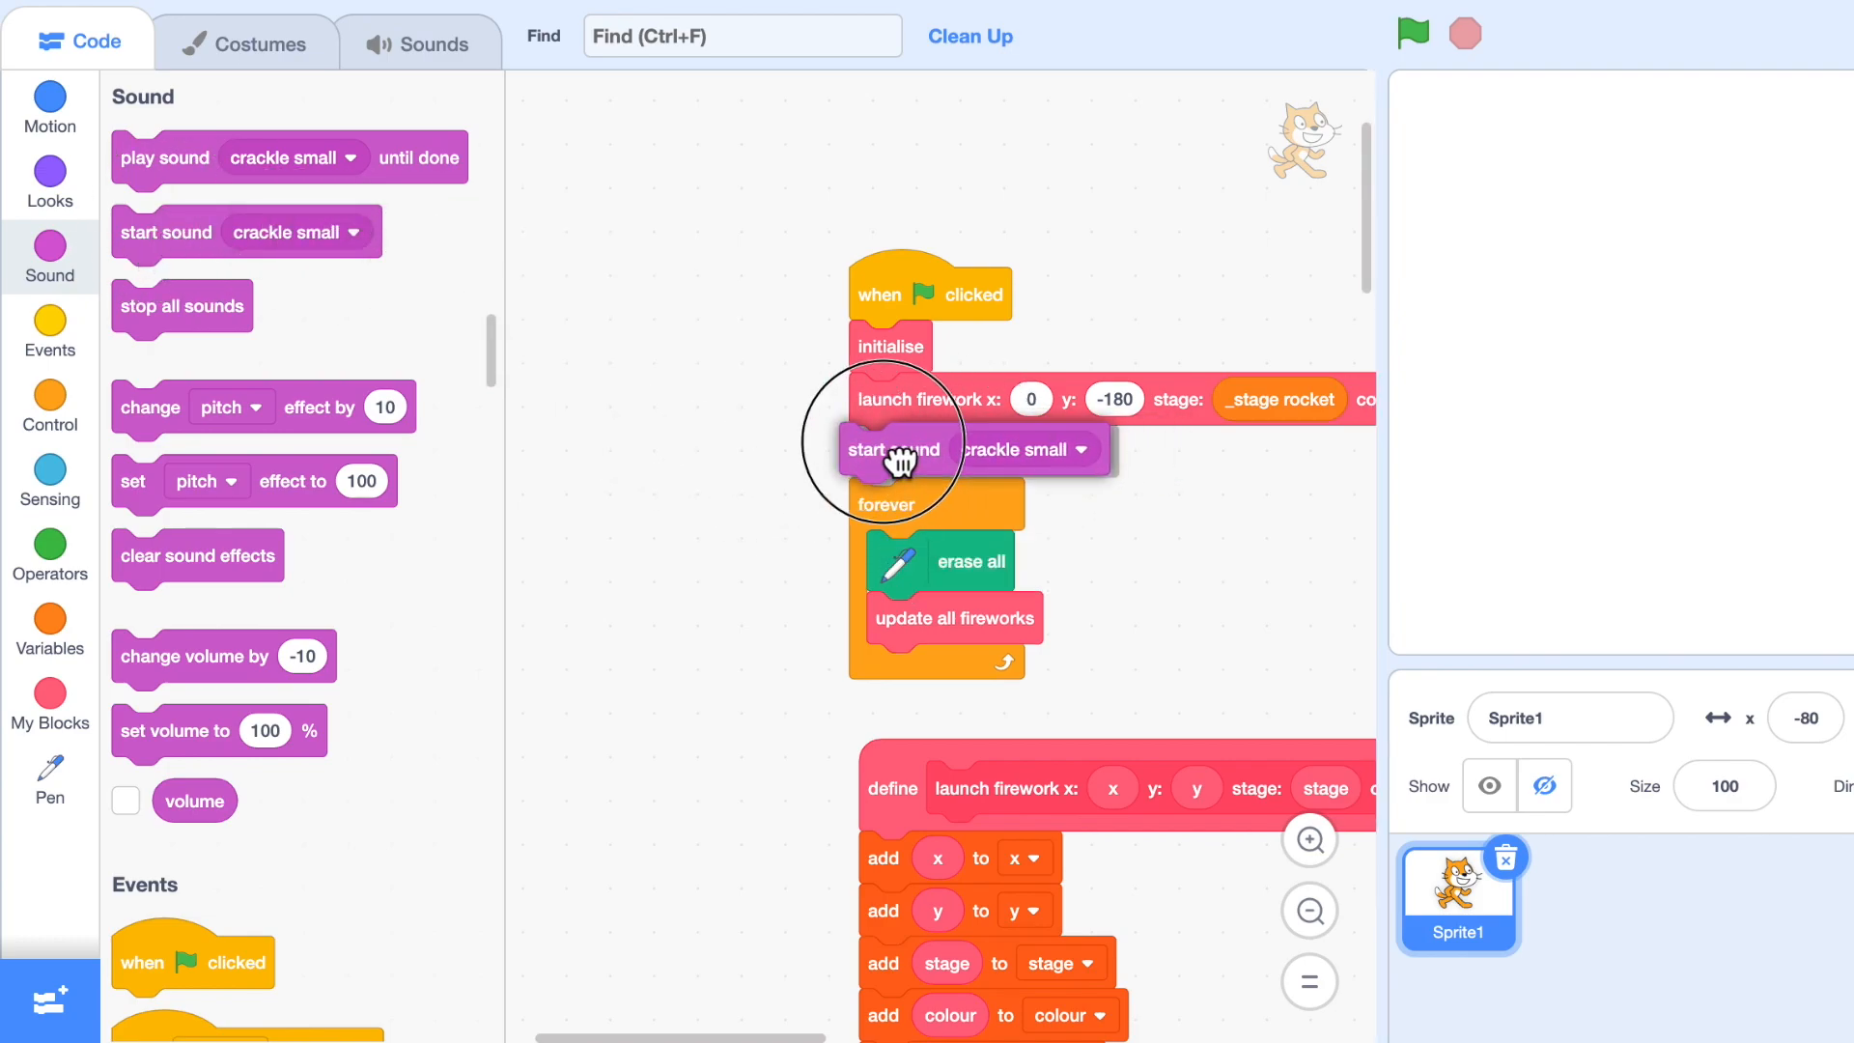
click(1041, 450)
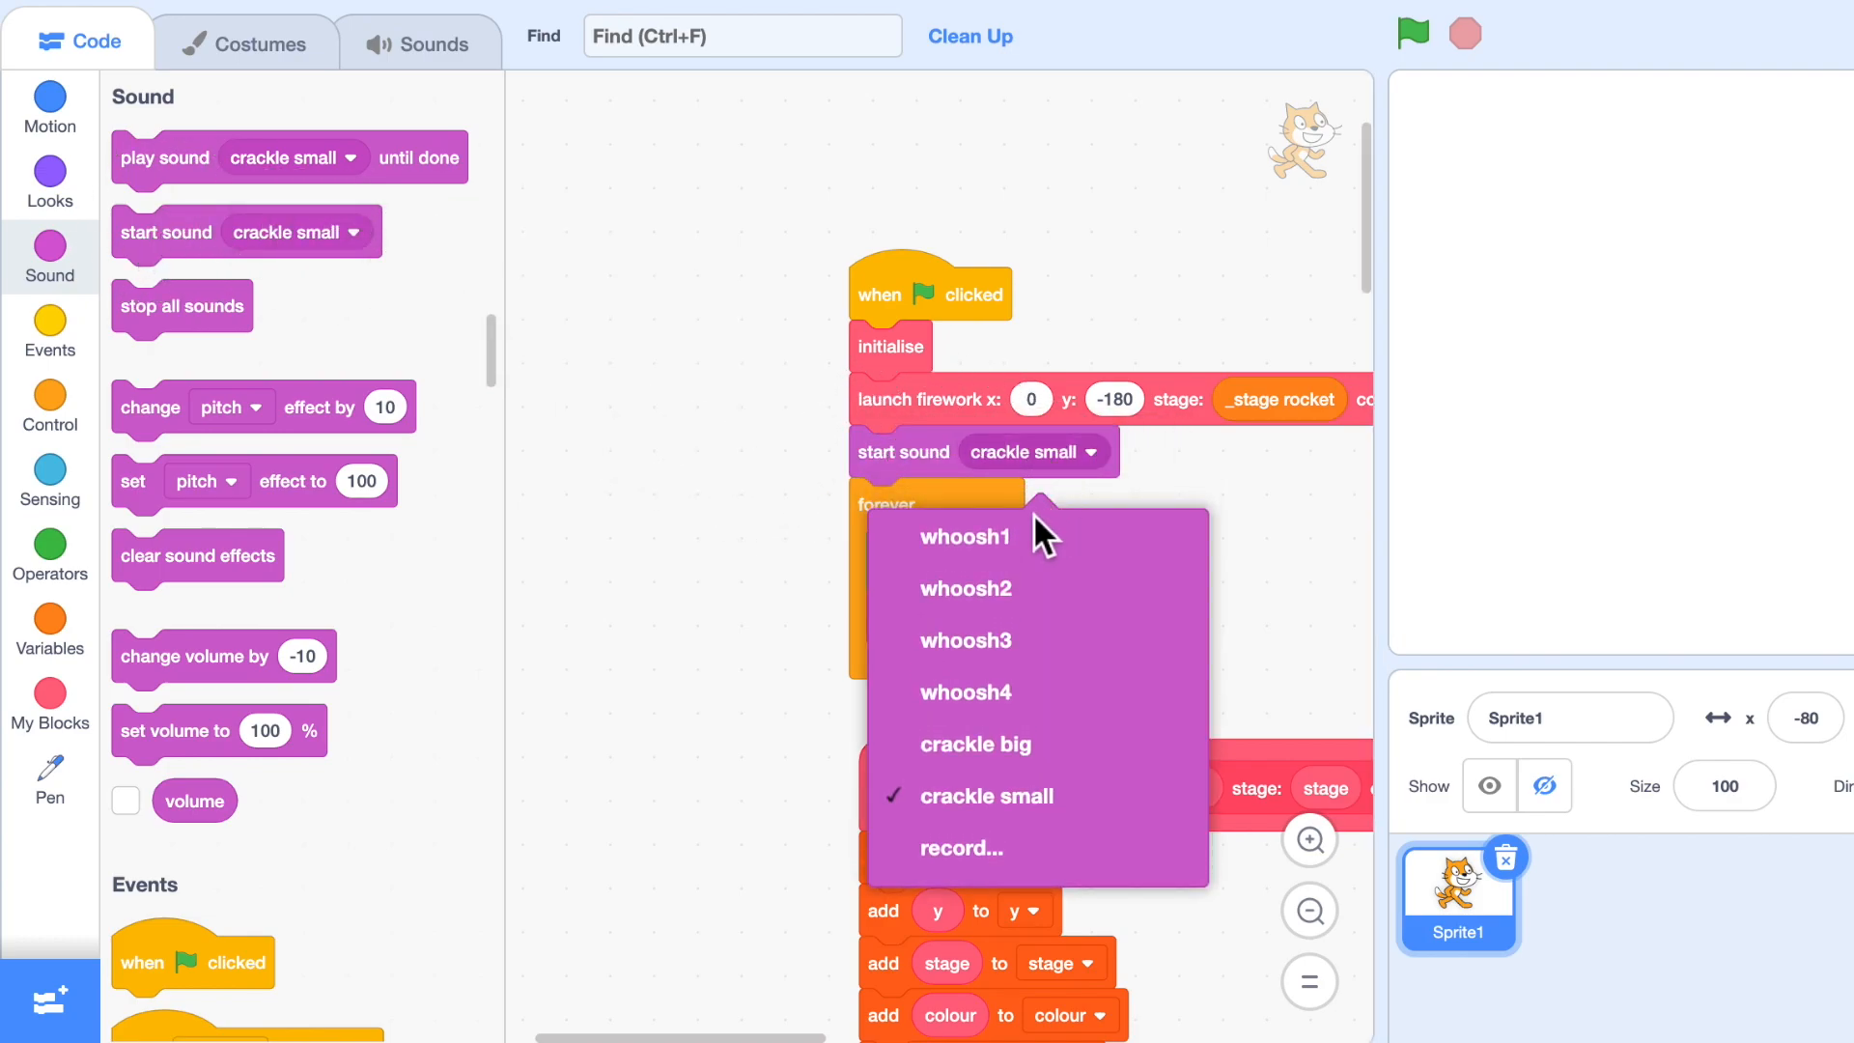
mouse_move(112, 450)
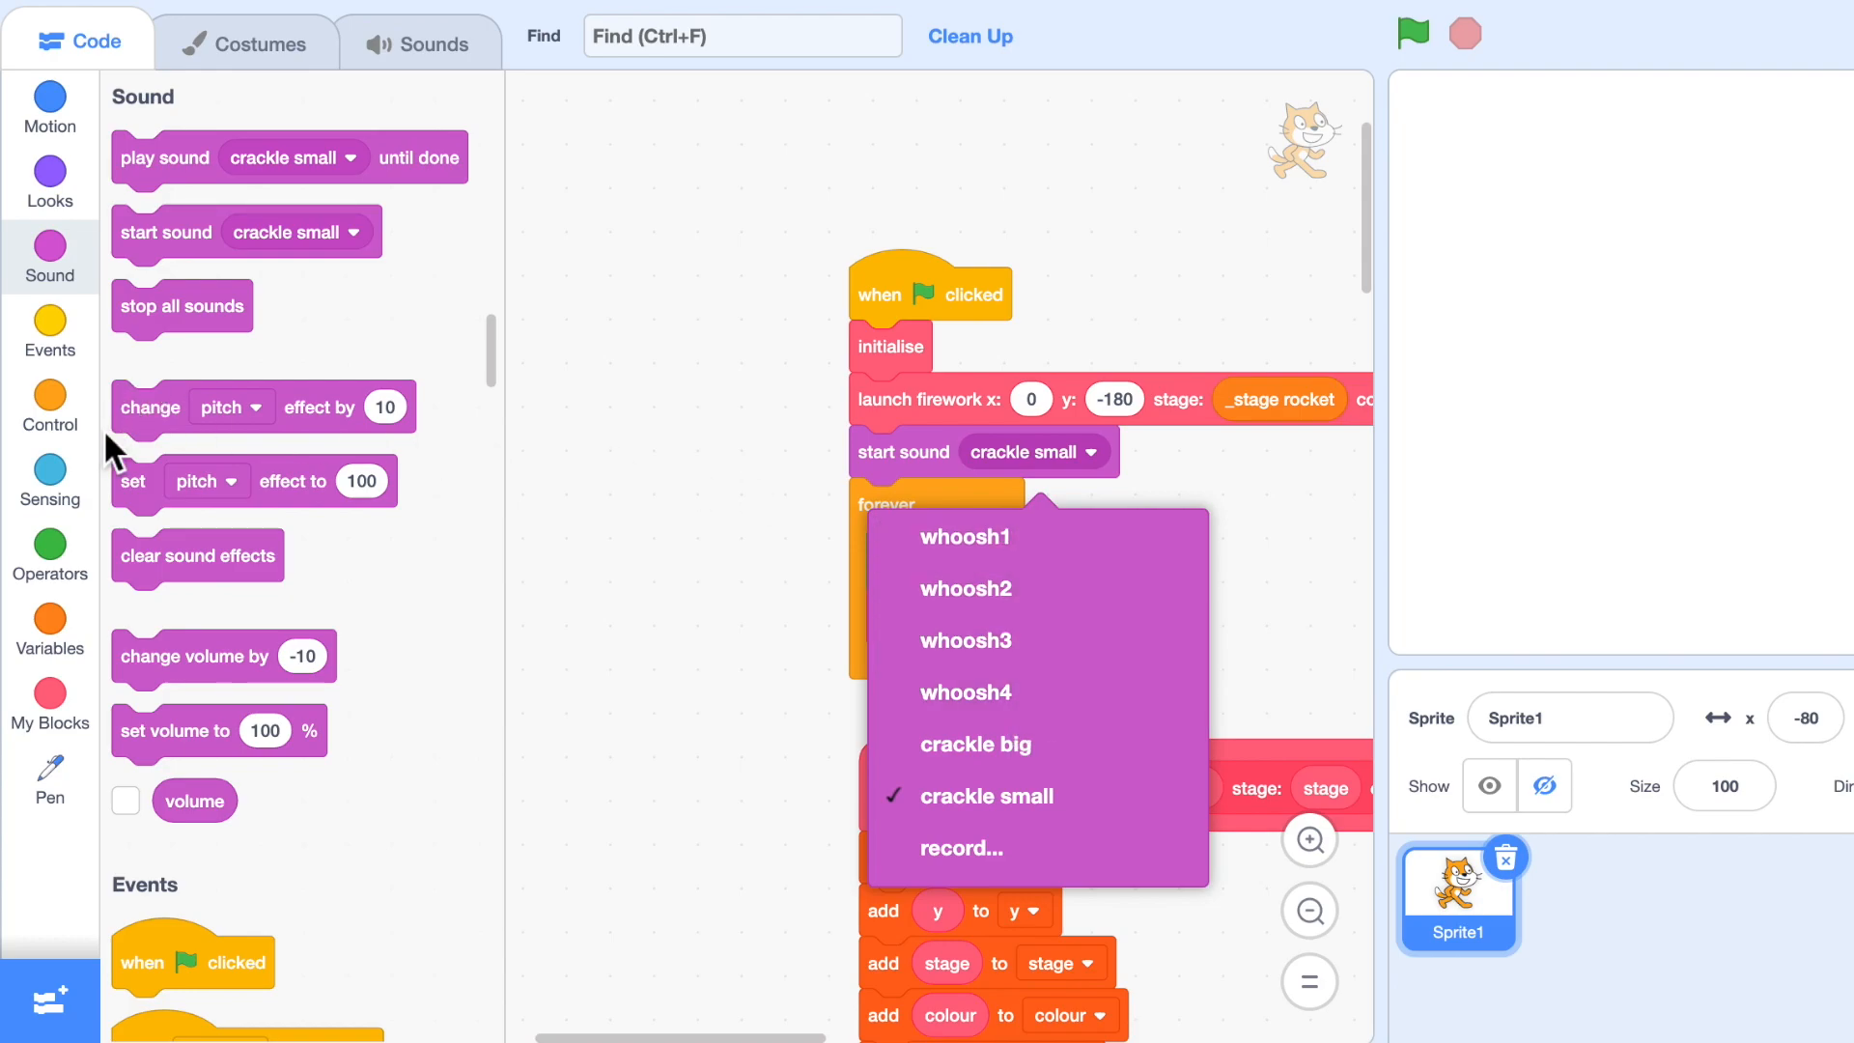
Make that sound a pick random 1-10 and start crackle small in the y velocity < 0 branch.
click(50, 554)
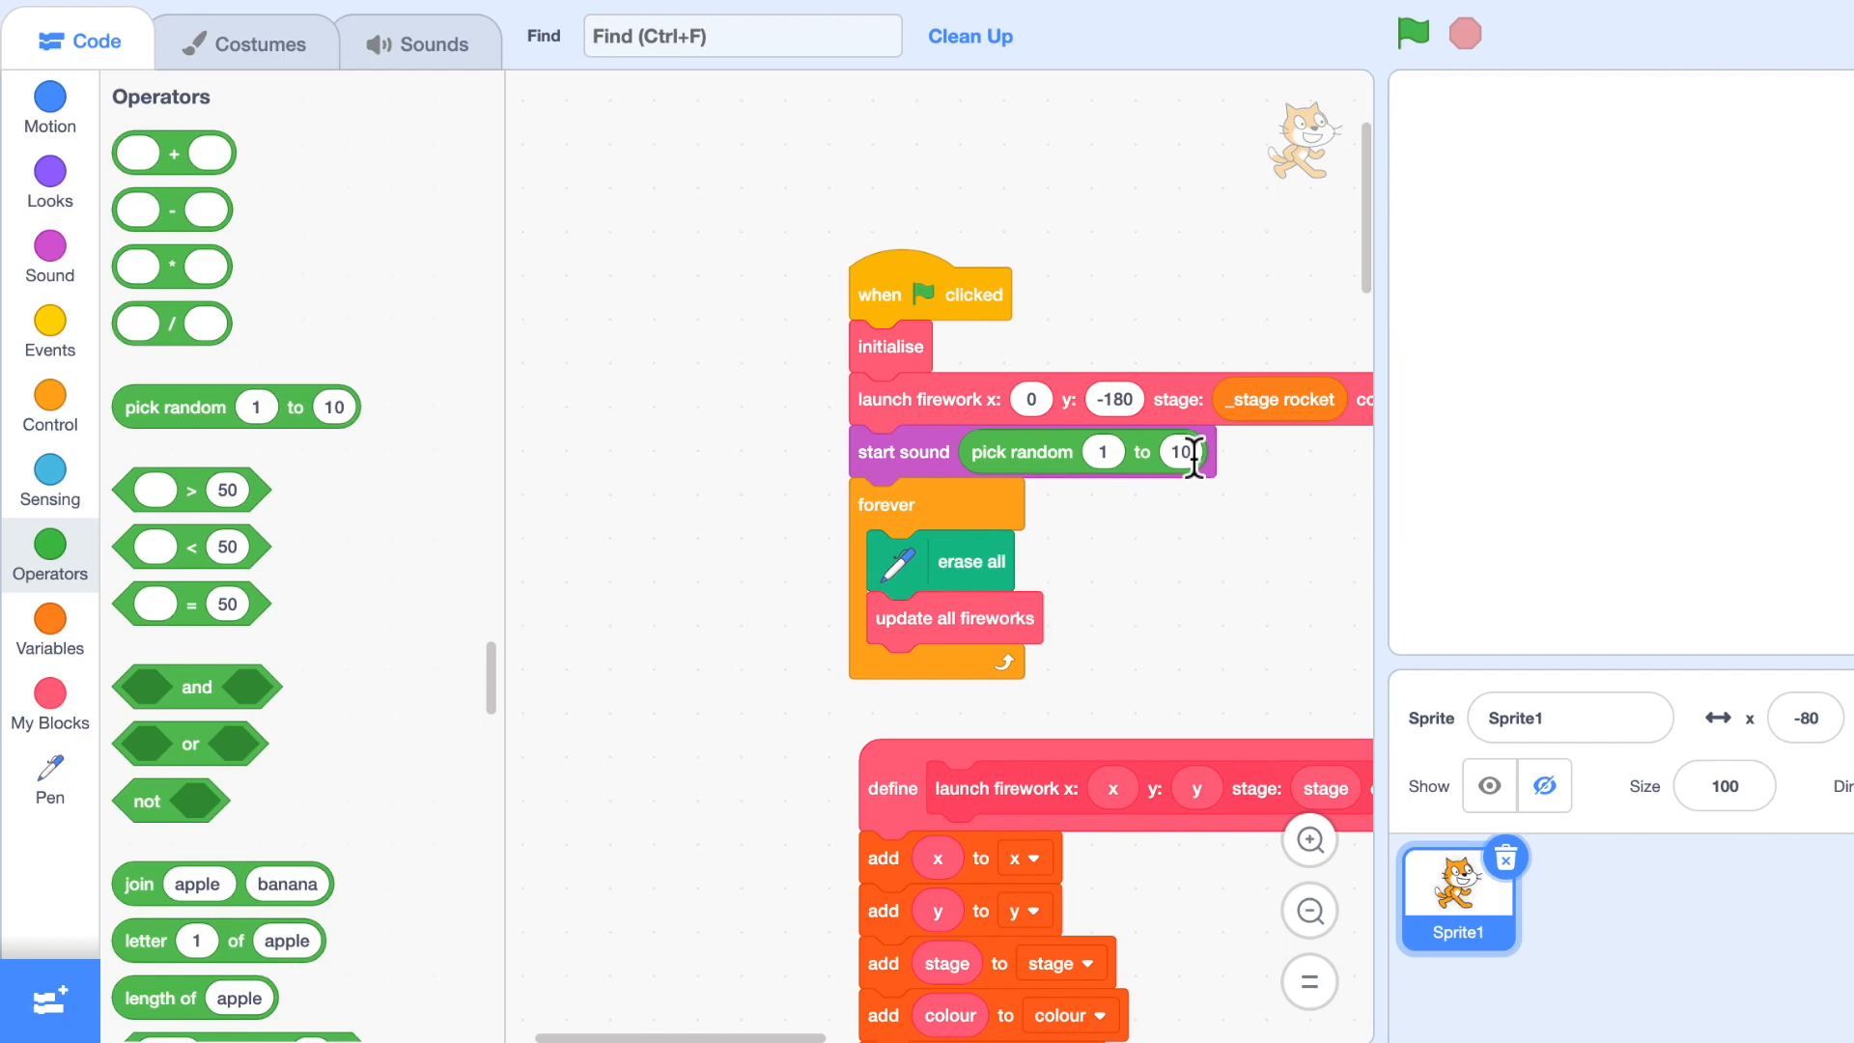
scroll(down, 3)
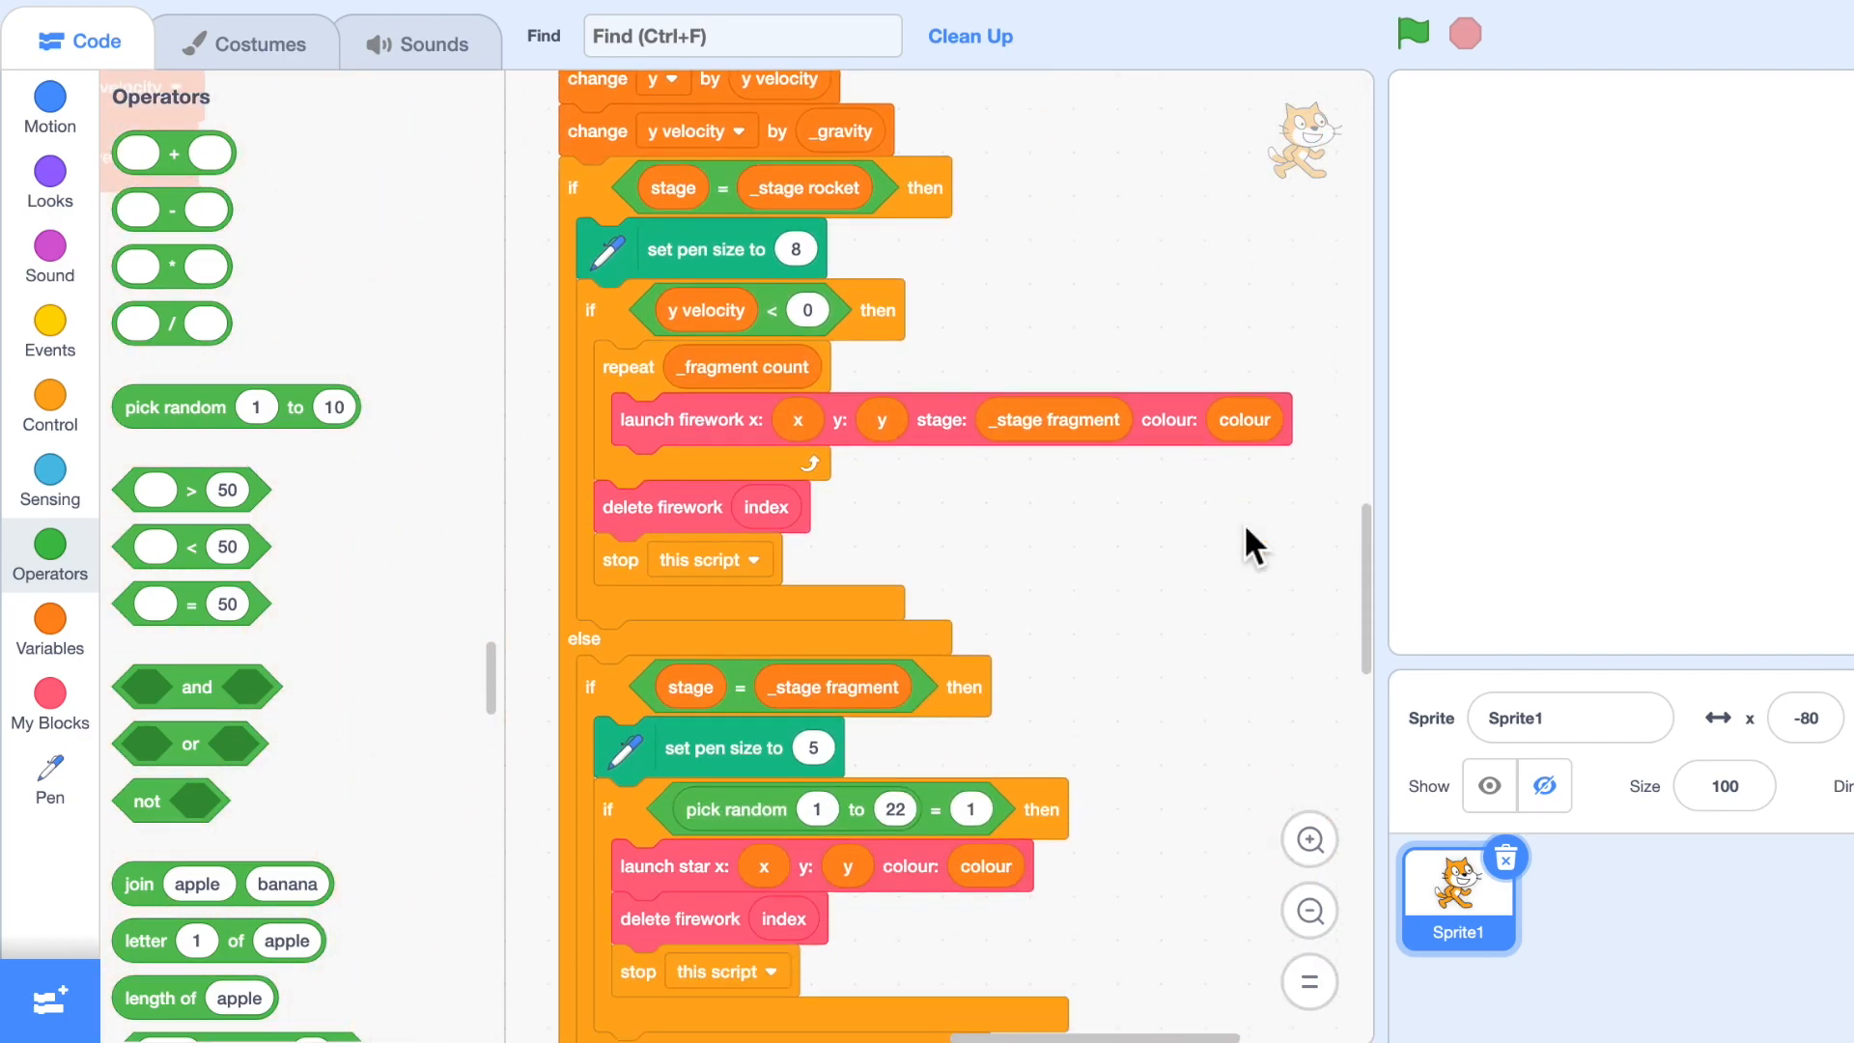
scroll(up, 3)
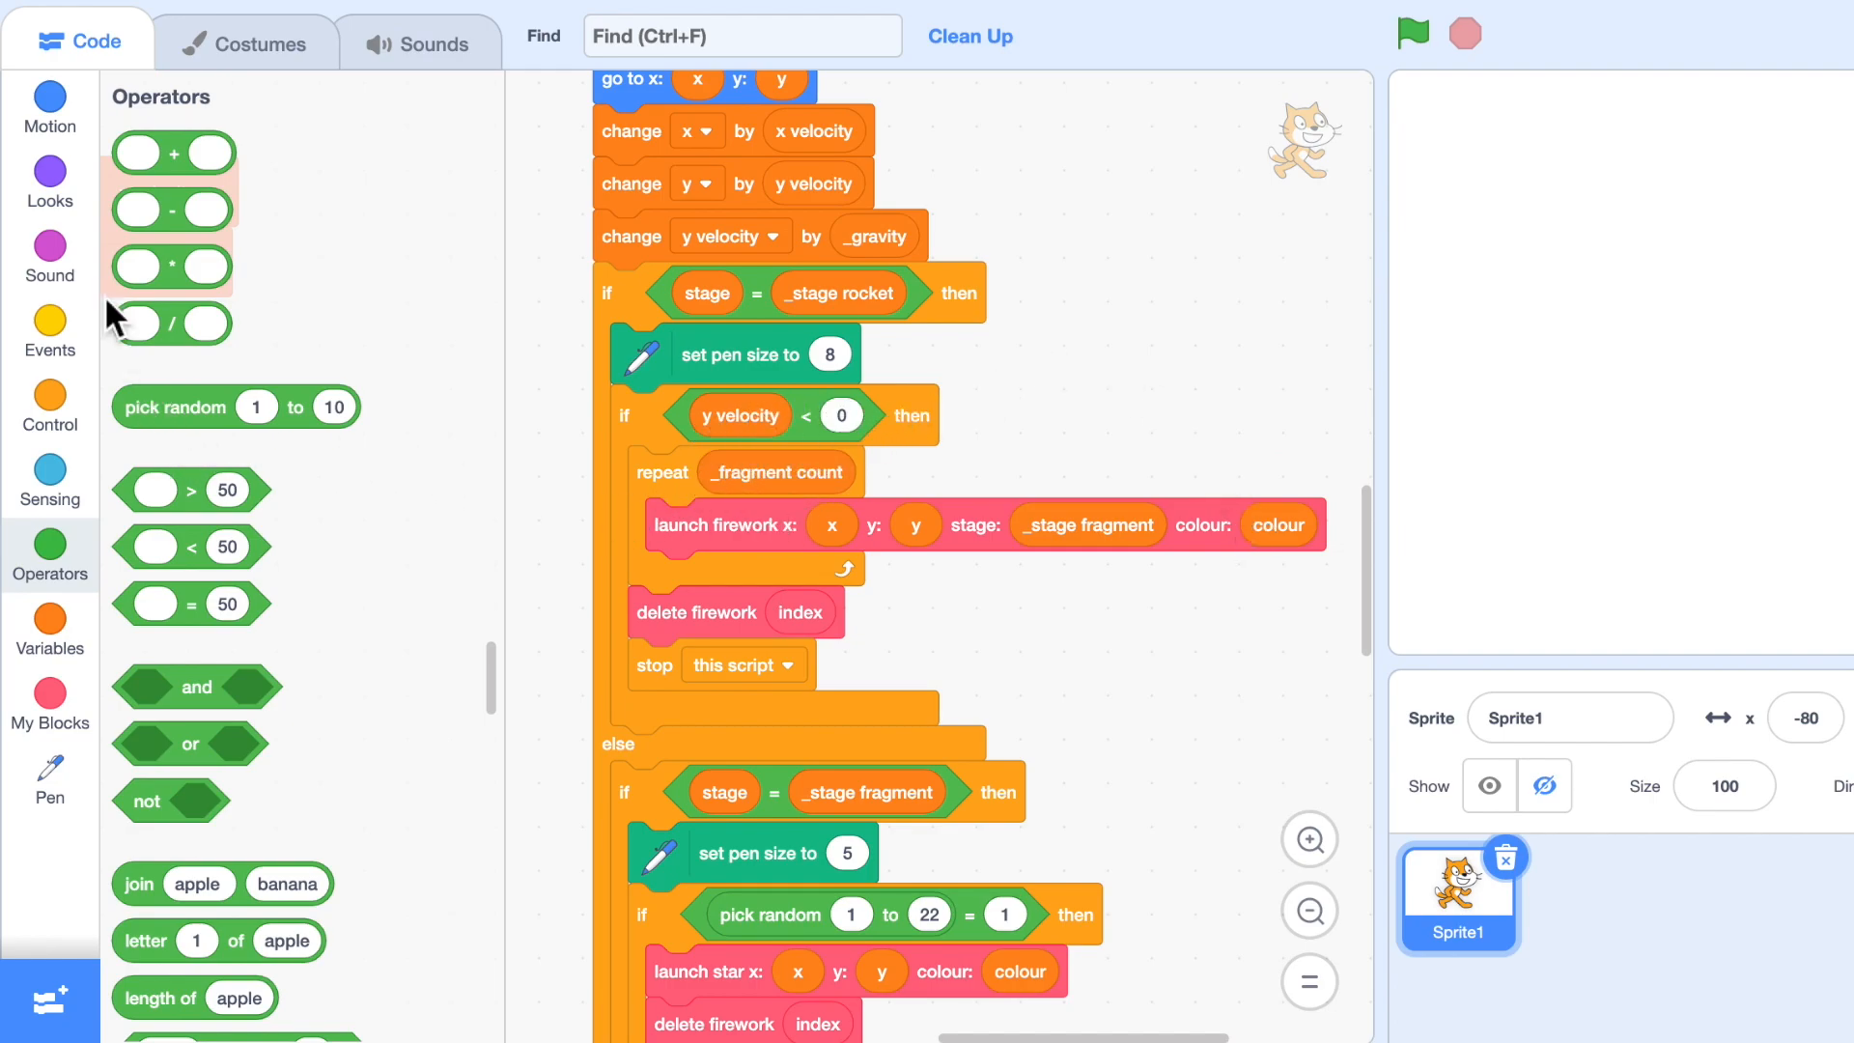
click(50, 249)
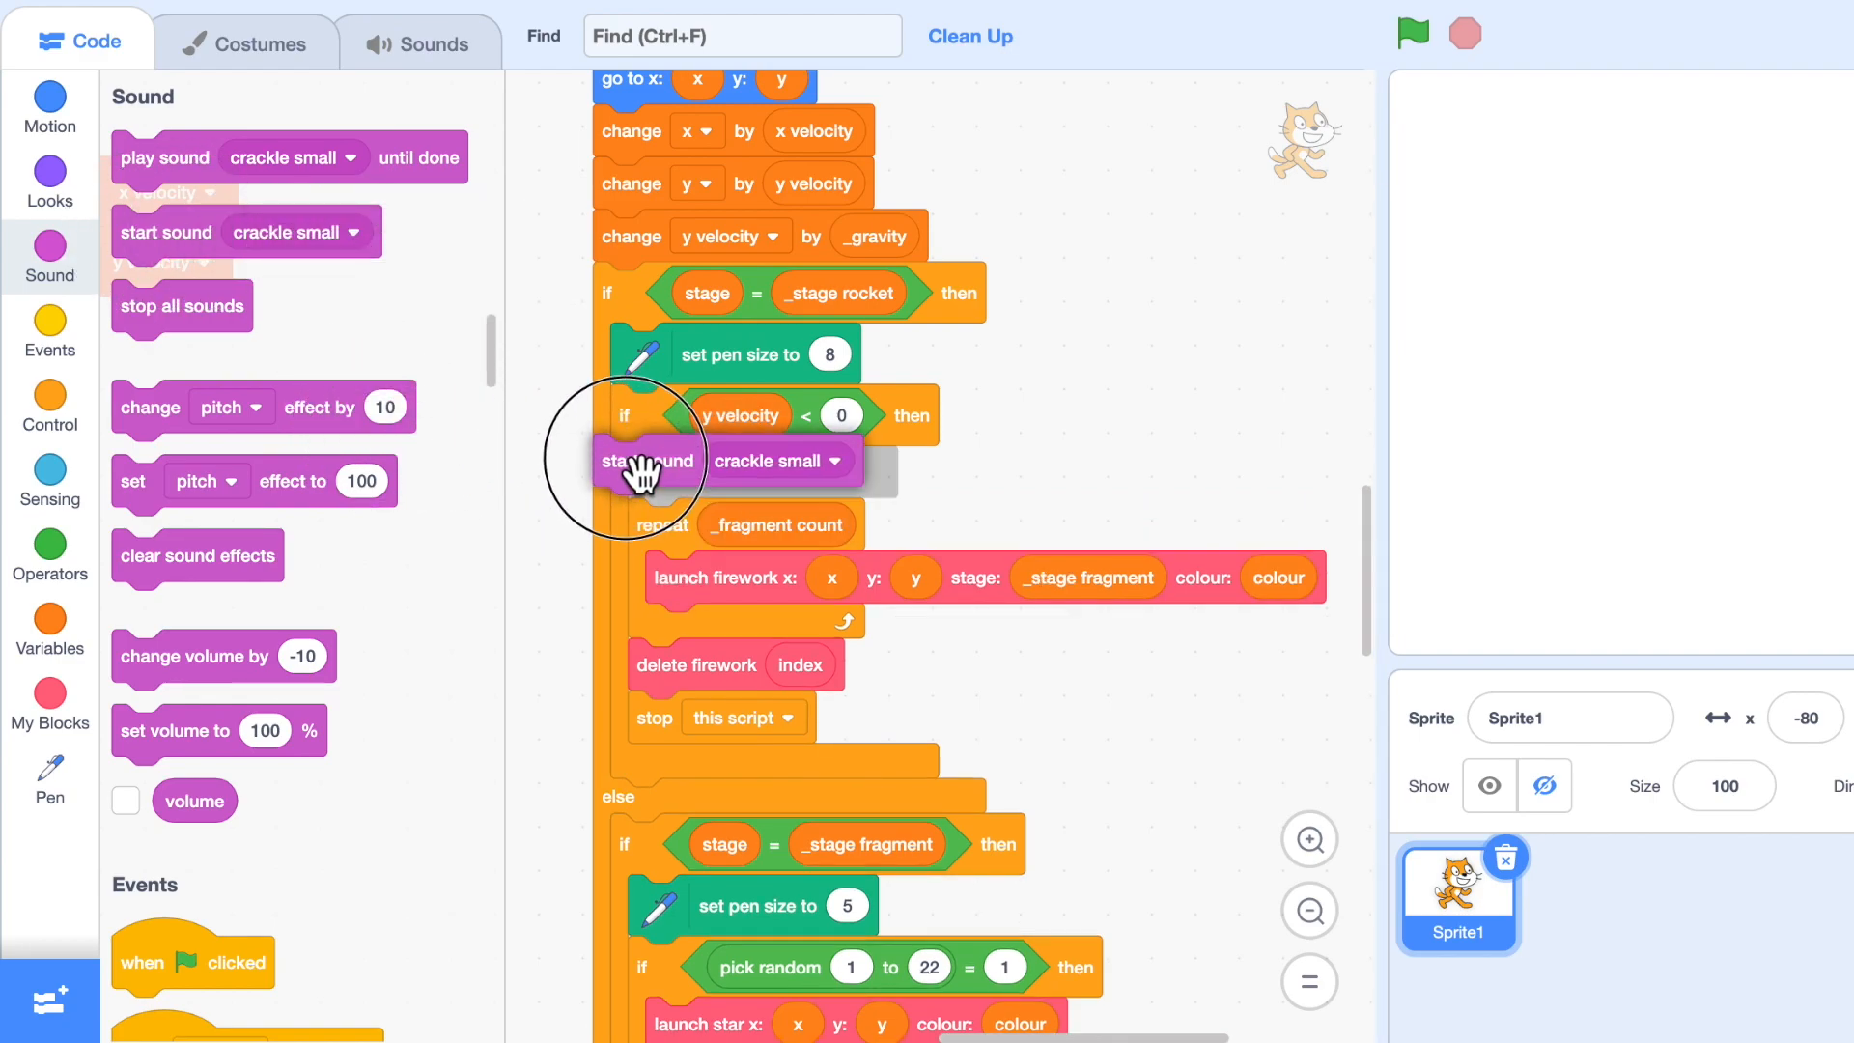
click(834, 462)
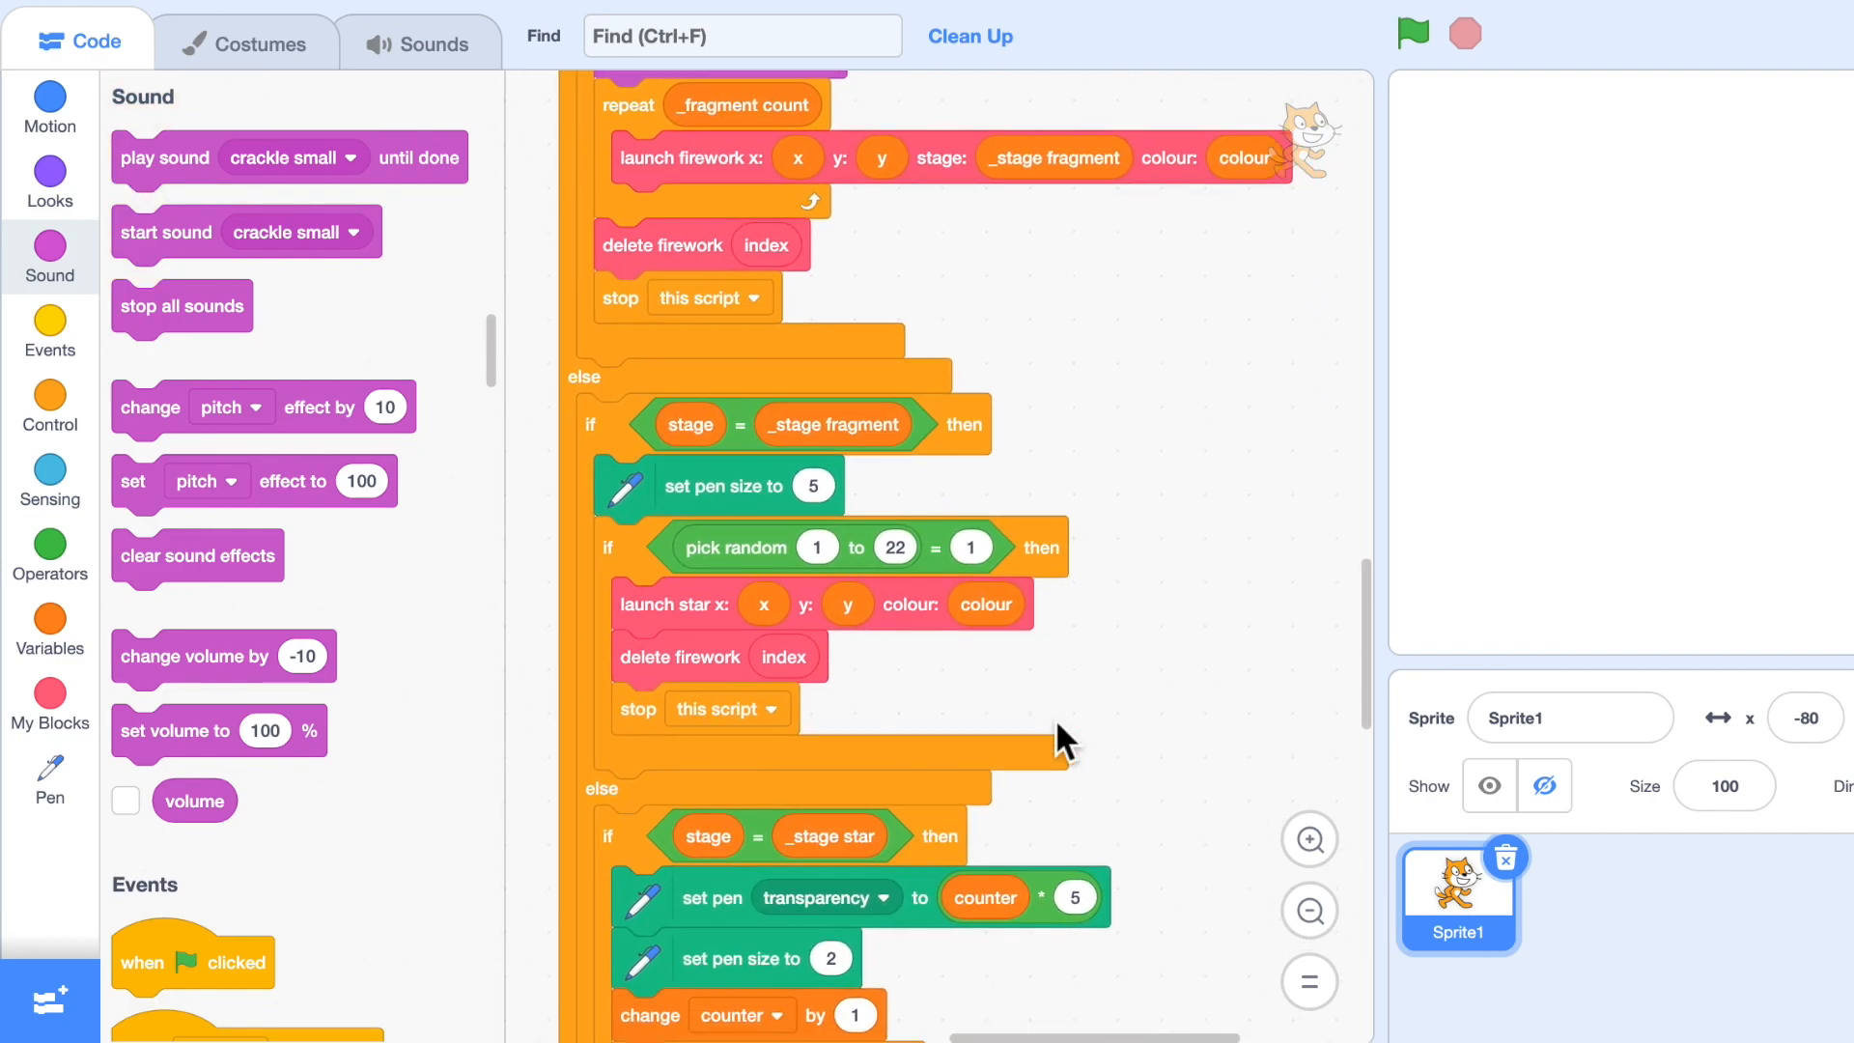
mouse_move(178, 243)
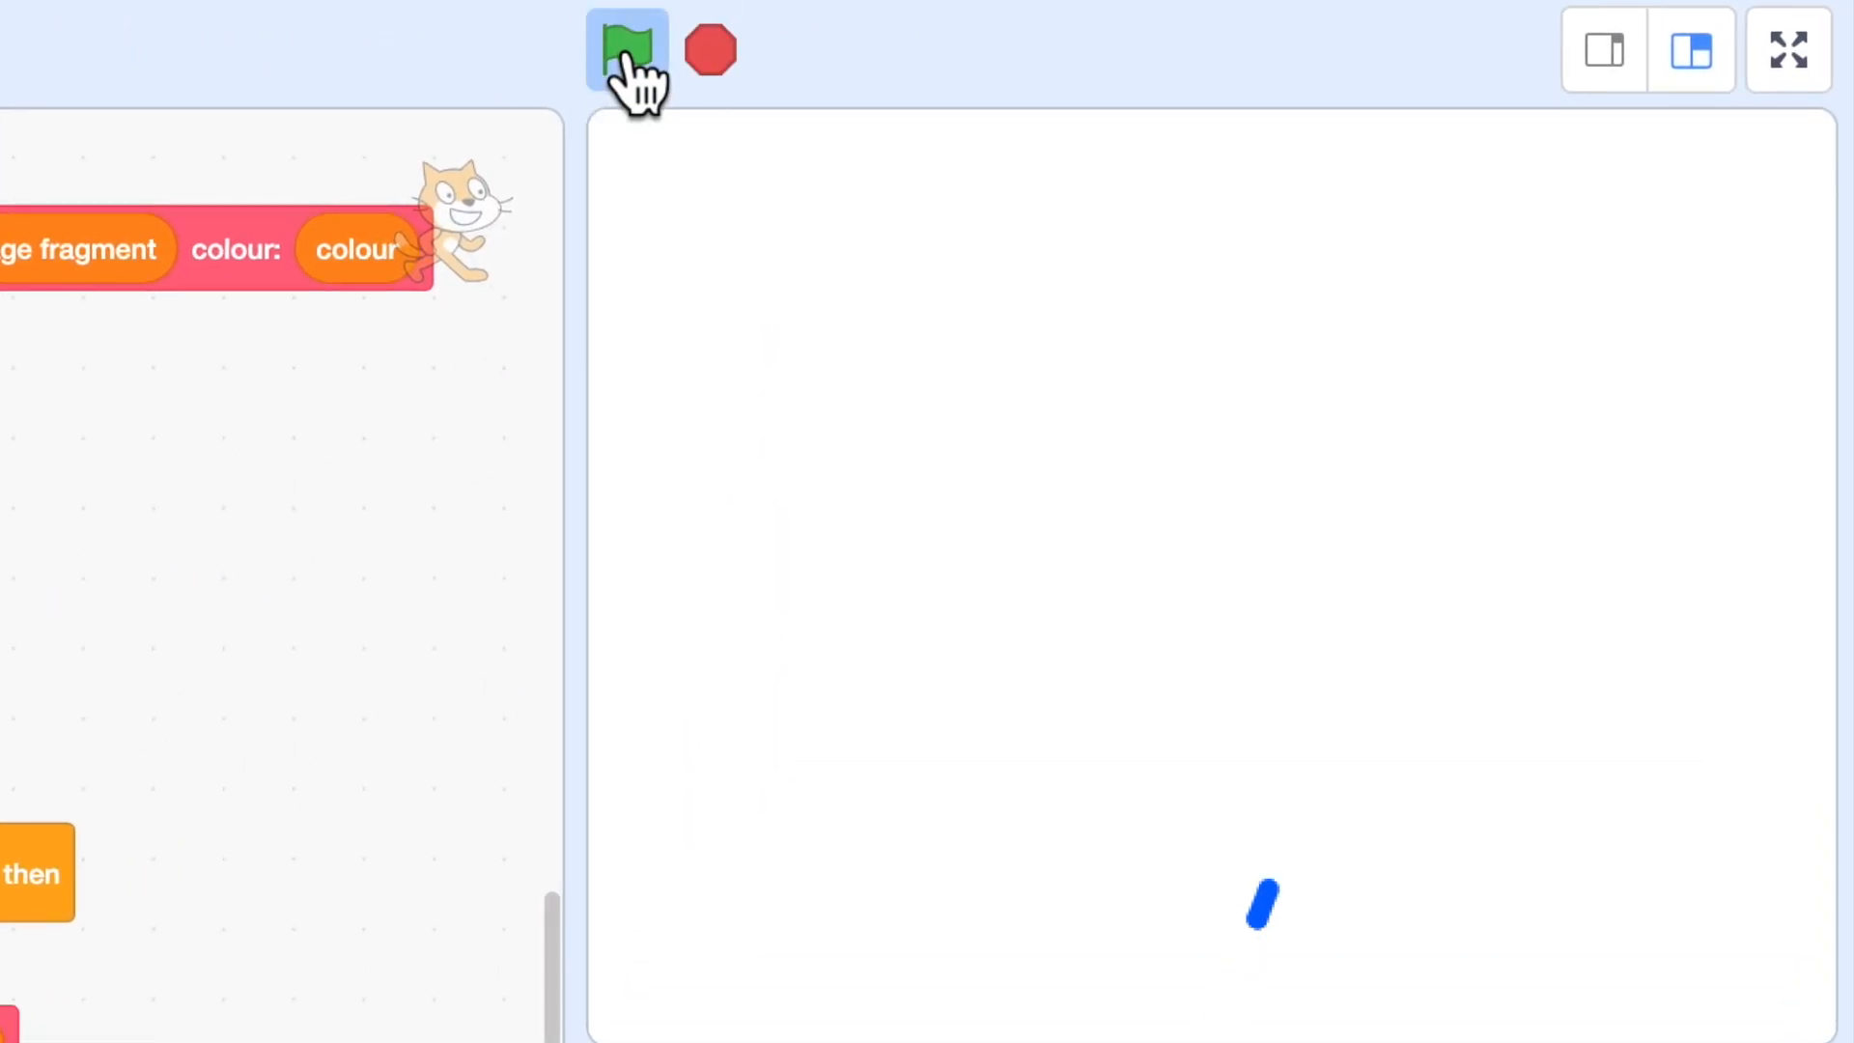
click(625, 50)
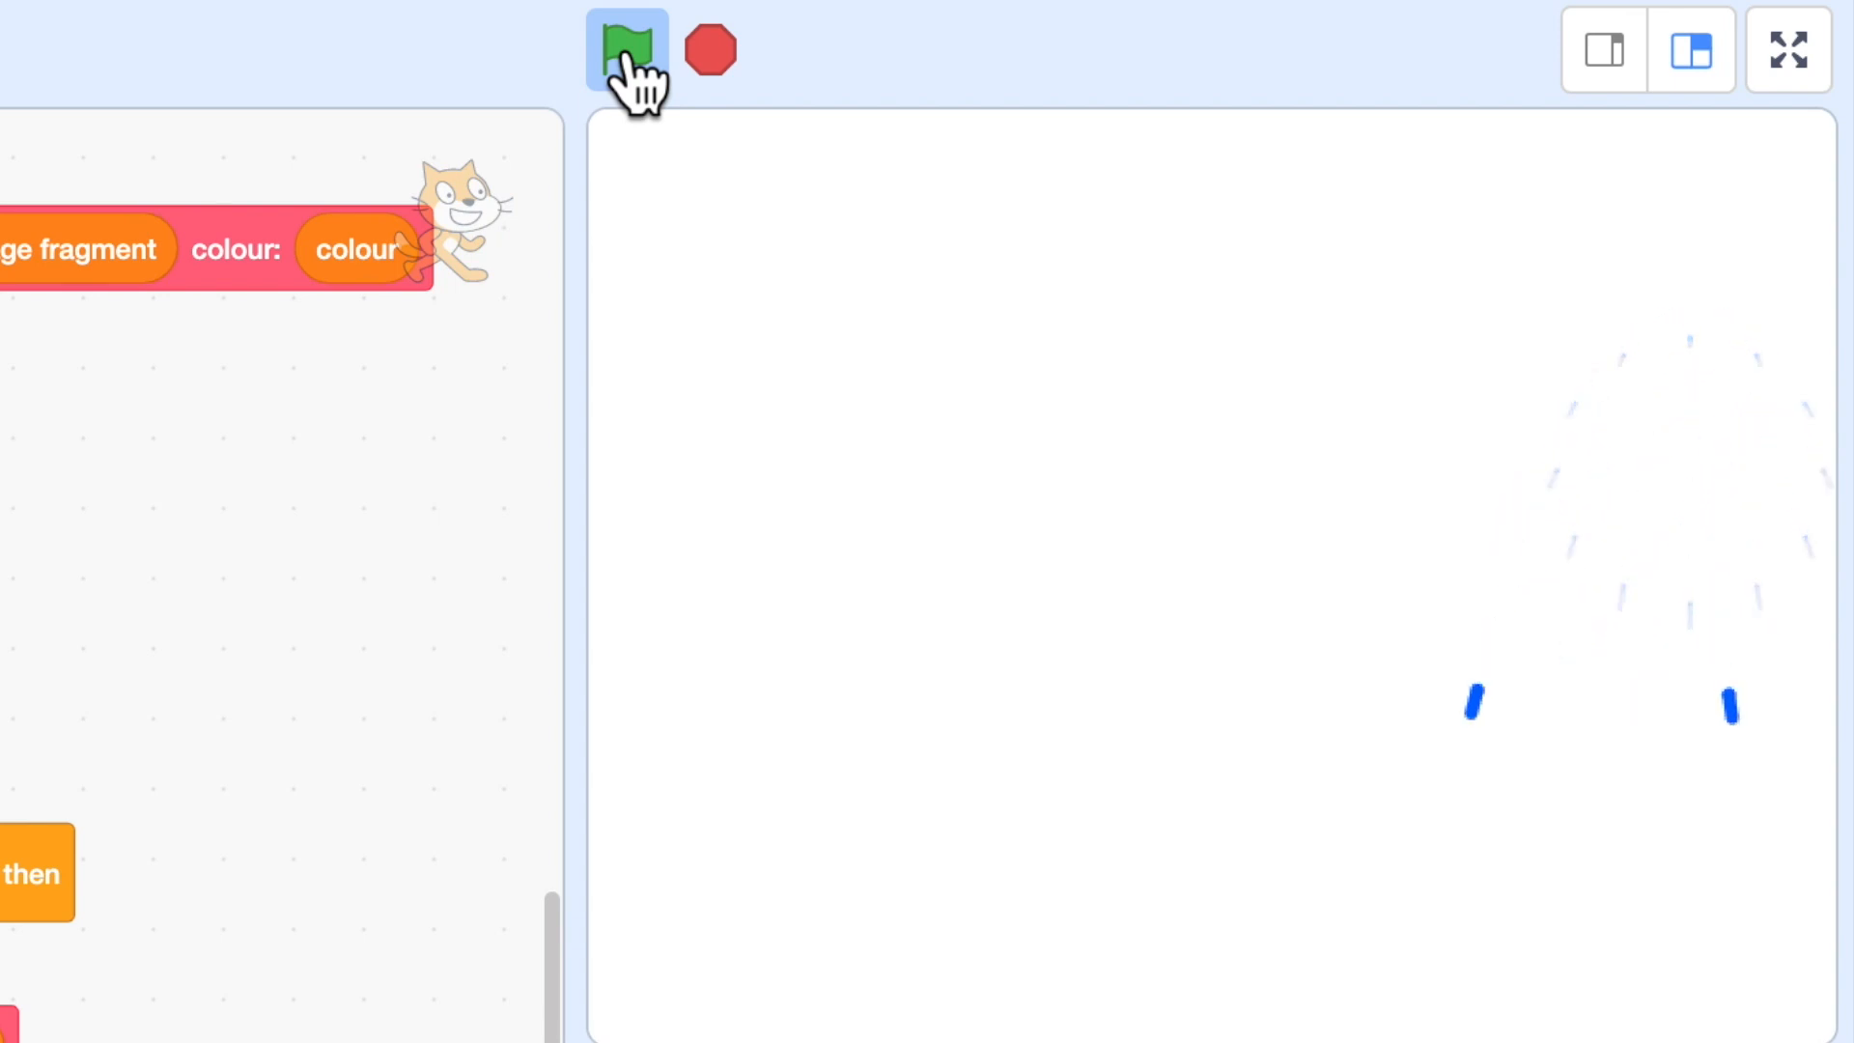
click(625, 50)
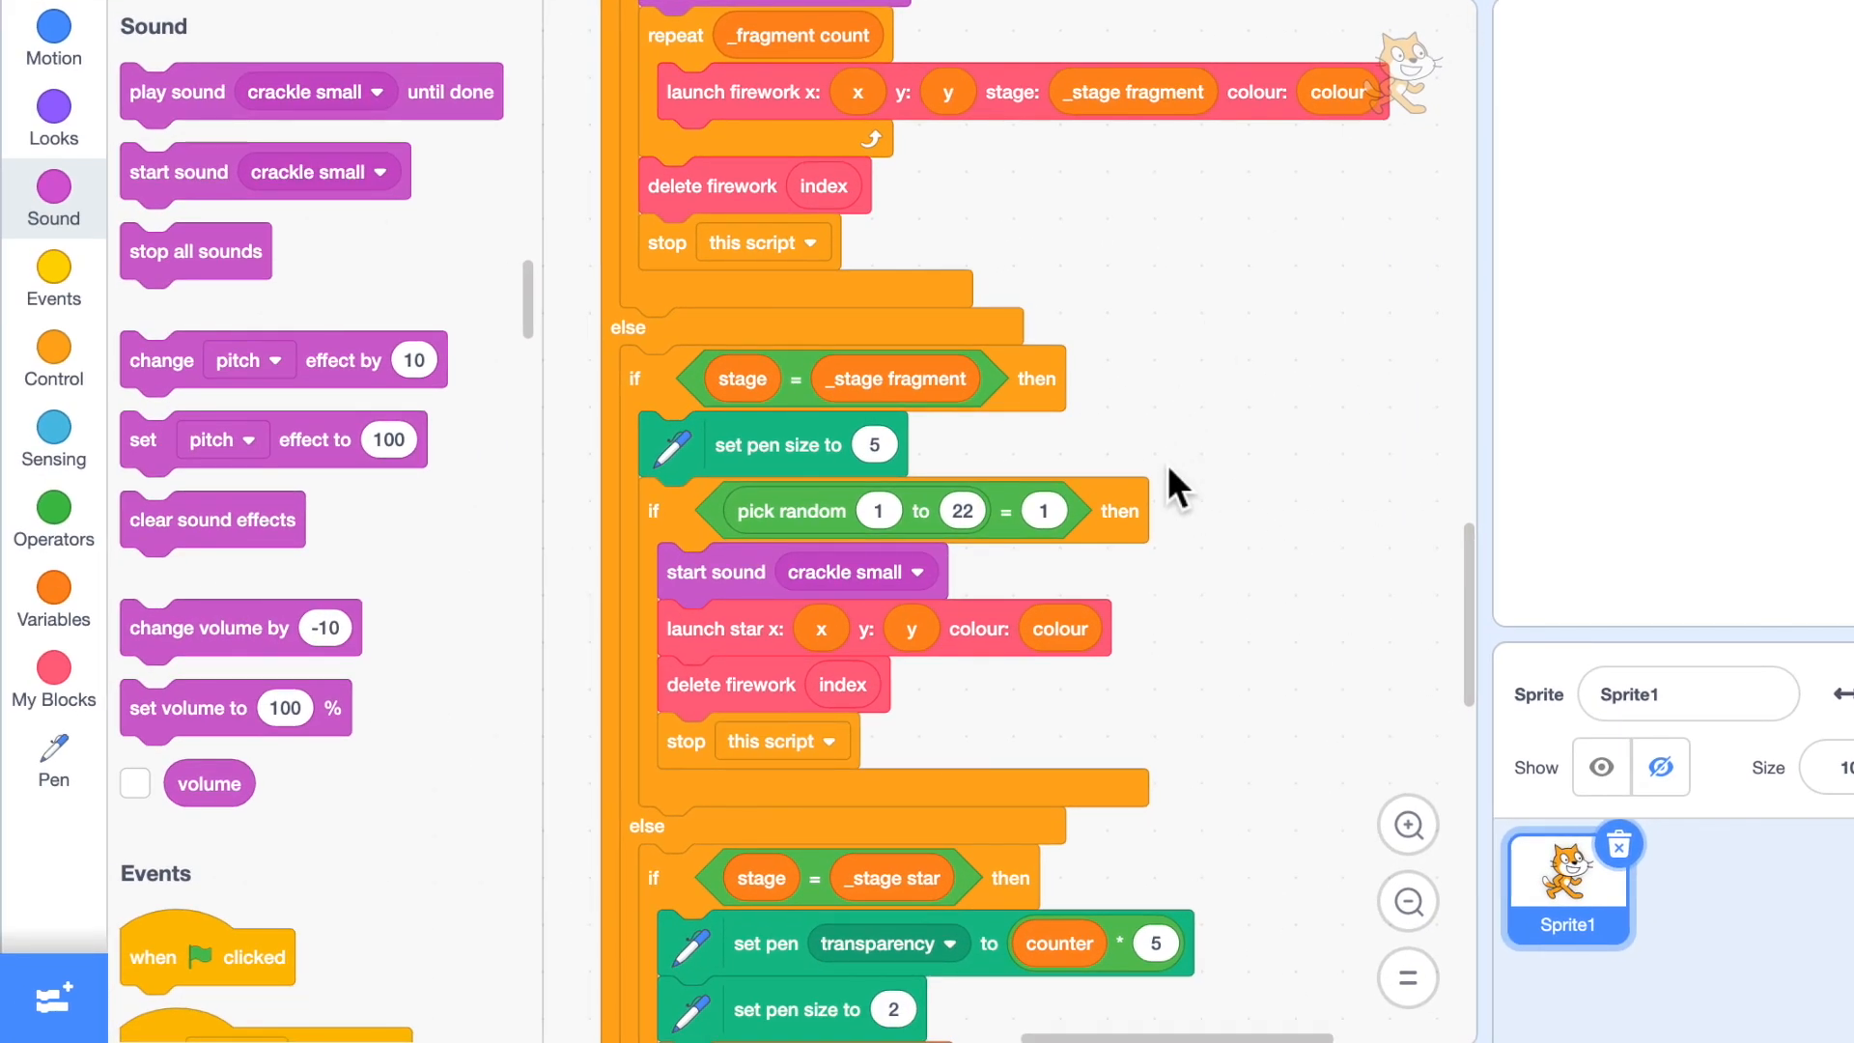
Add if y < -180 then delete firework at index and stop this script to update firework.
scroll(down, 3)
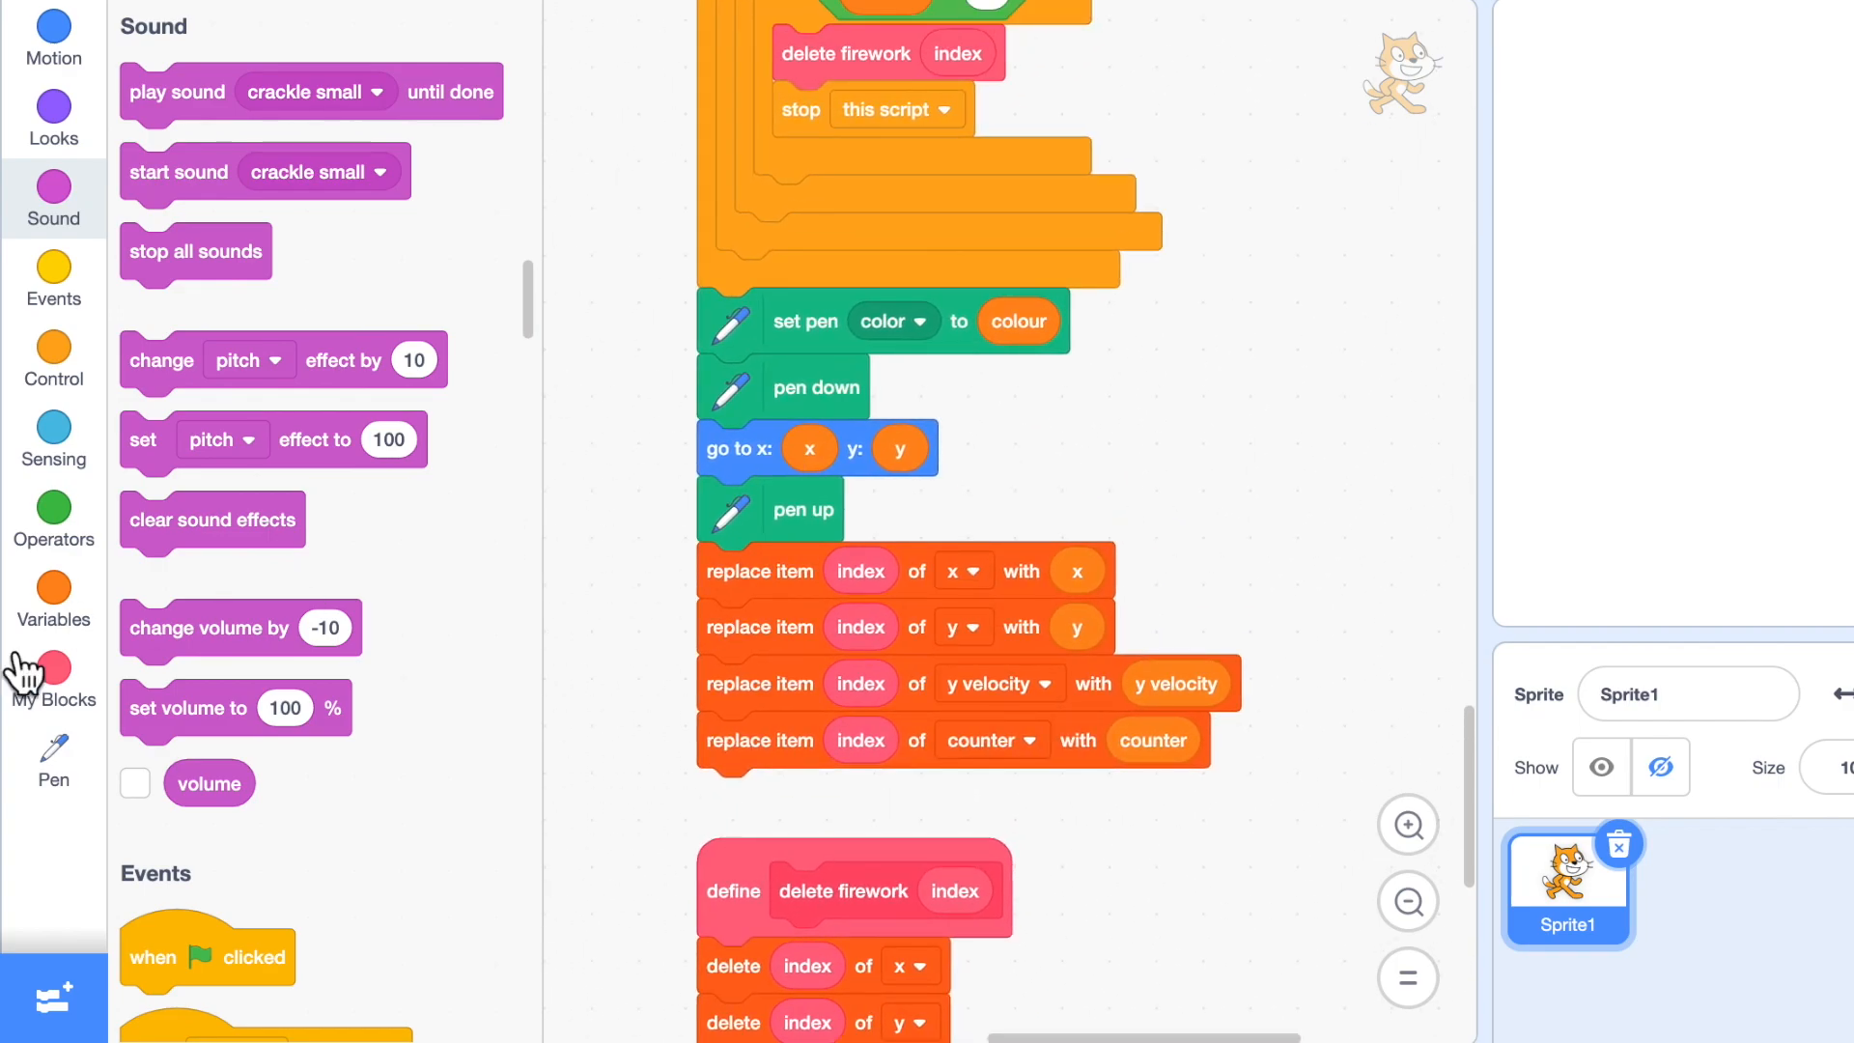
click(54, 359)
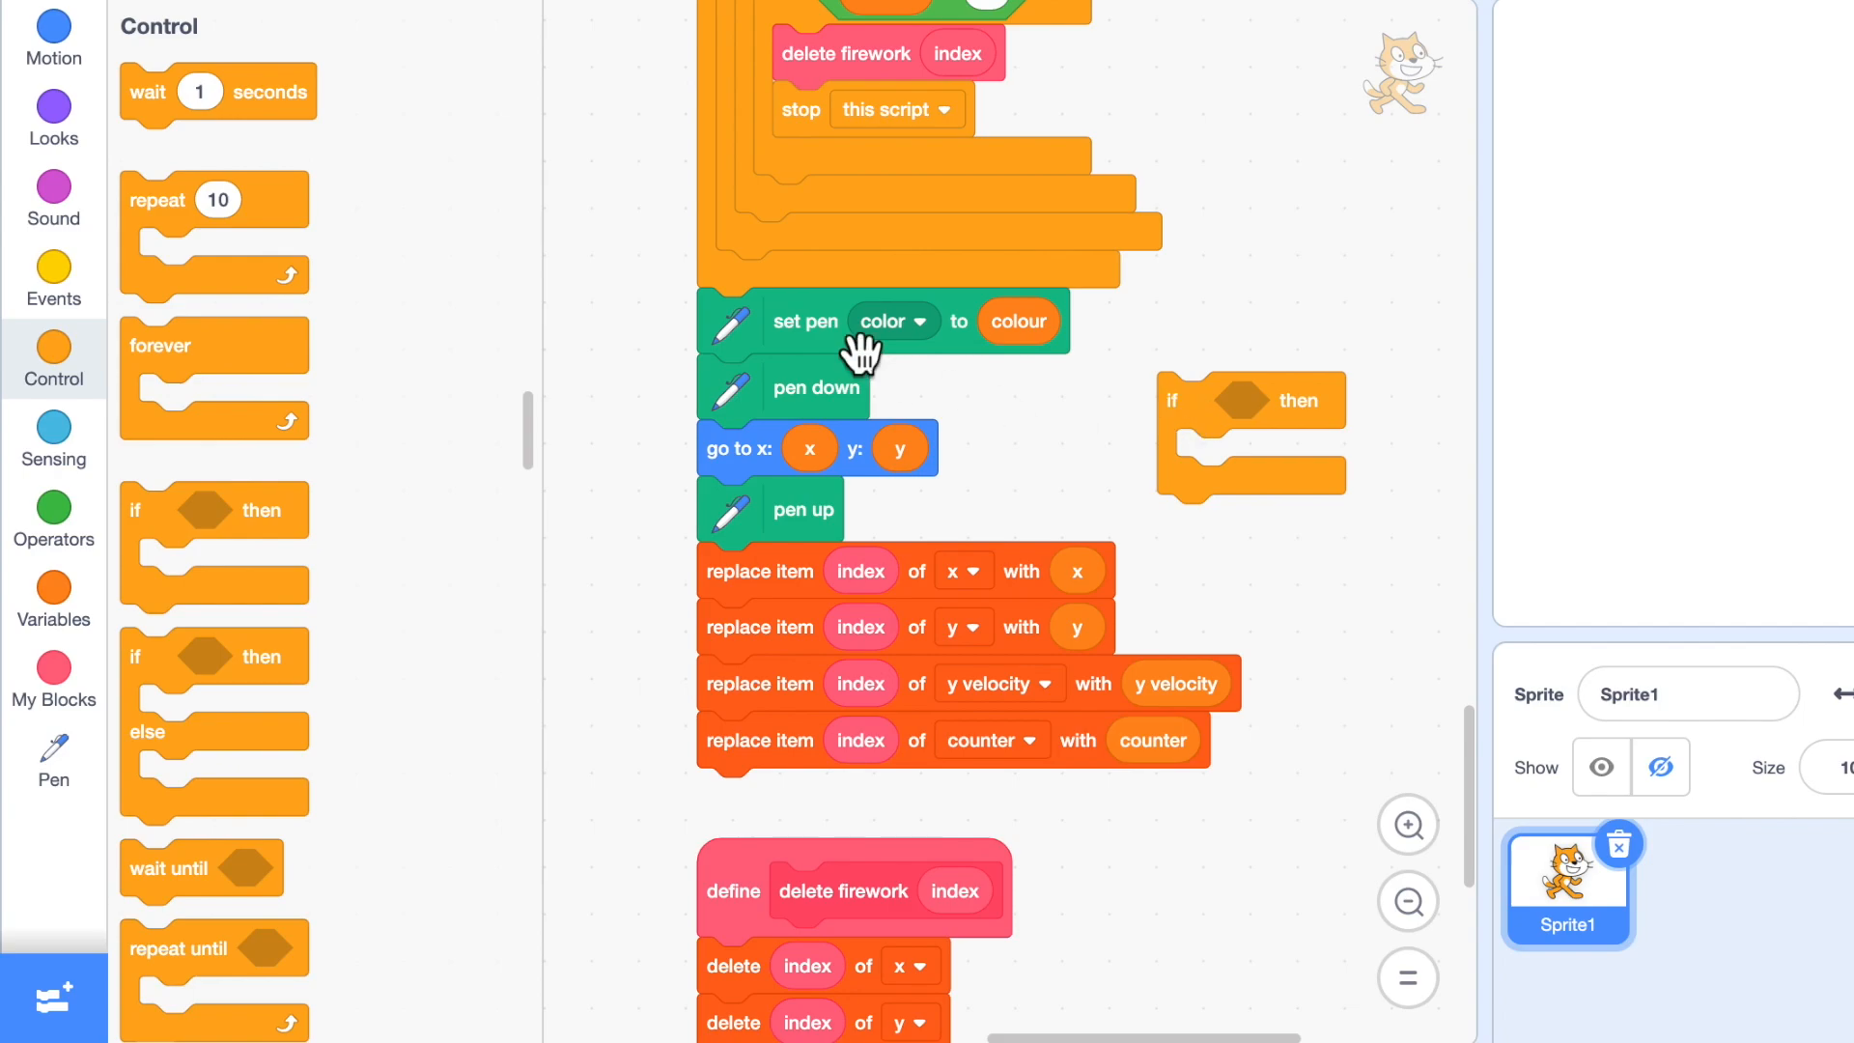
click(54, 517)
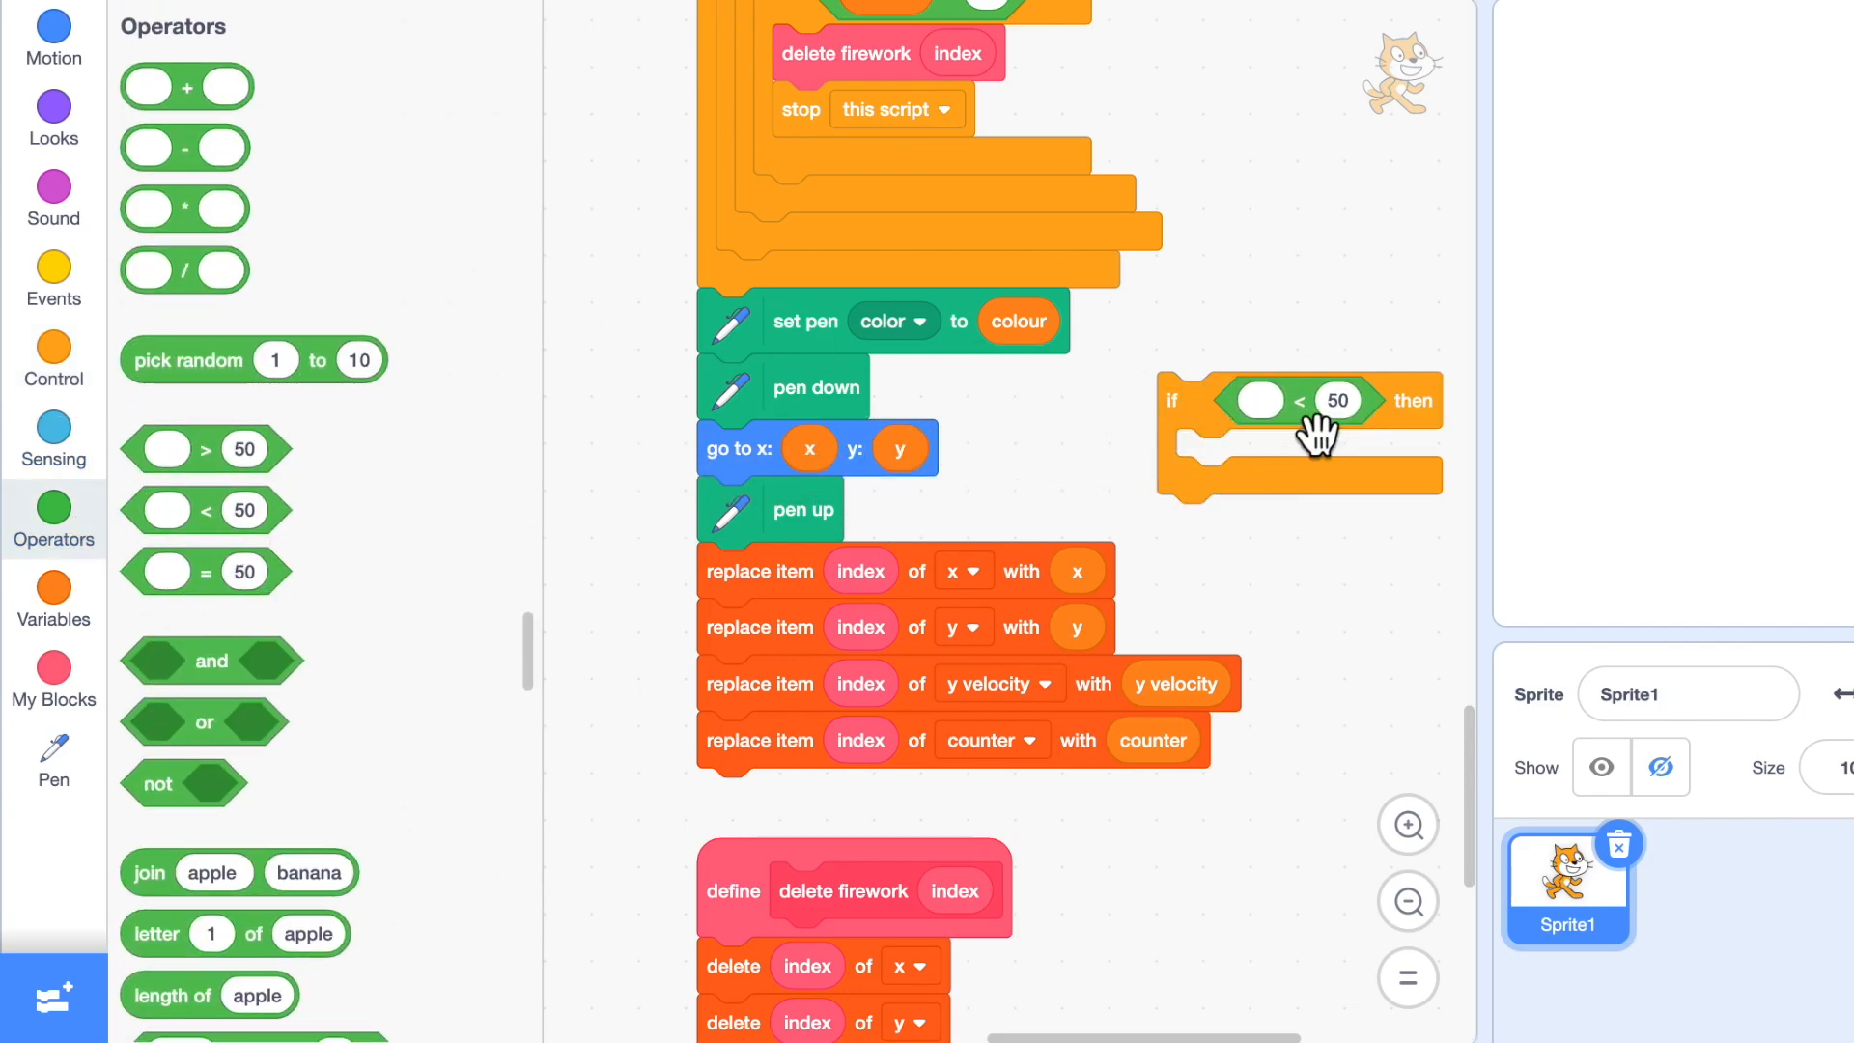
click(54, 599)
text(-180)
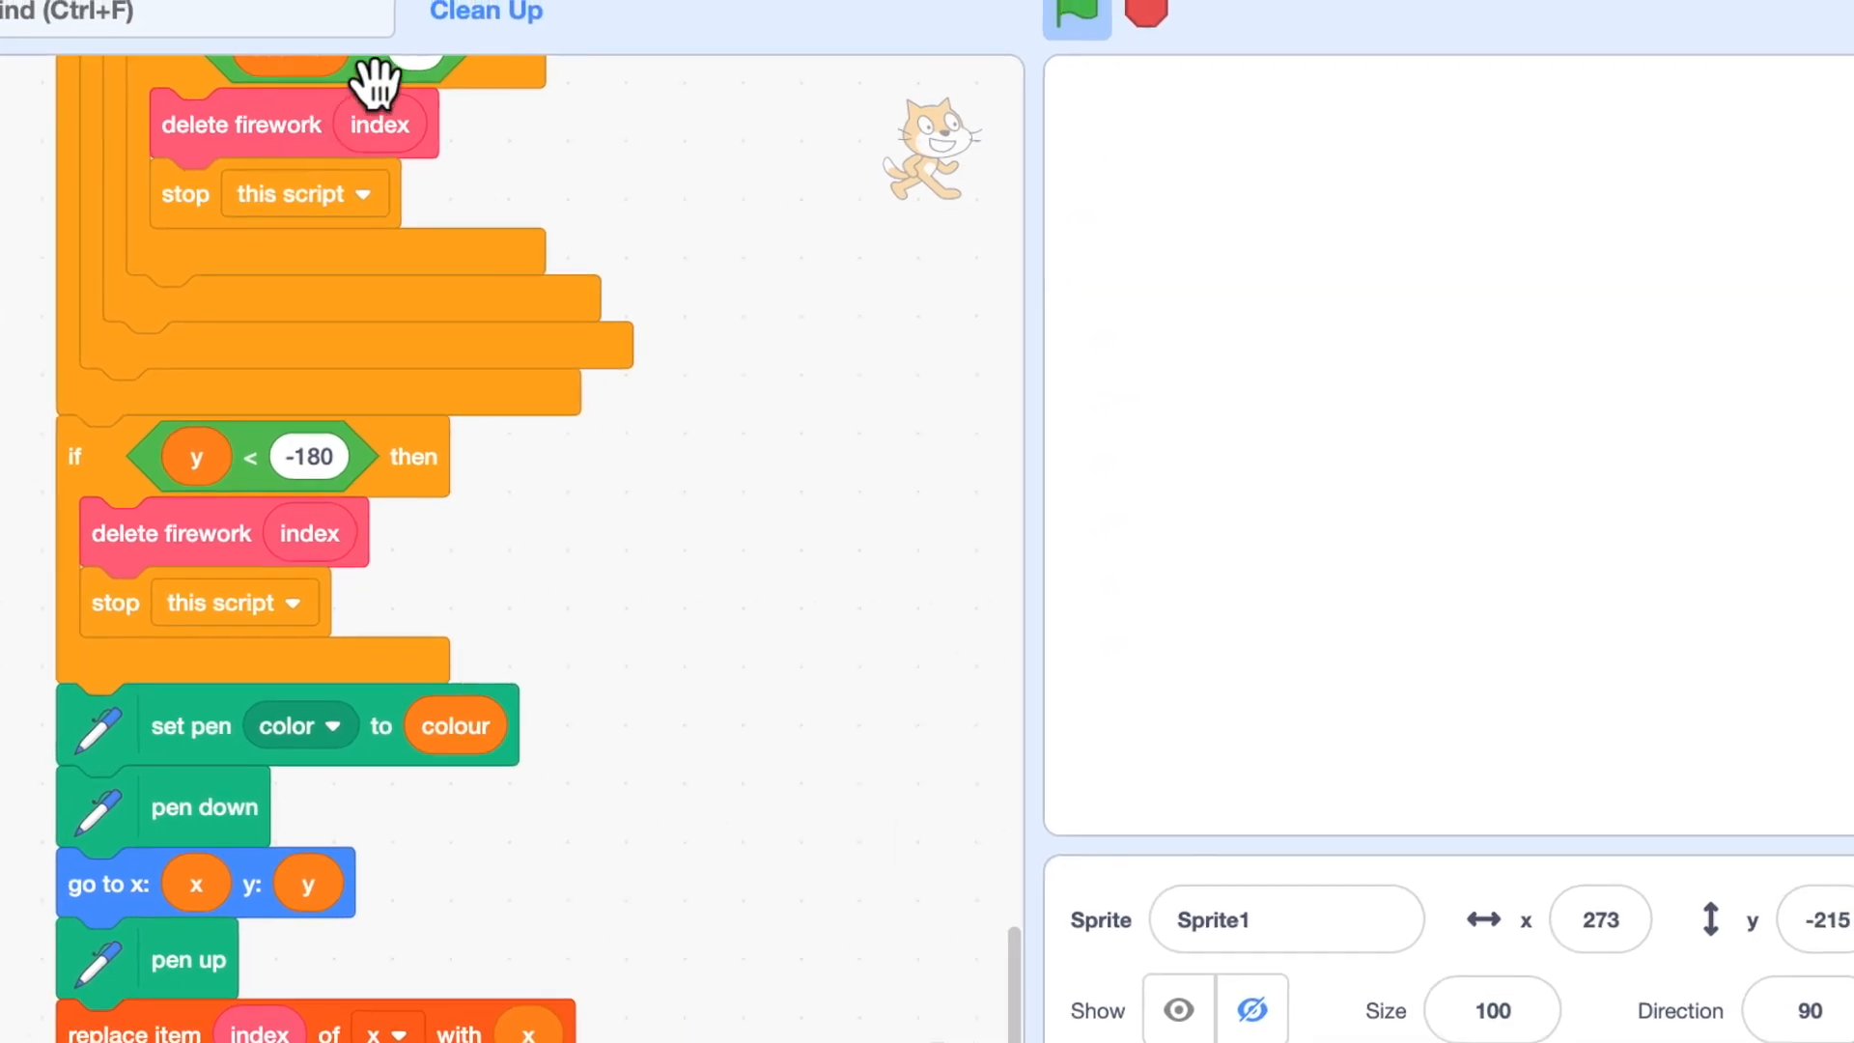
Restart the project to test that fallen fireworks are removed.
click(1690, 54)
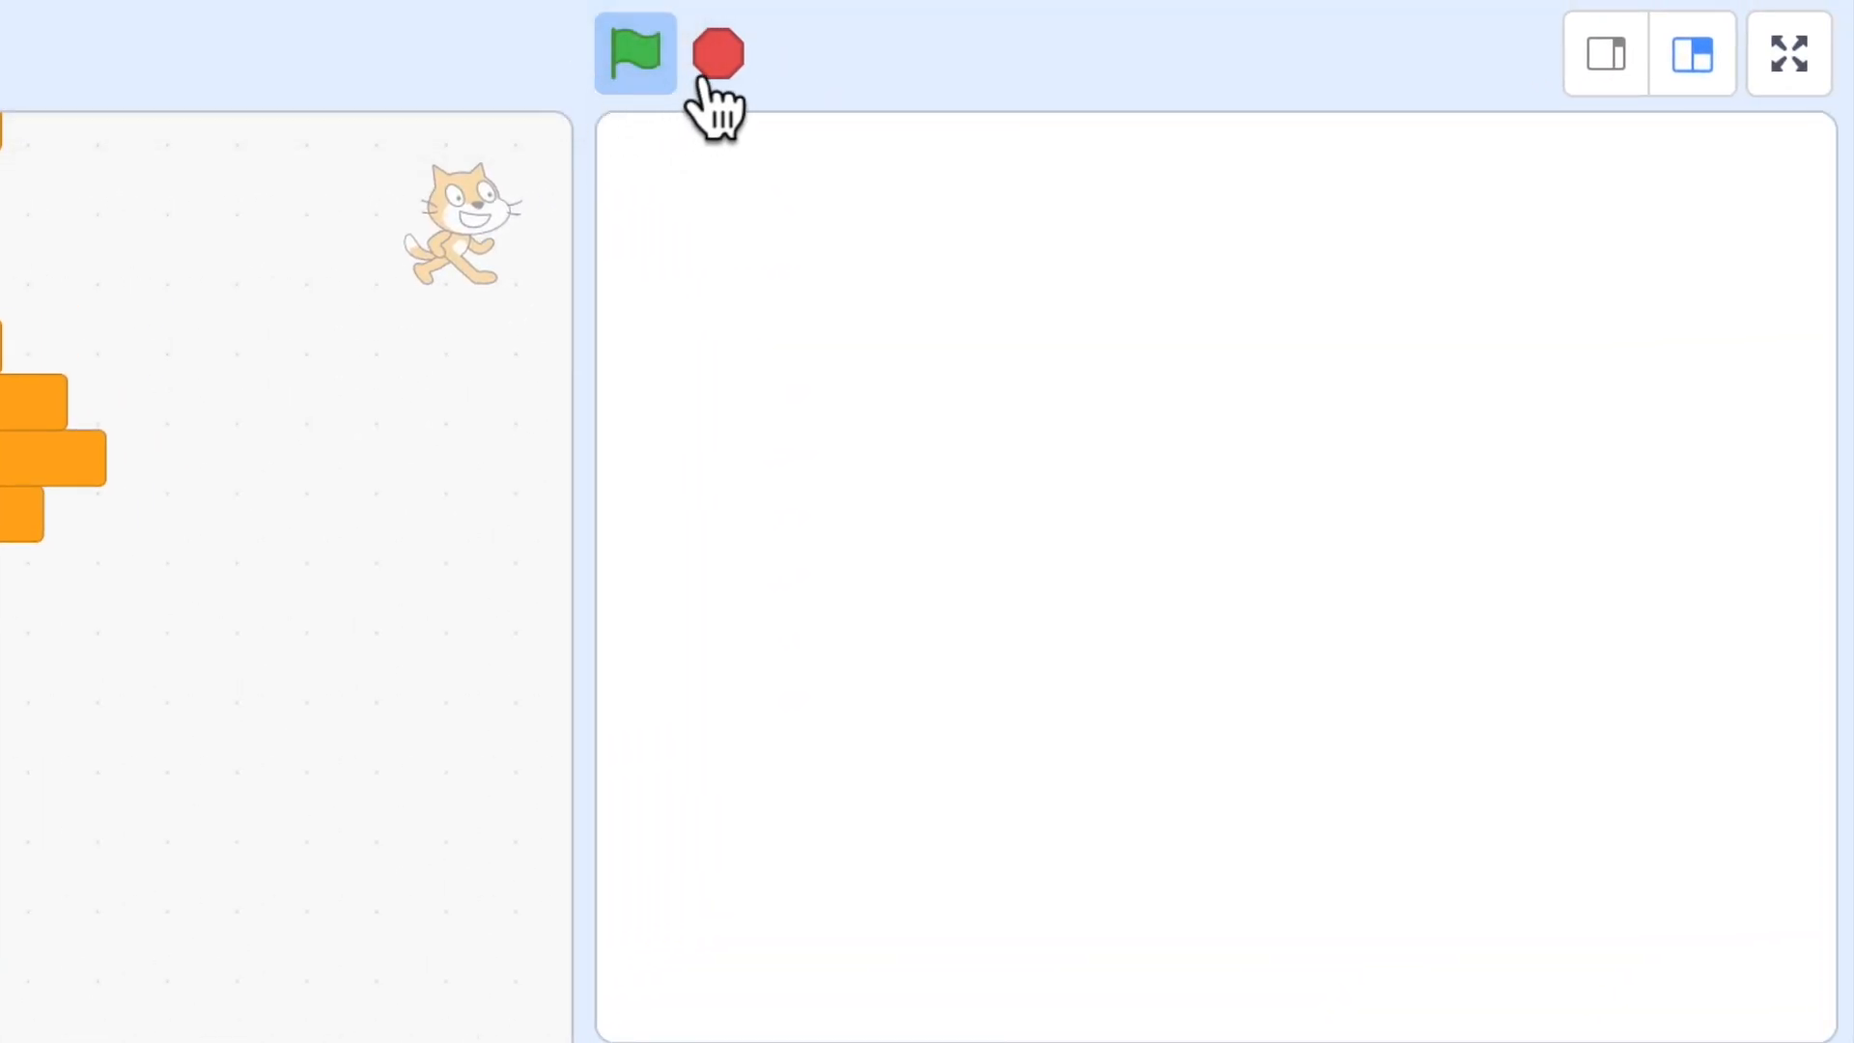
click(635, 54)
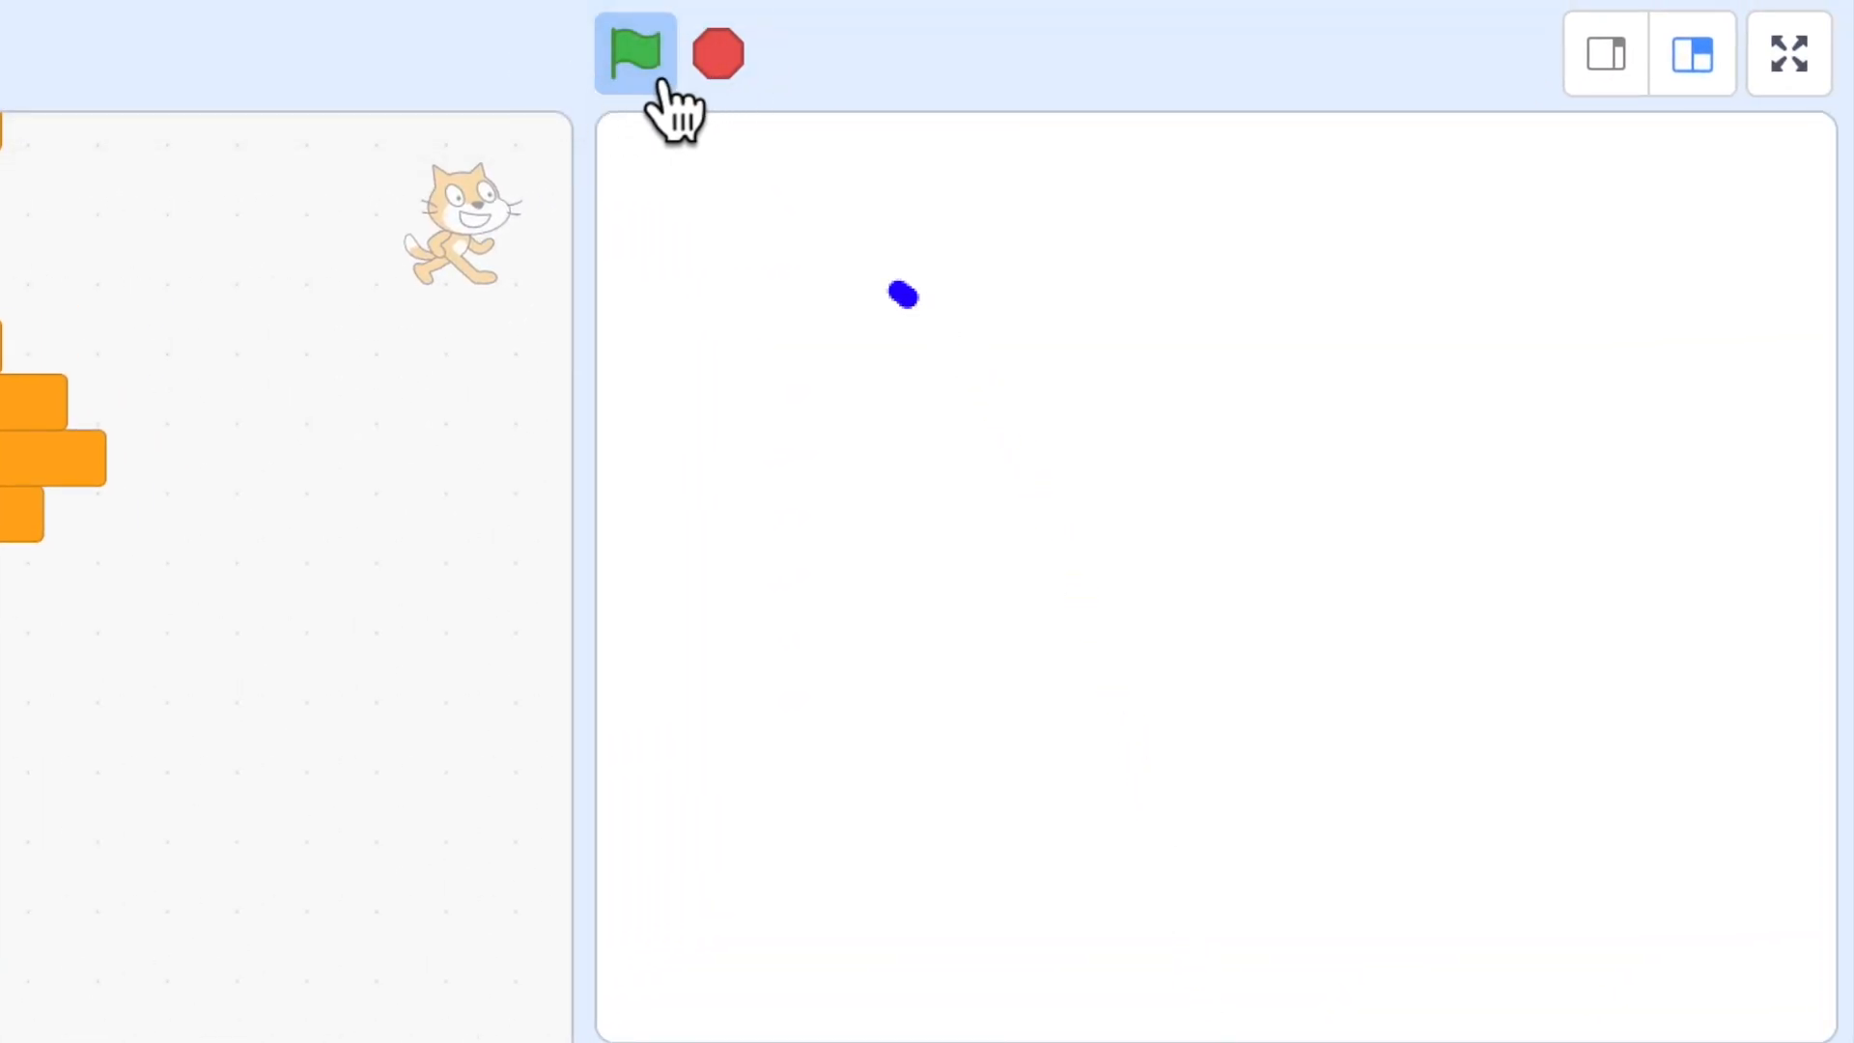
click(635, 54)
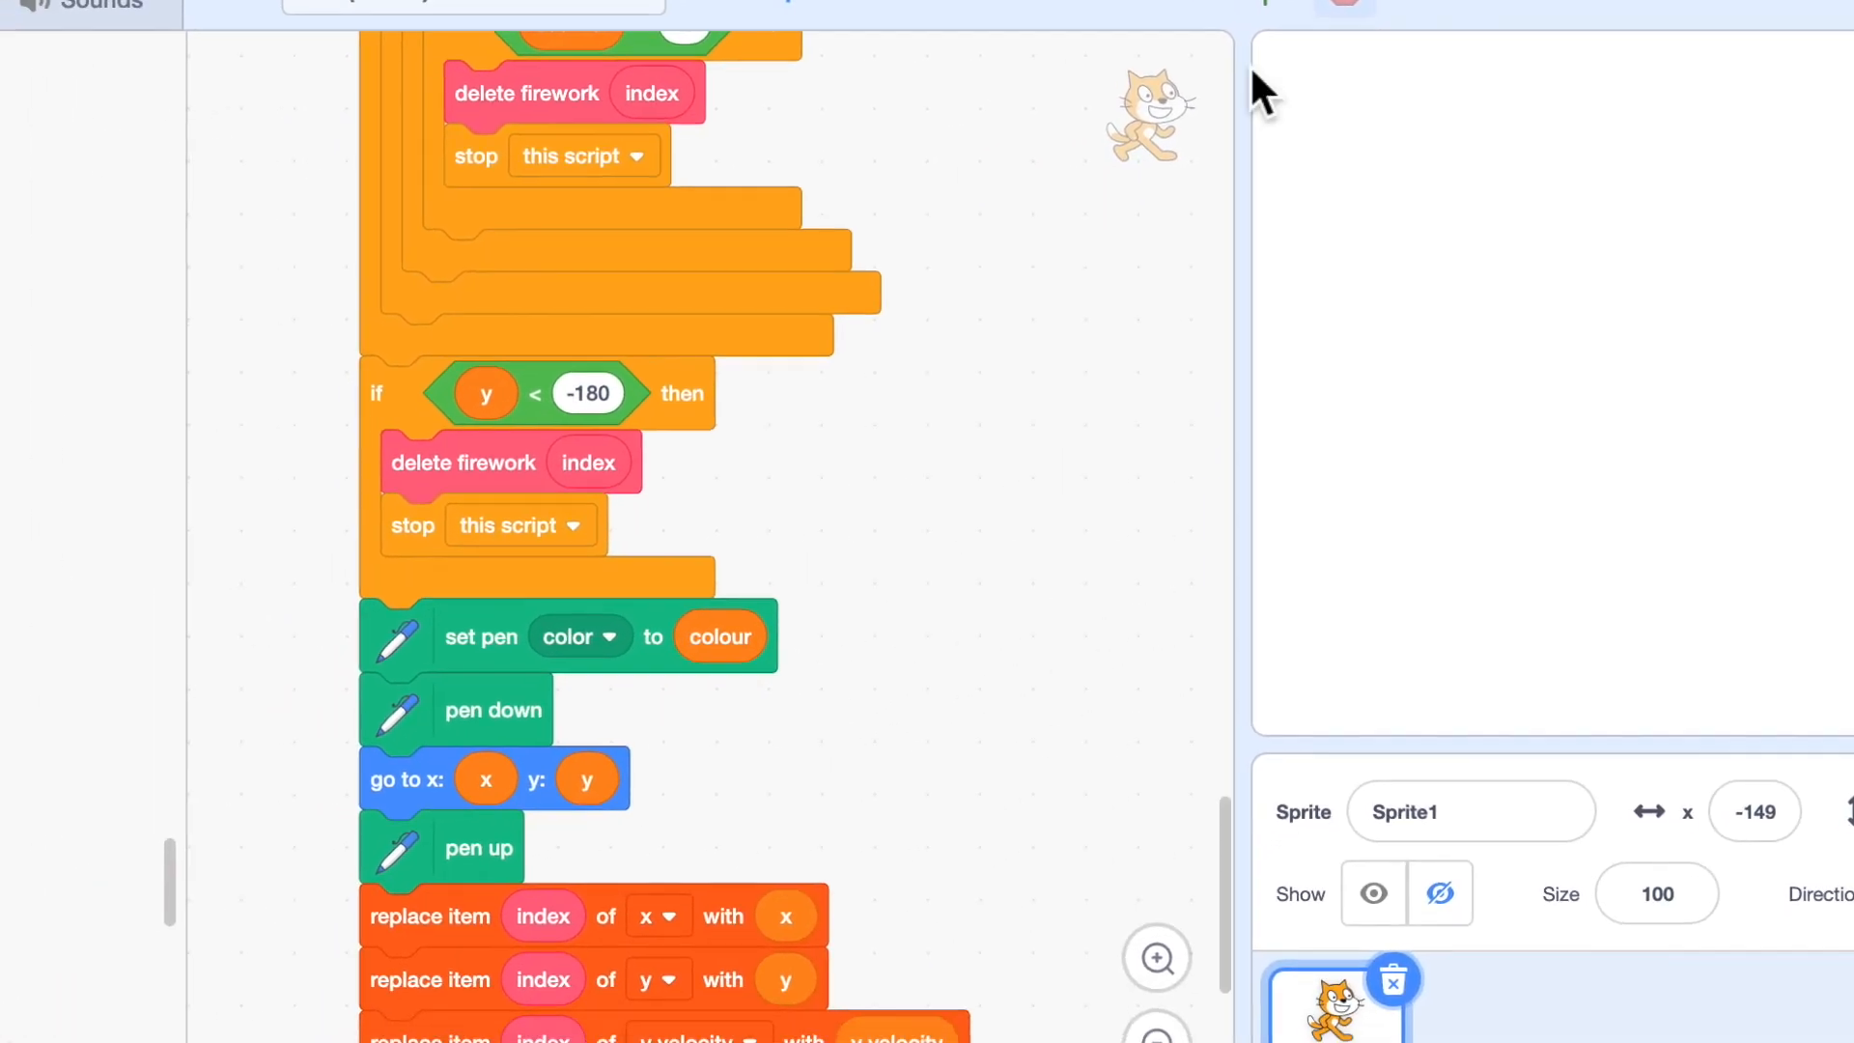
Change the fragment stage's set pen size from 5 to 6 in update firework.
click(54, 597)
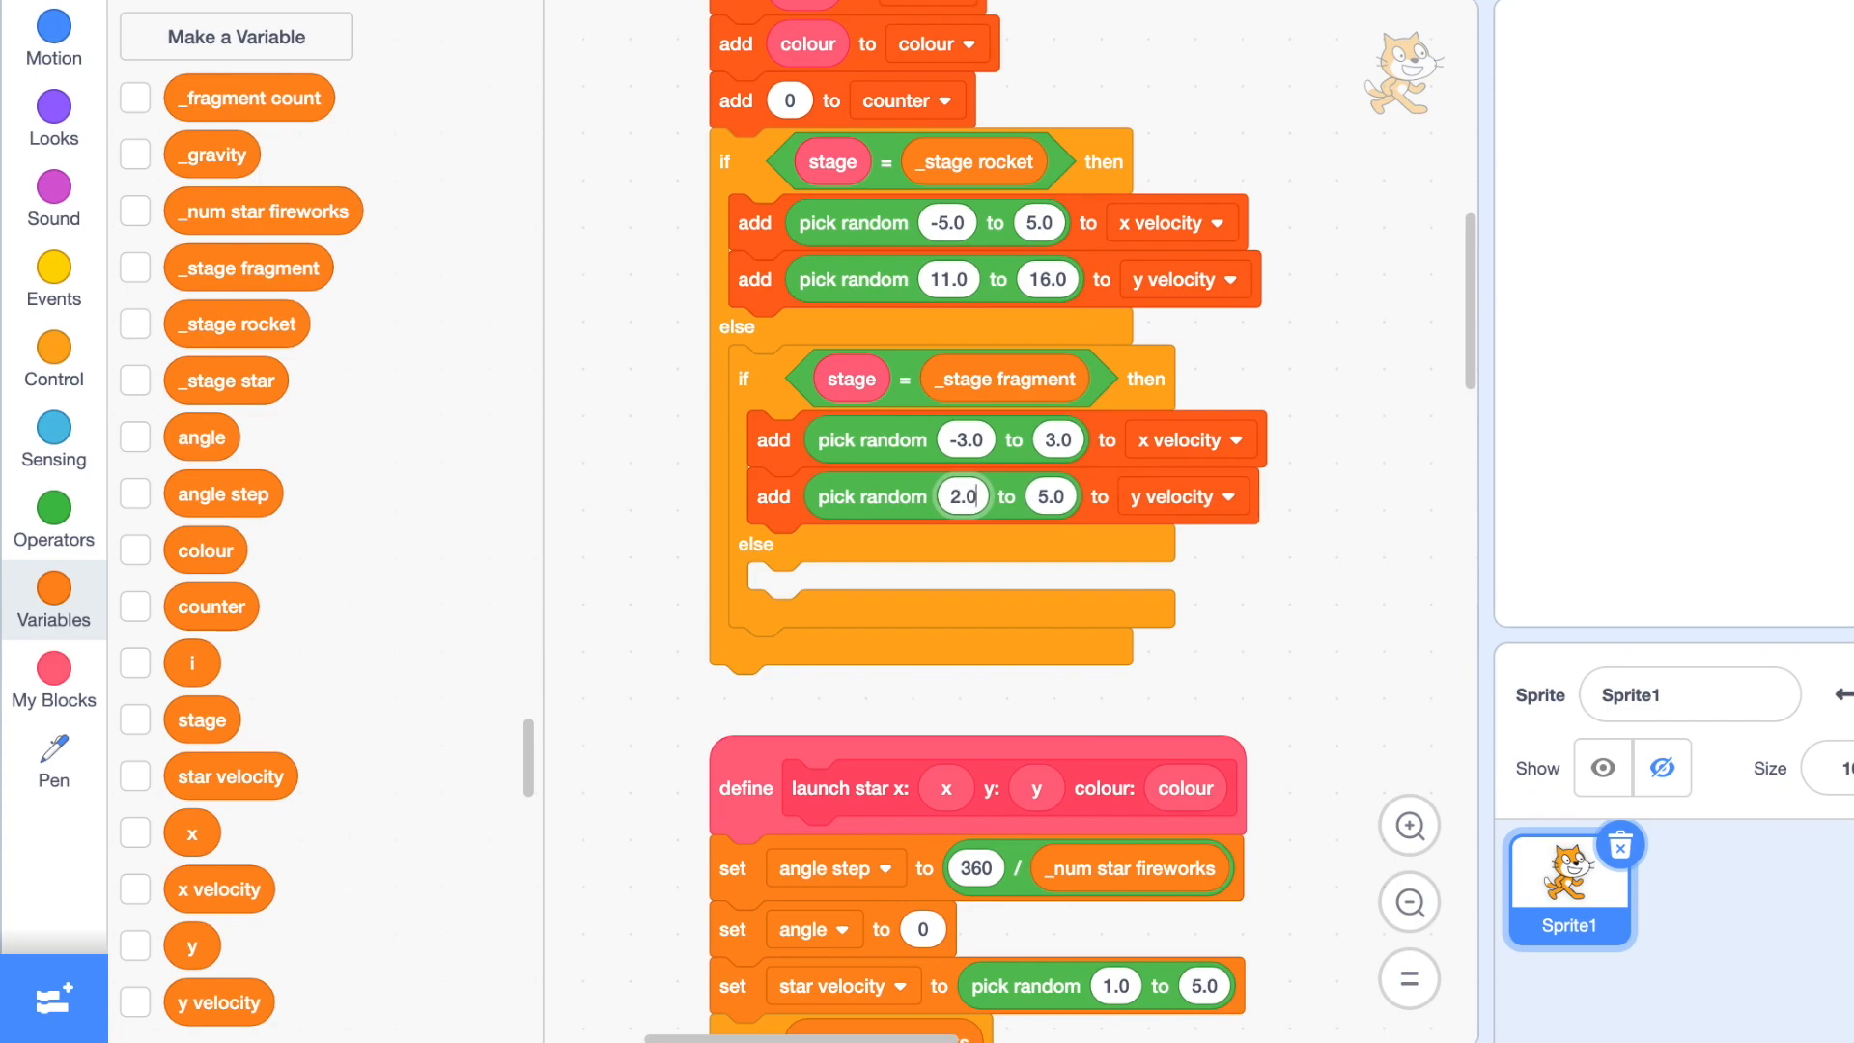
mouse_move(1295, 496)
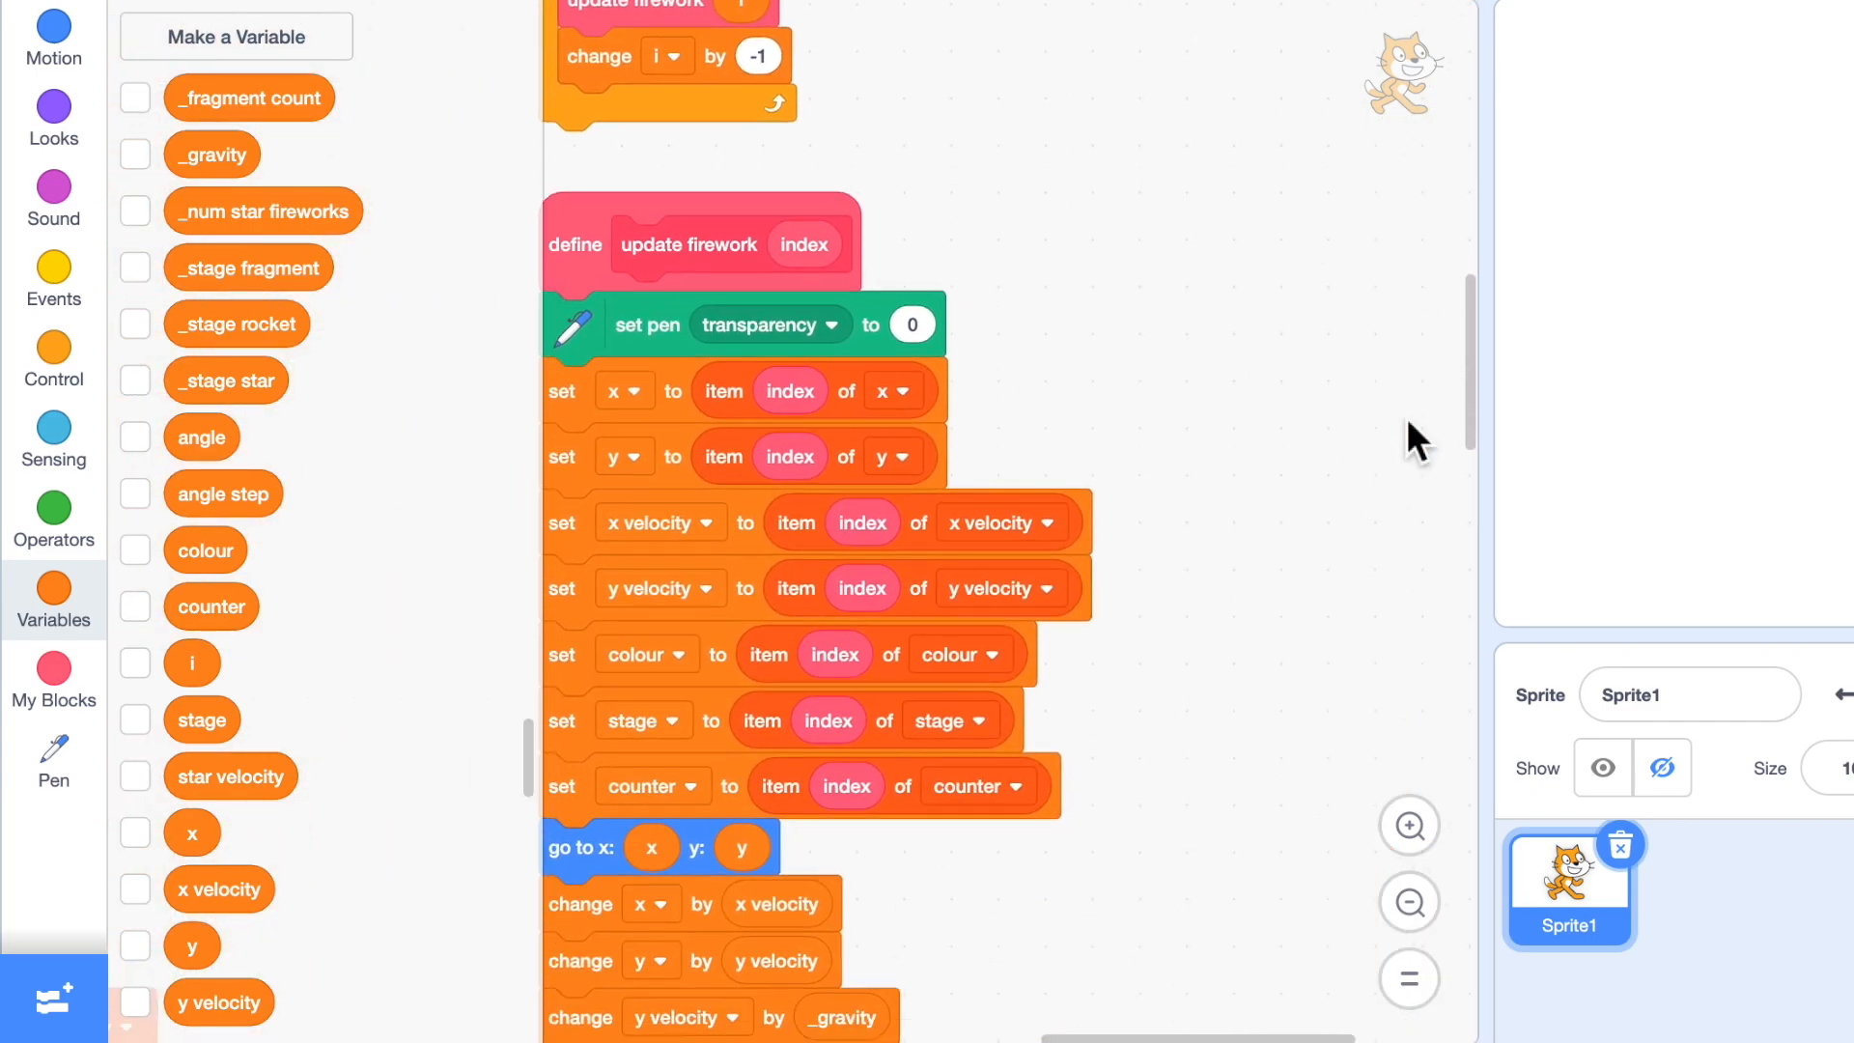
scroll(down, 3)
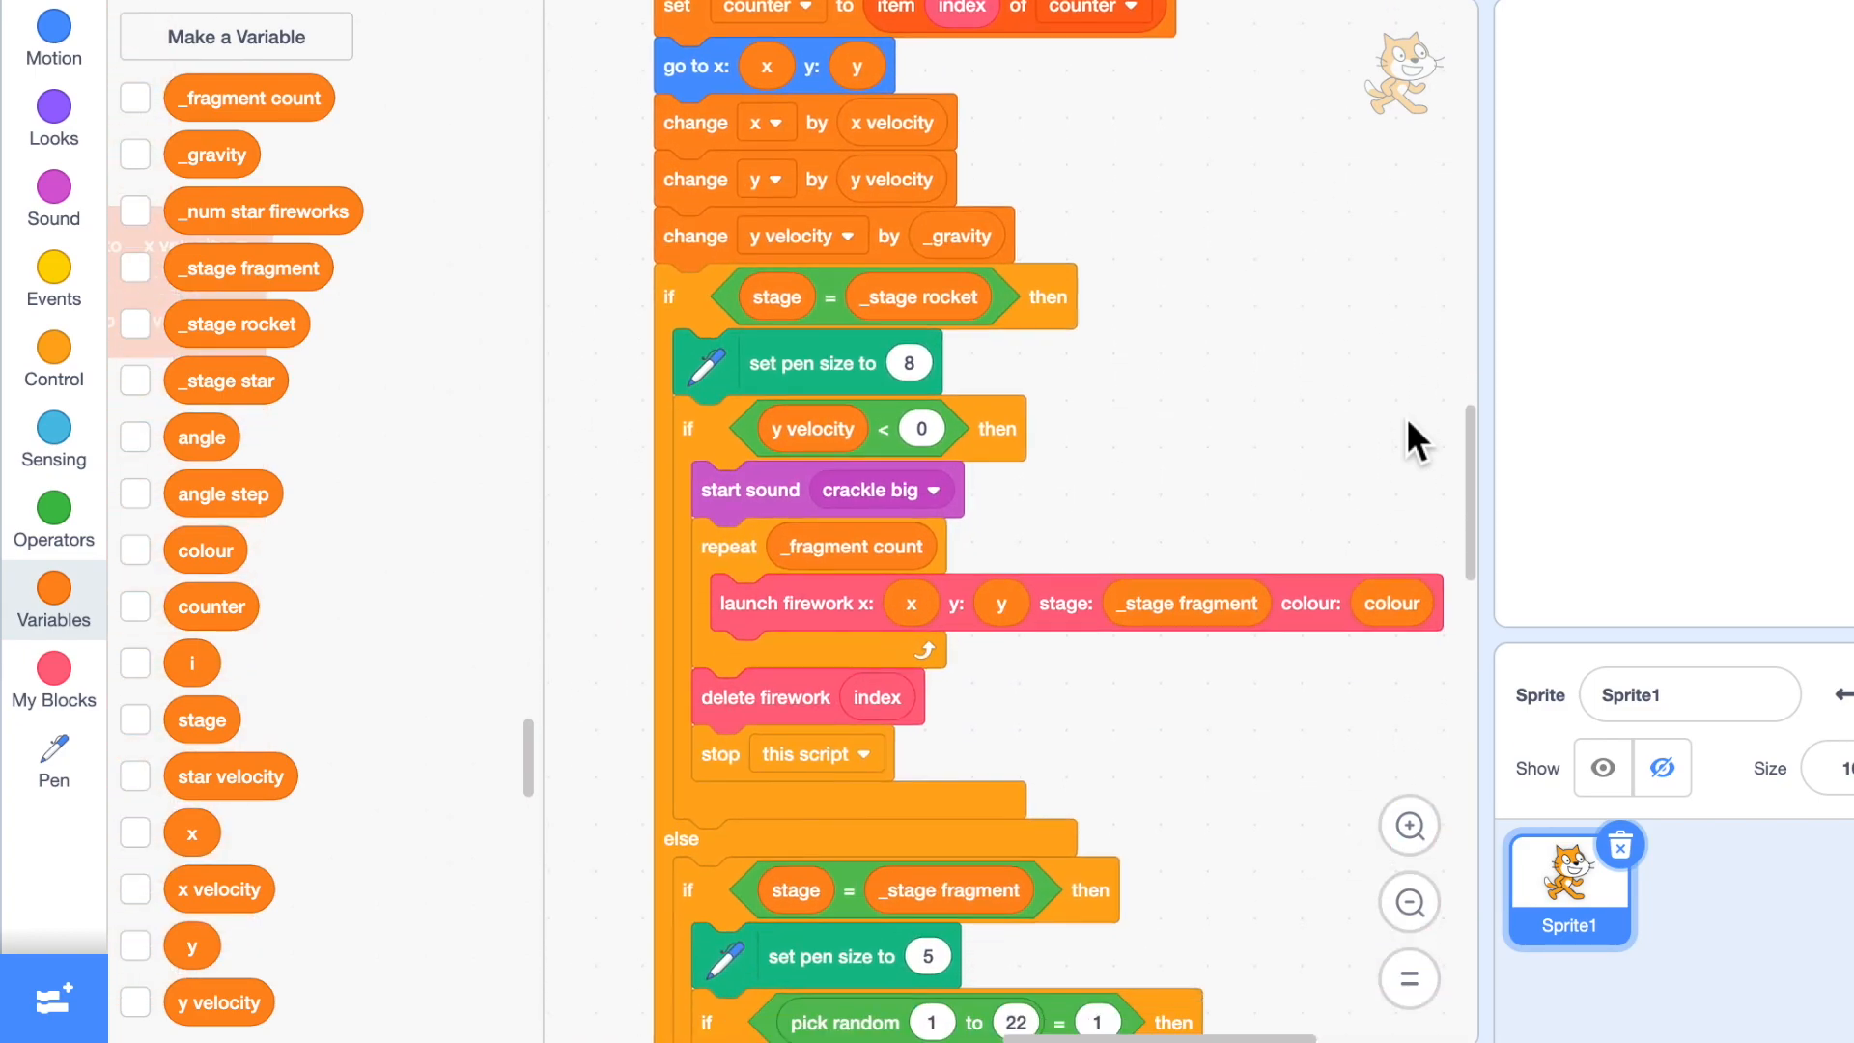
scroll(down, 3)
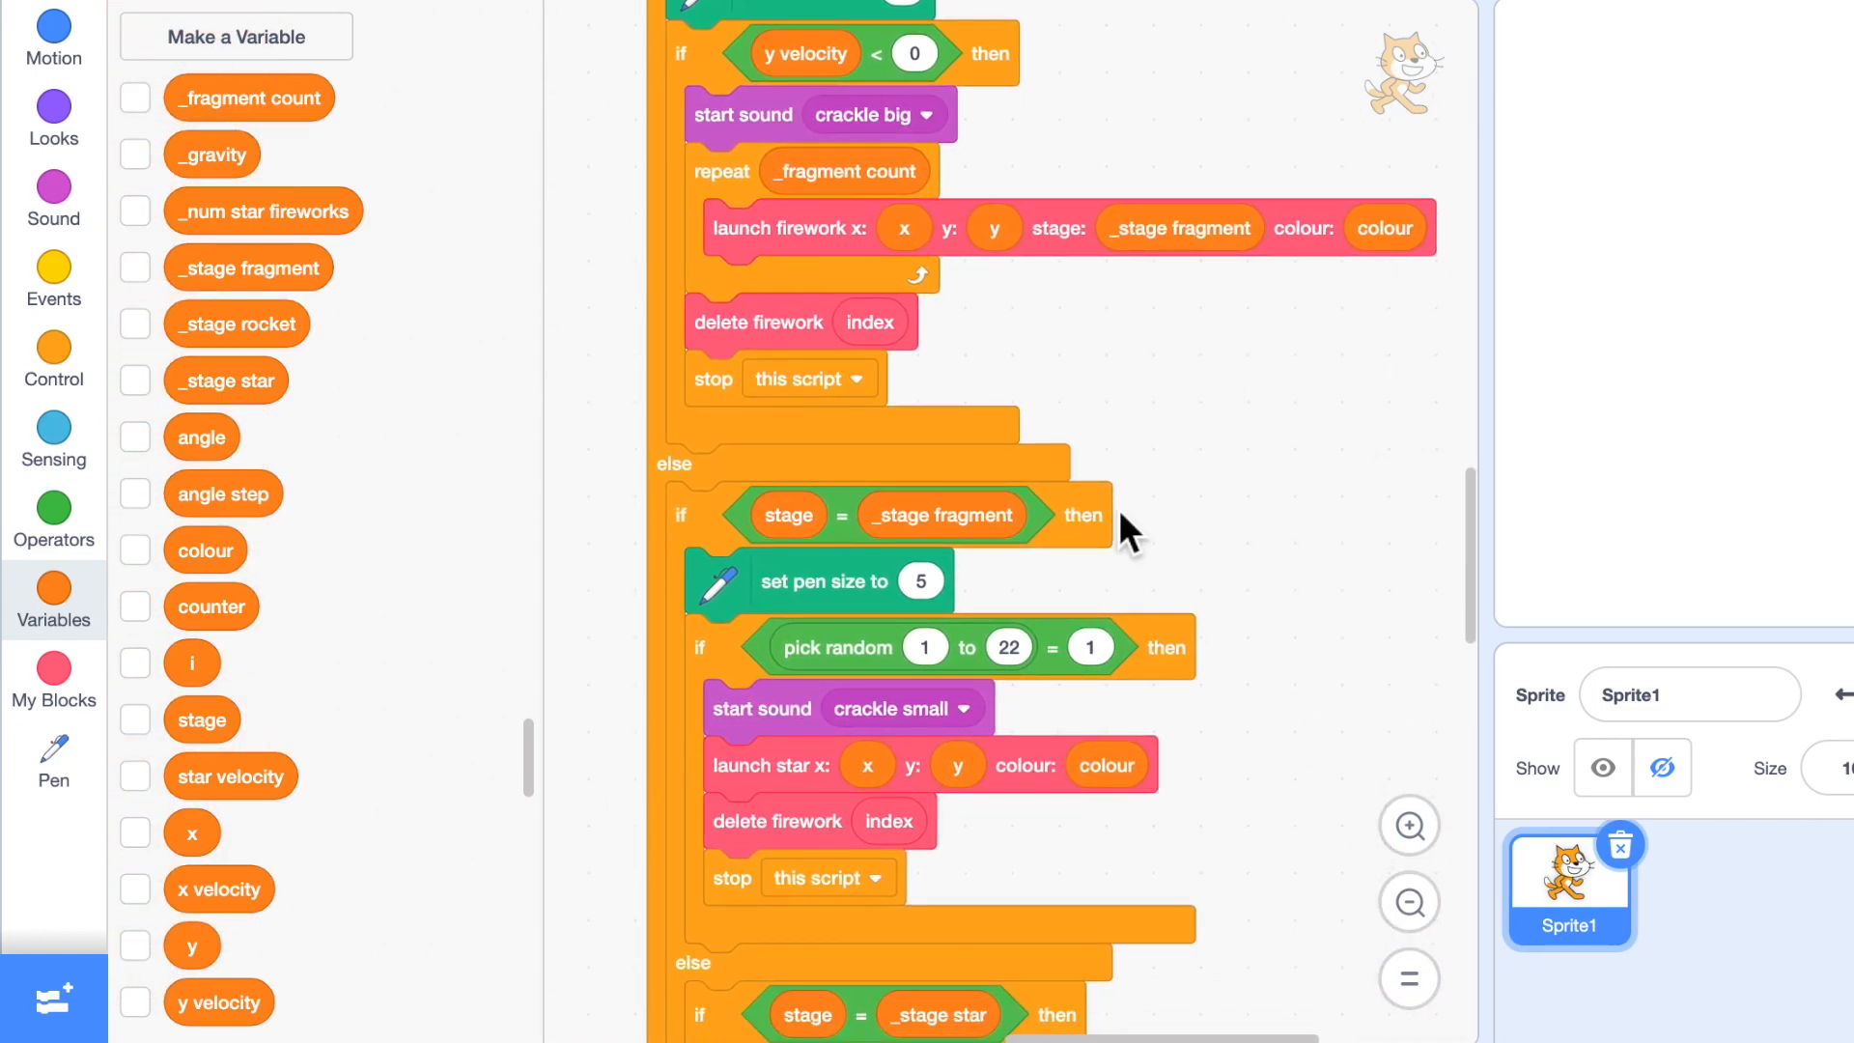
click(922, 581)
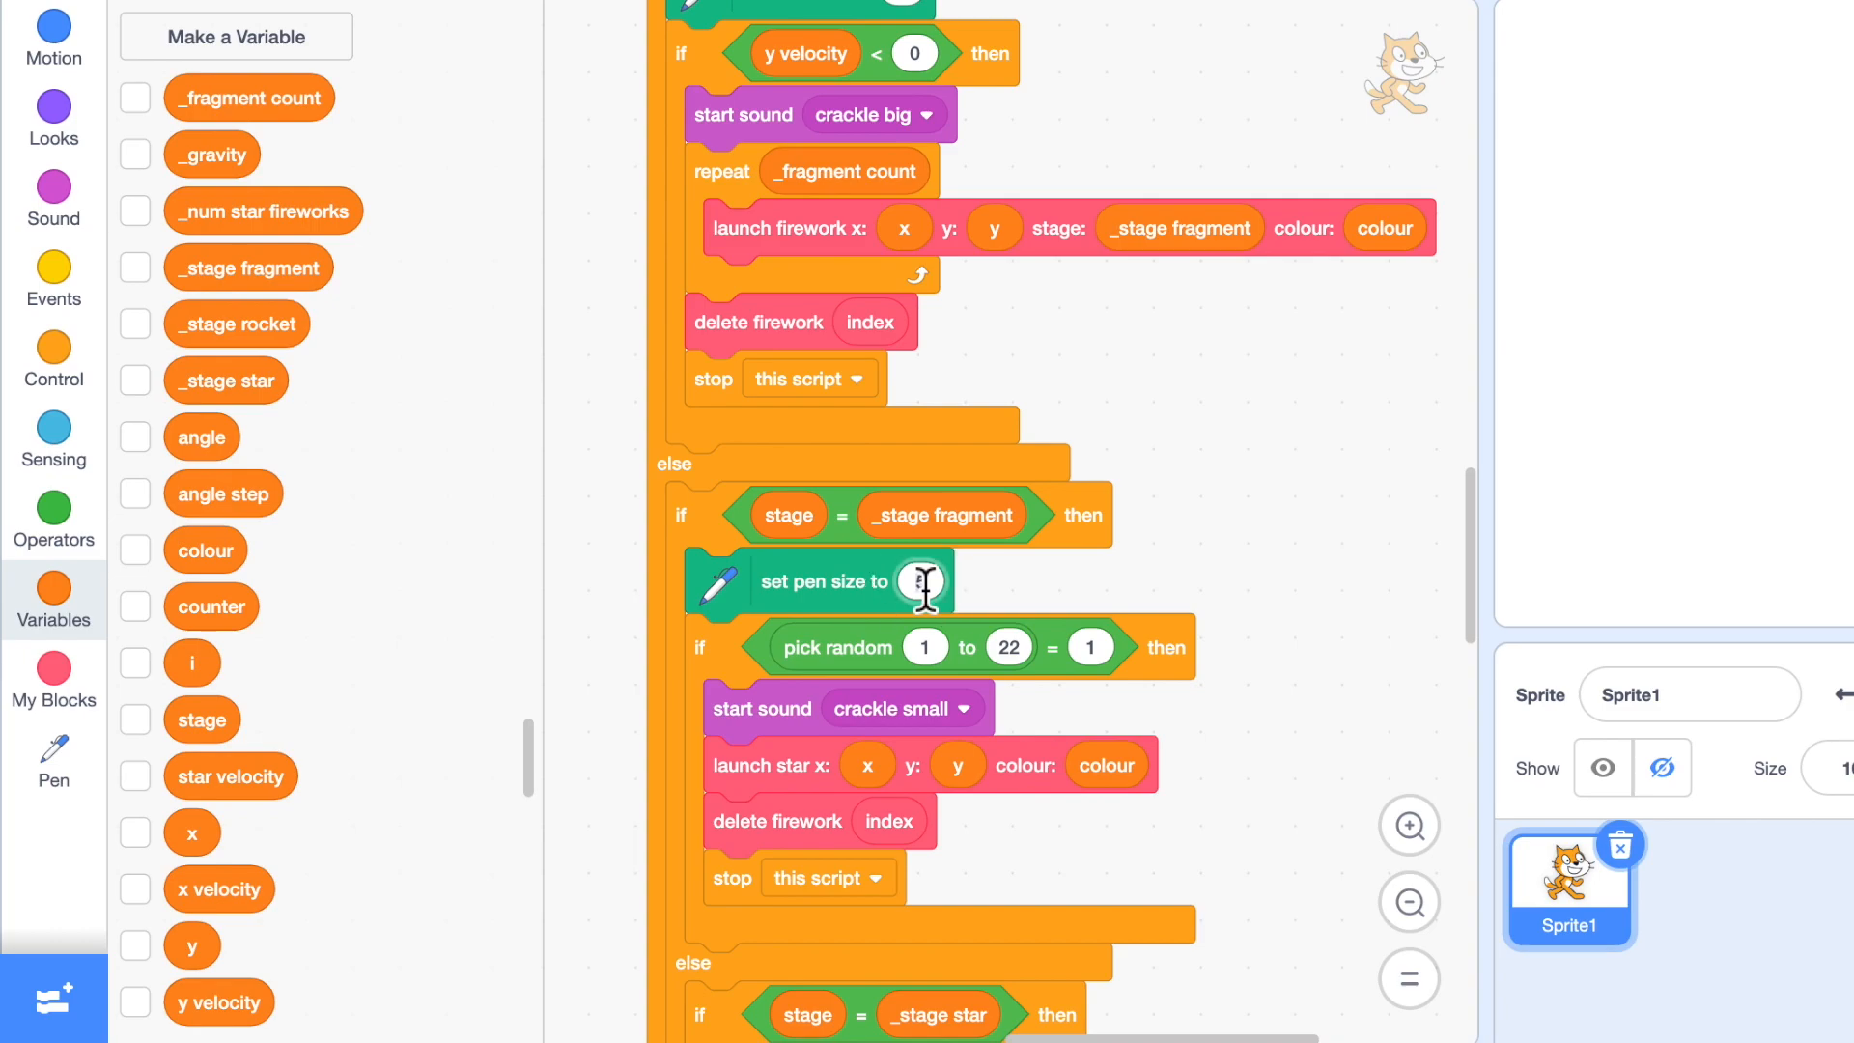
text(6)
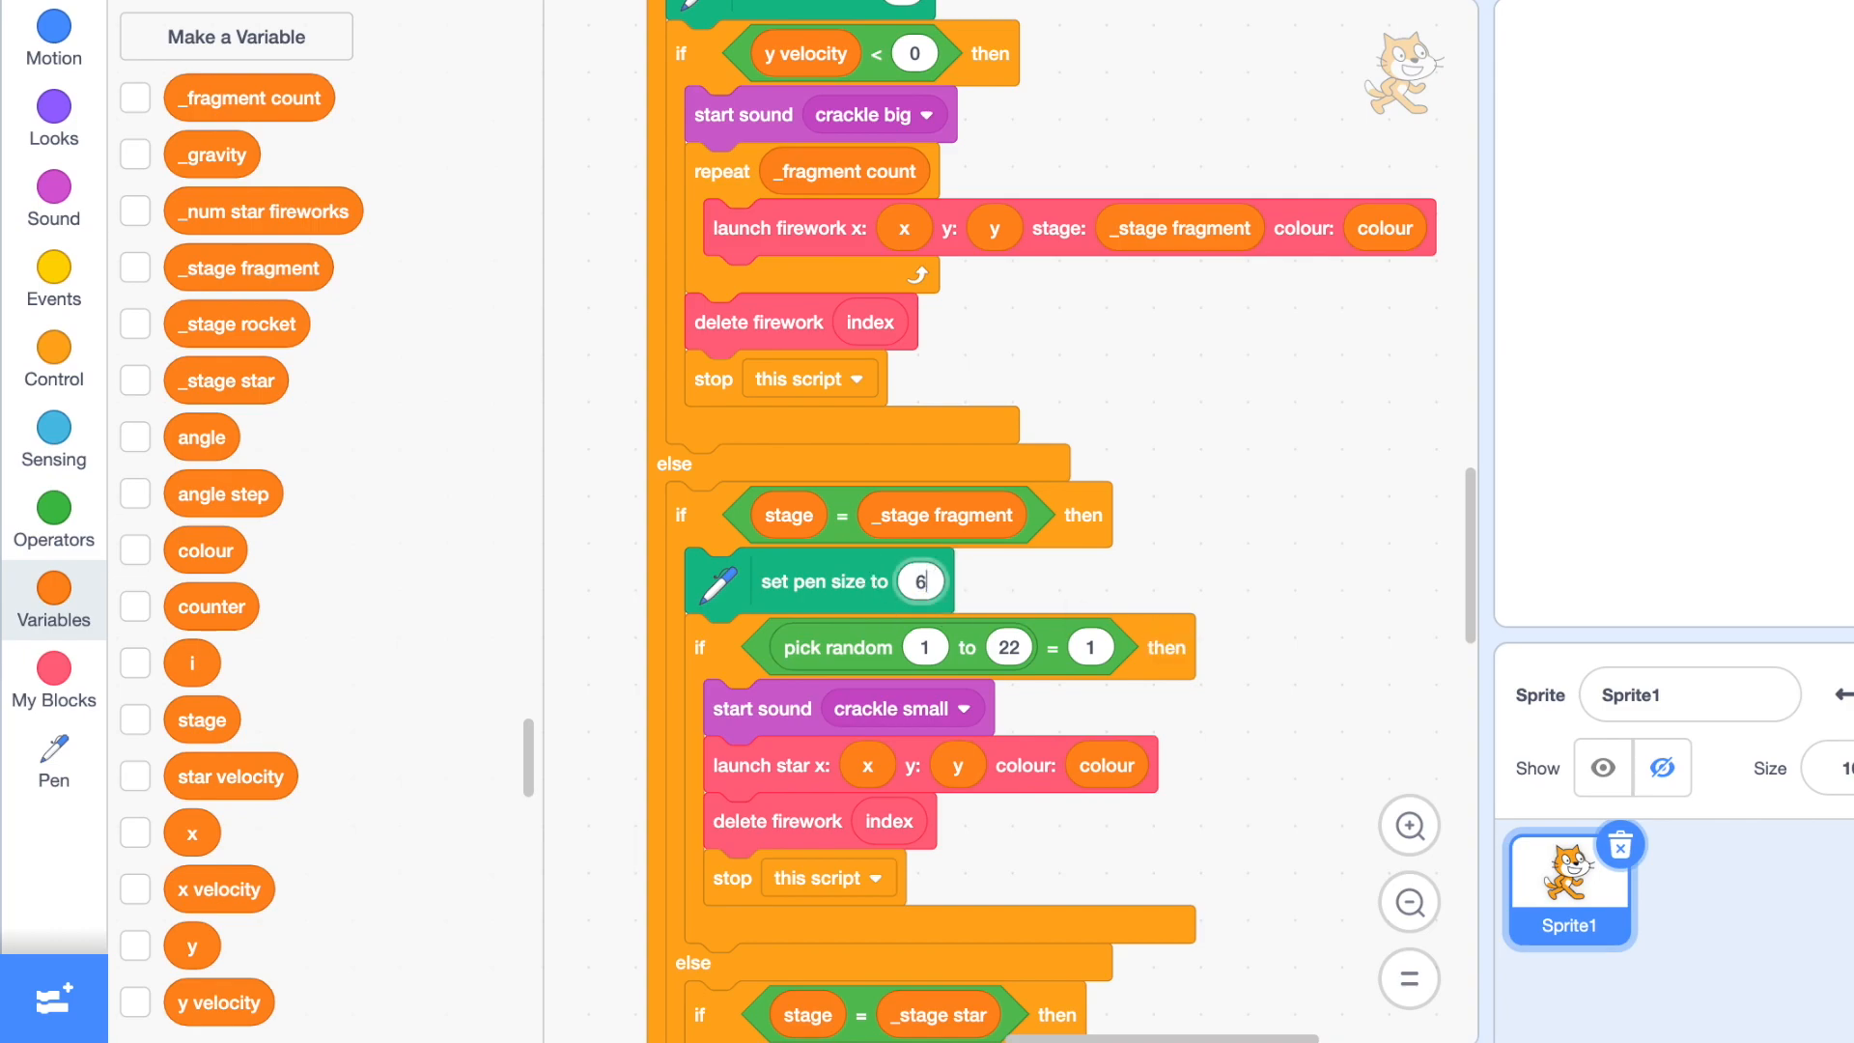
scroll(down, 3)
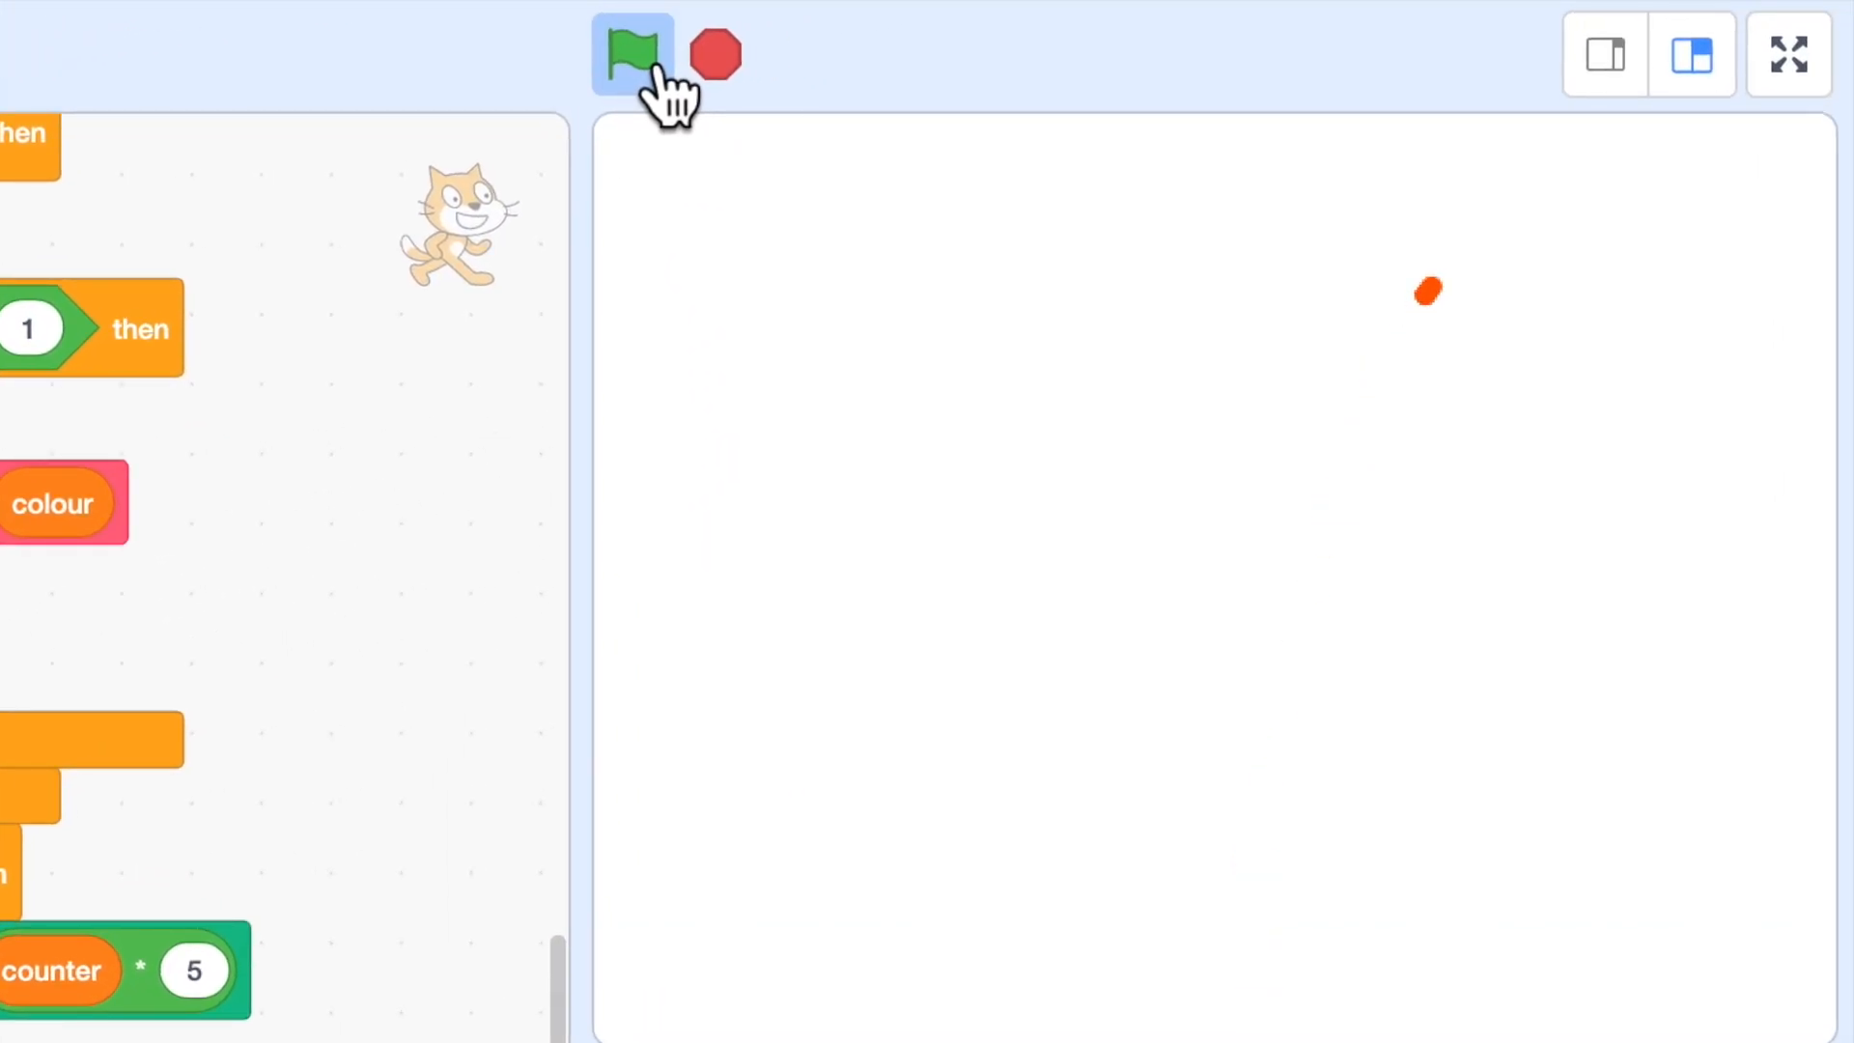
click(630, 54)
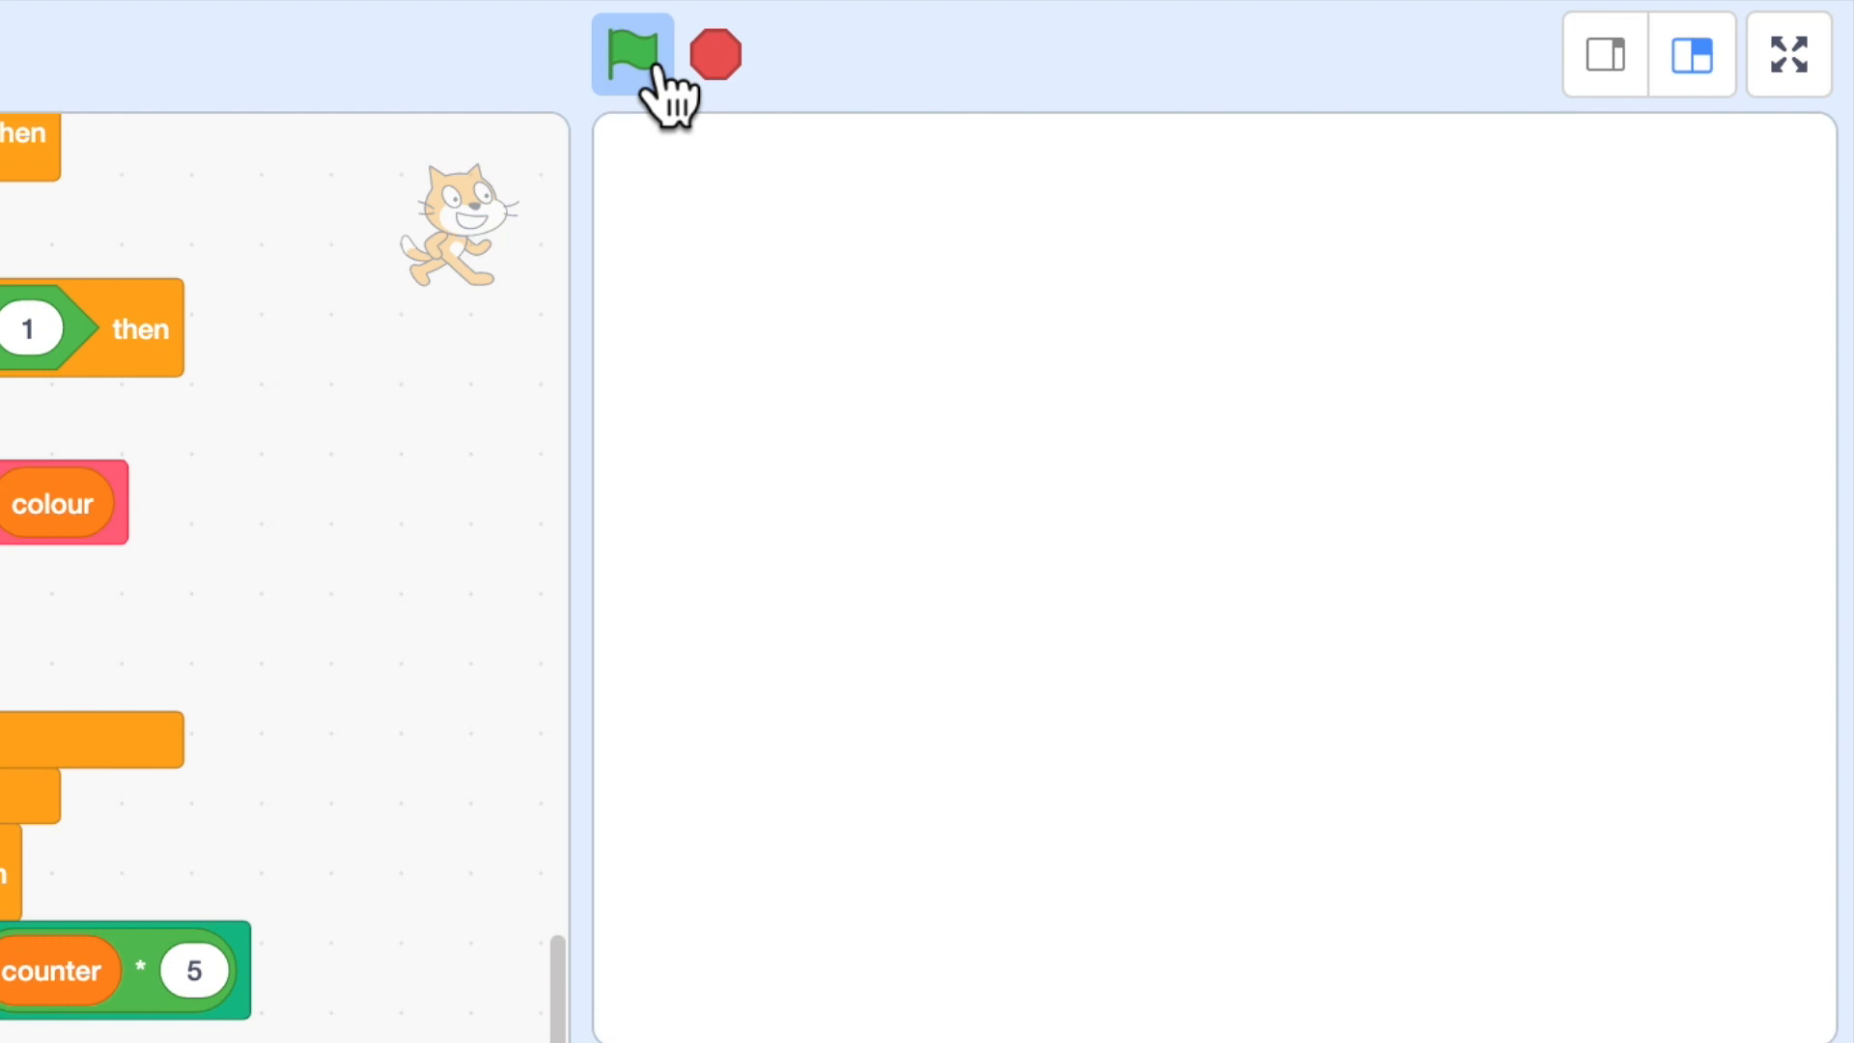
click(629, 54)
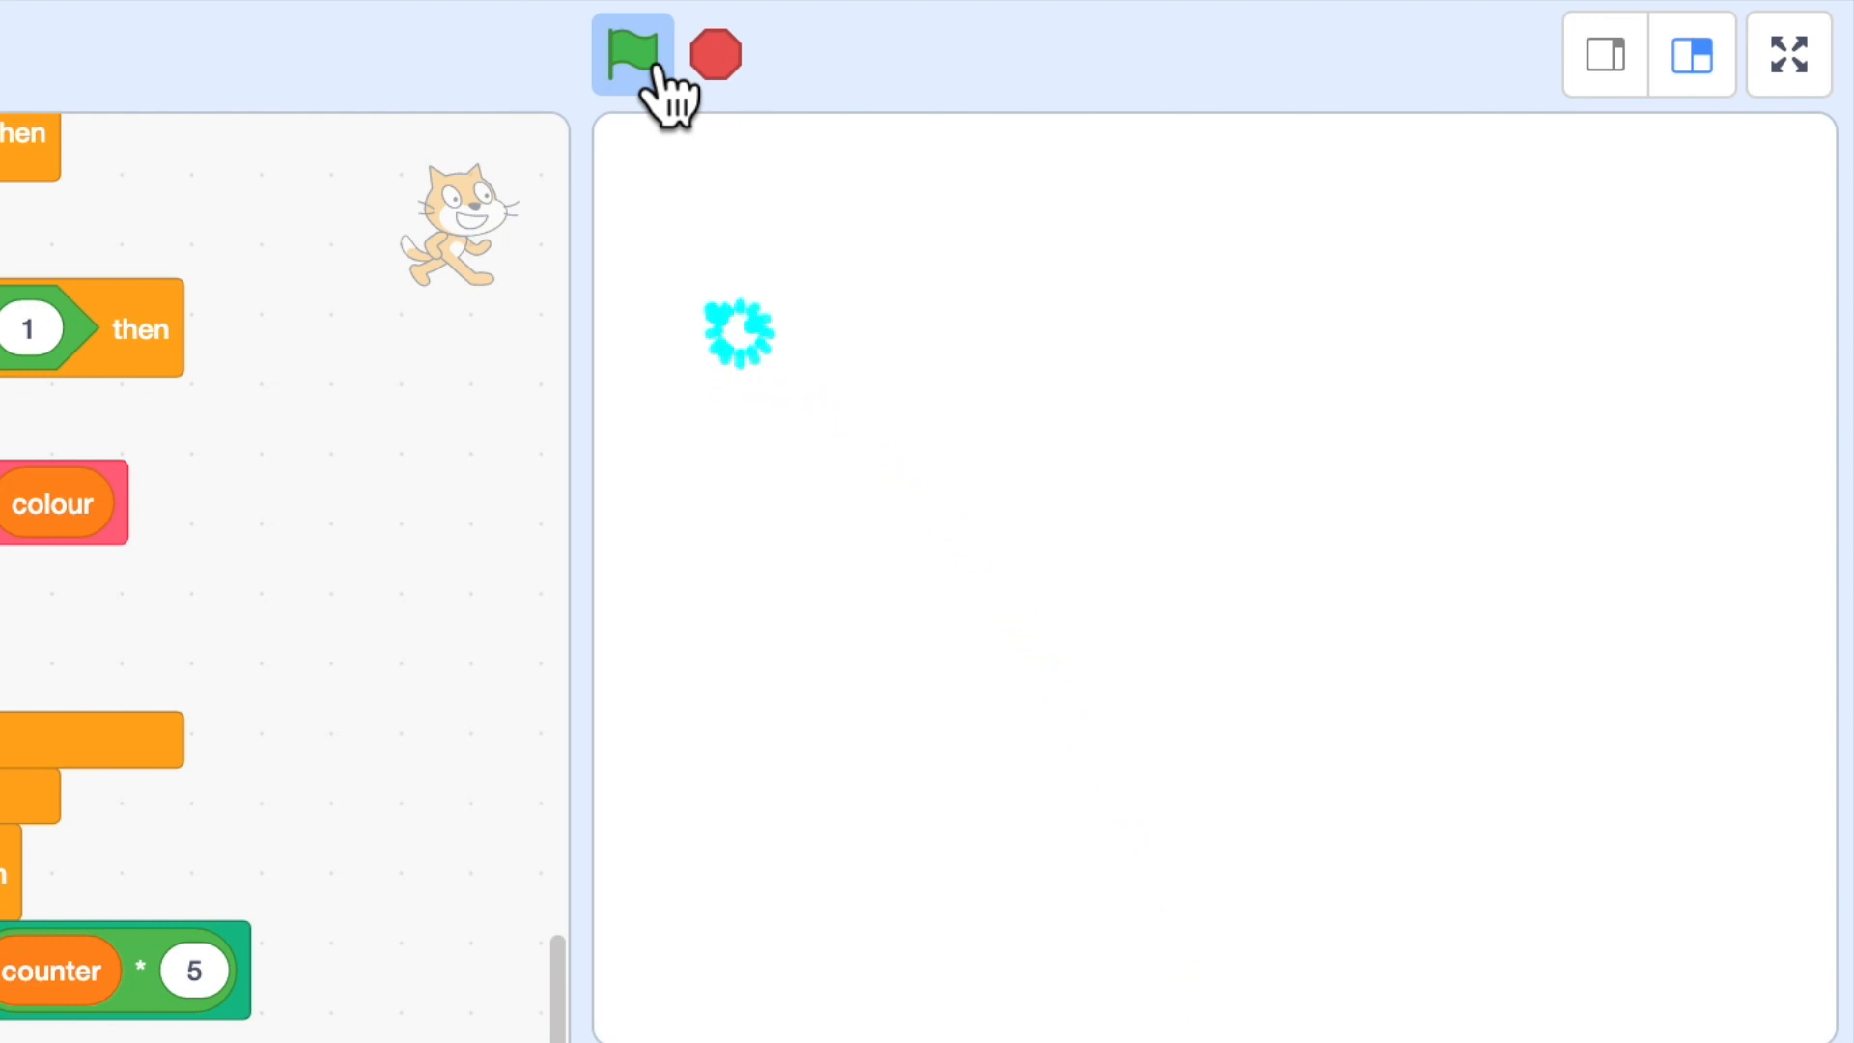
click(633, 54)
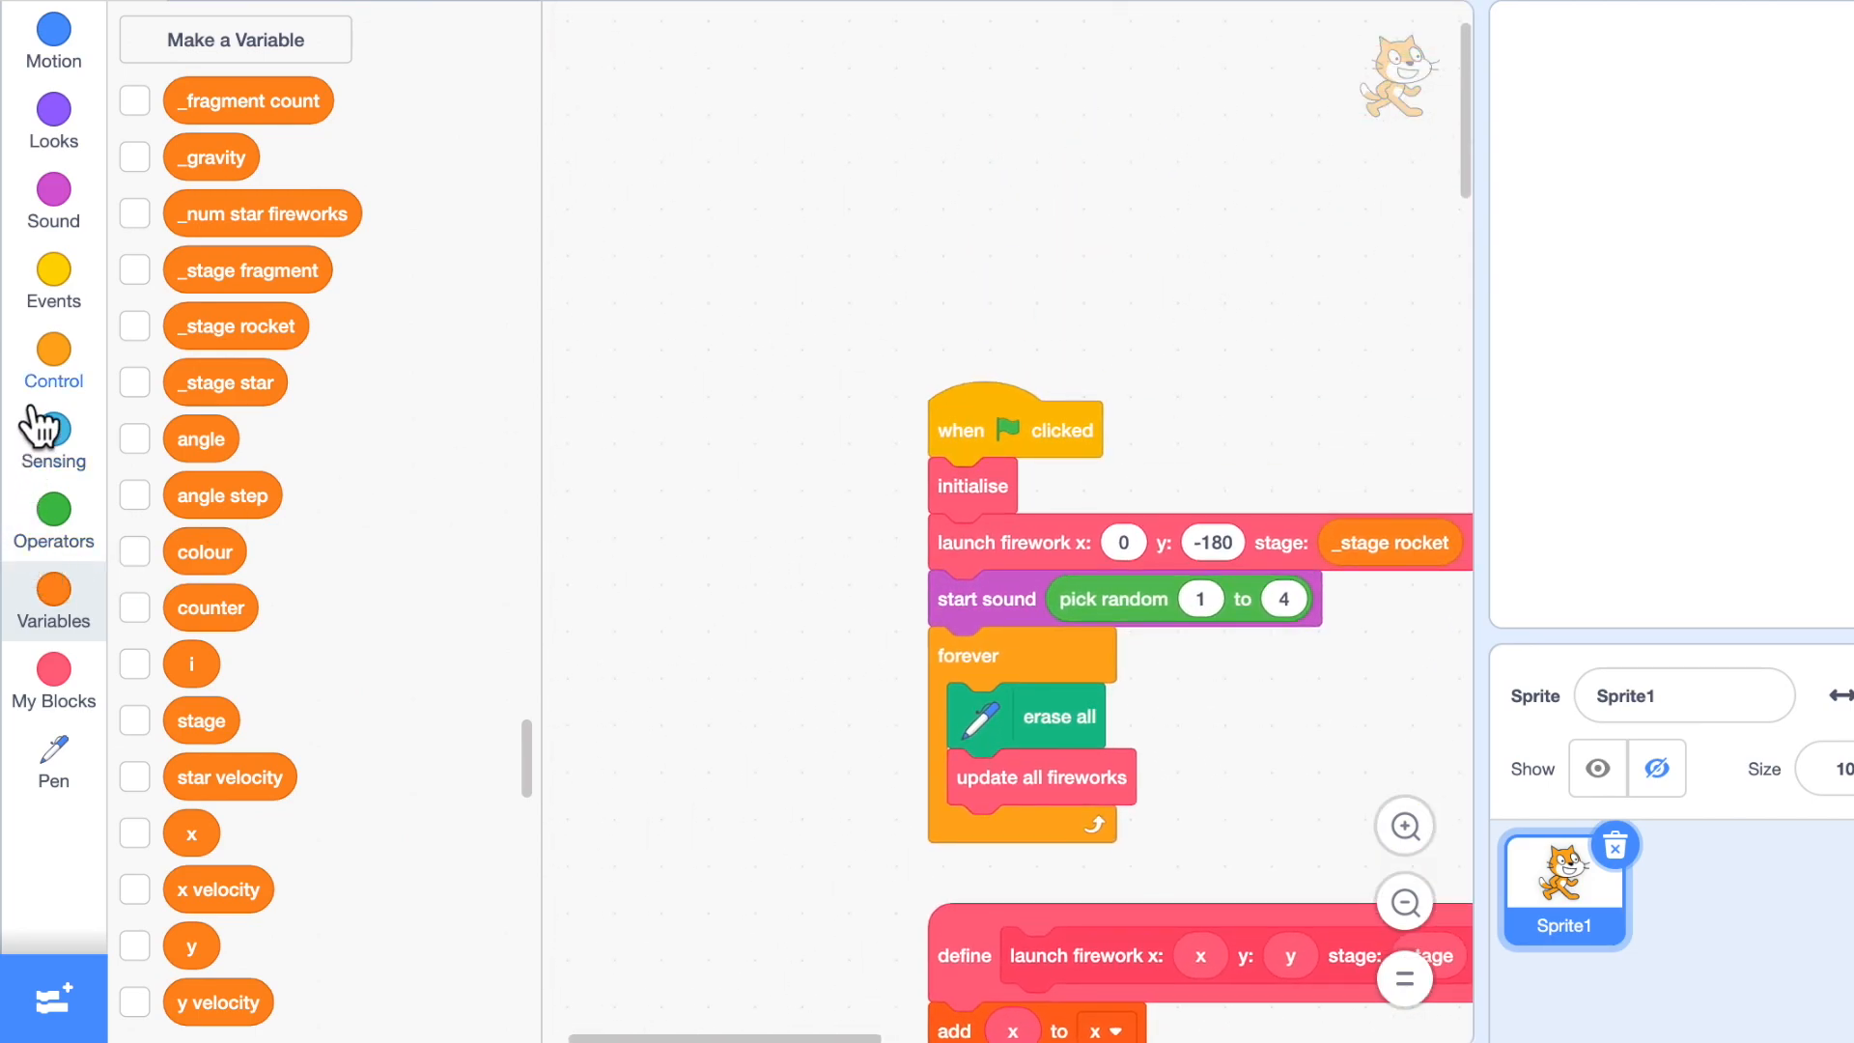
Make the green-flag script broadcast the launcher message and the receiver listen for it.
click(54, 280)
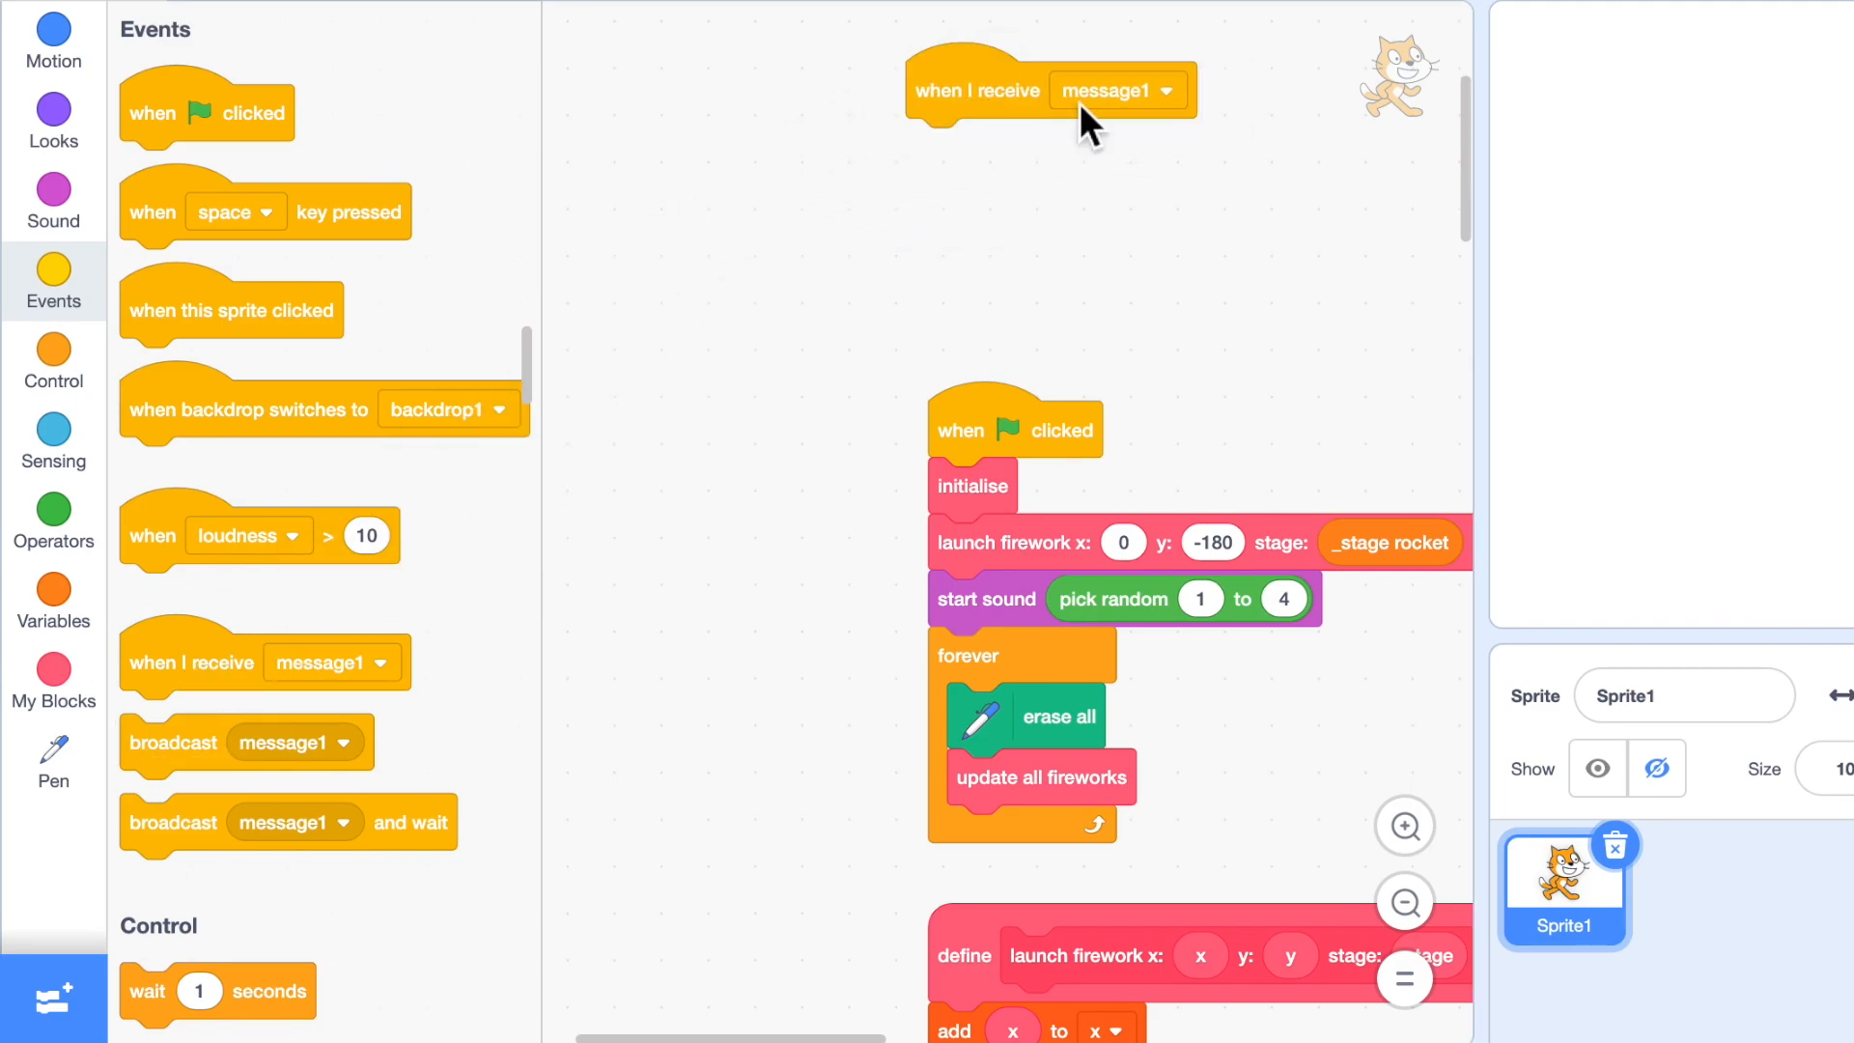
click(1170, 90)
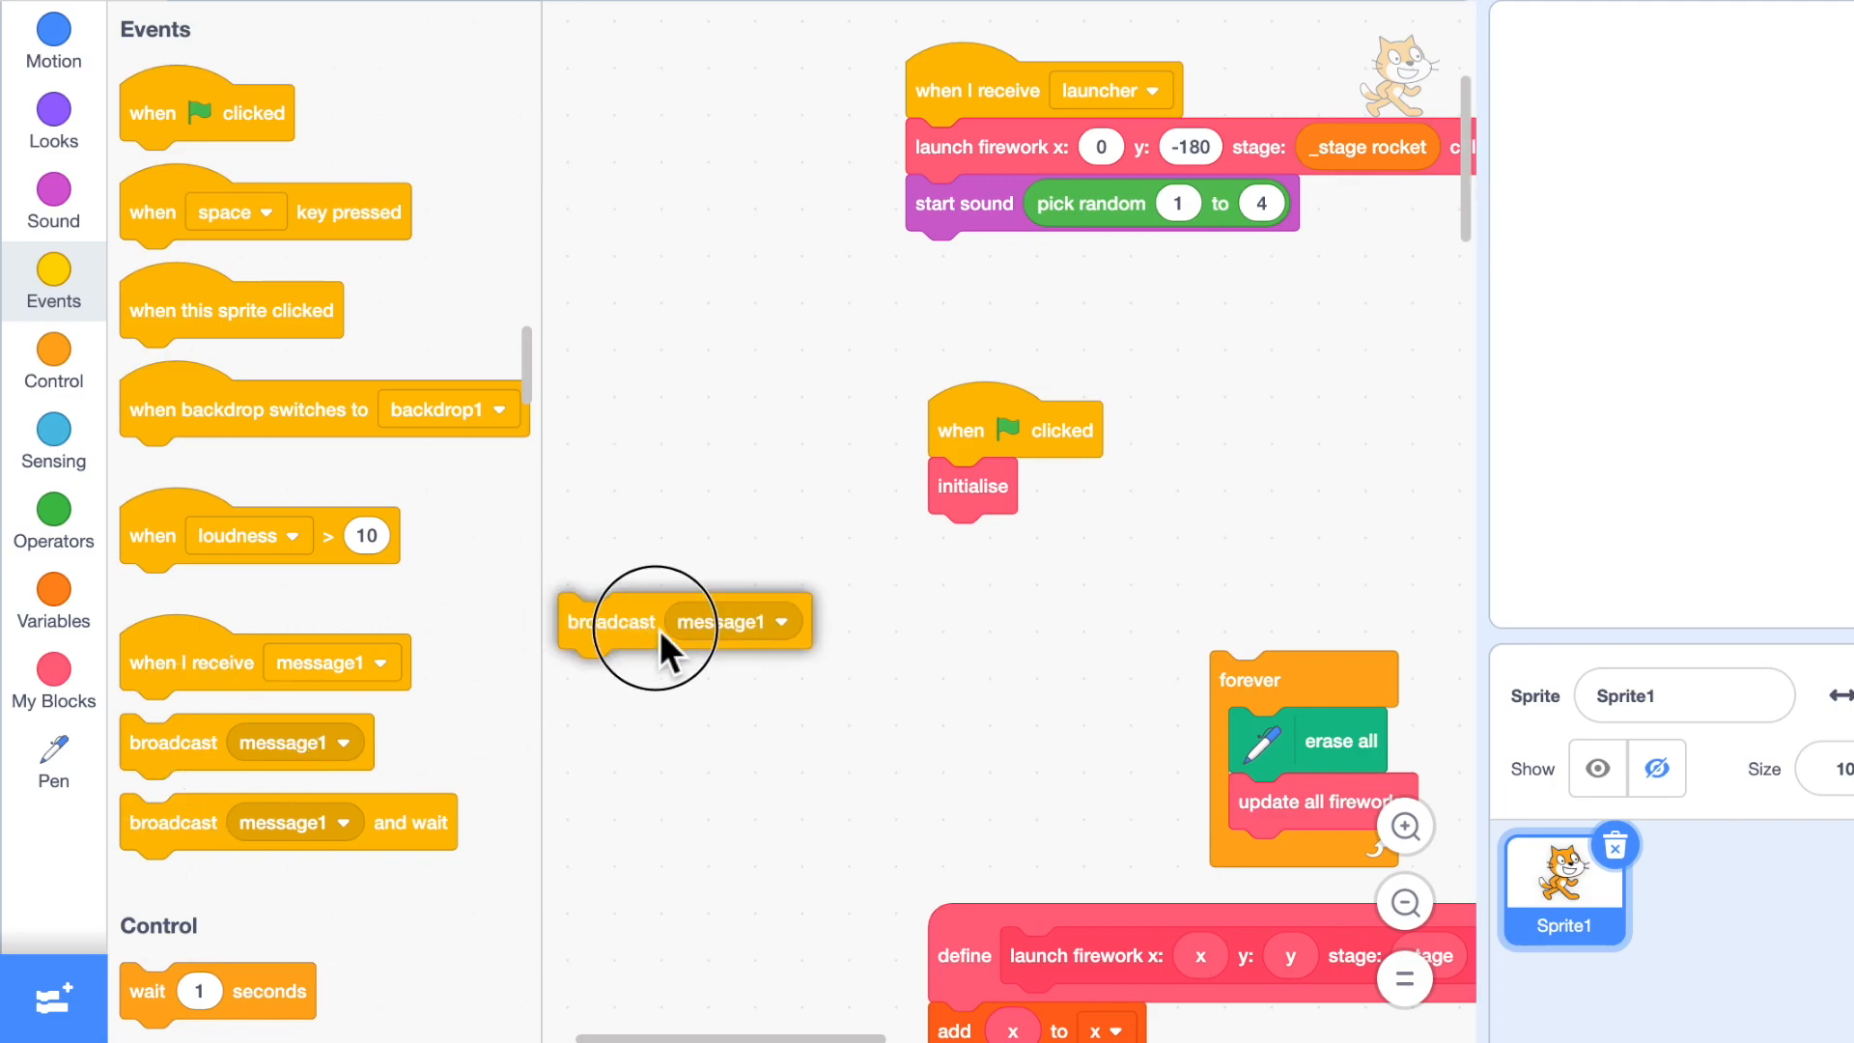
click(1102, 543)
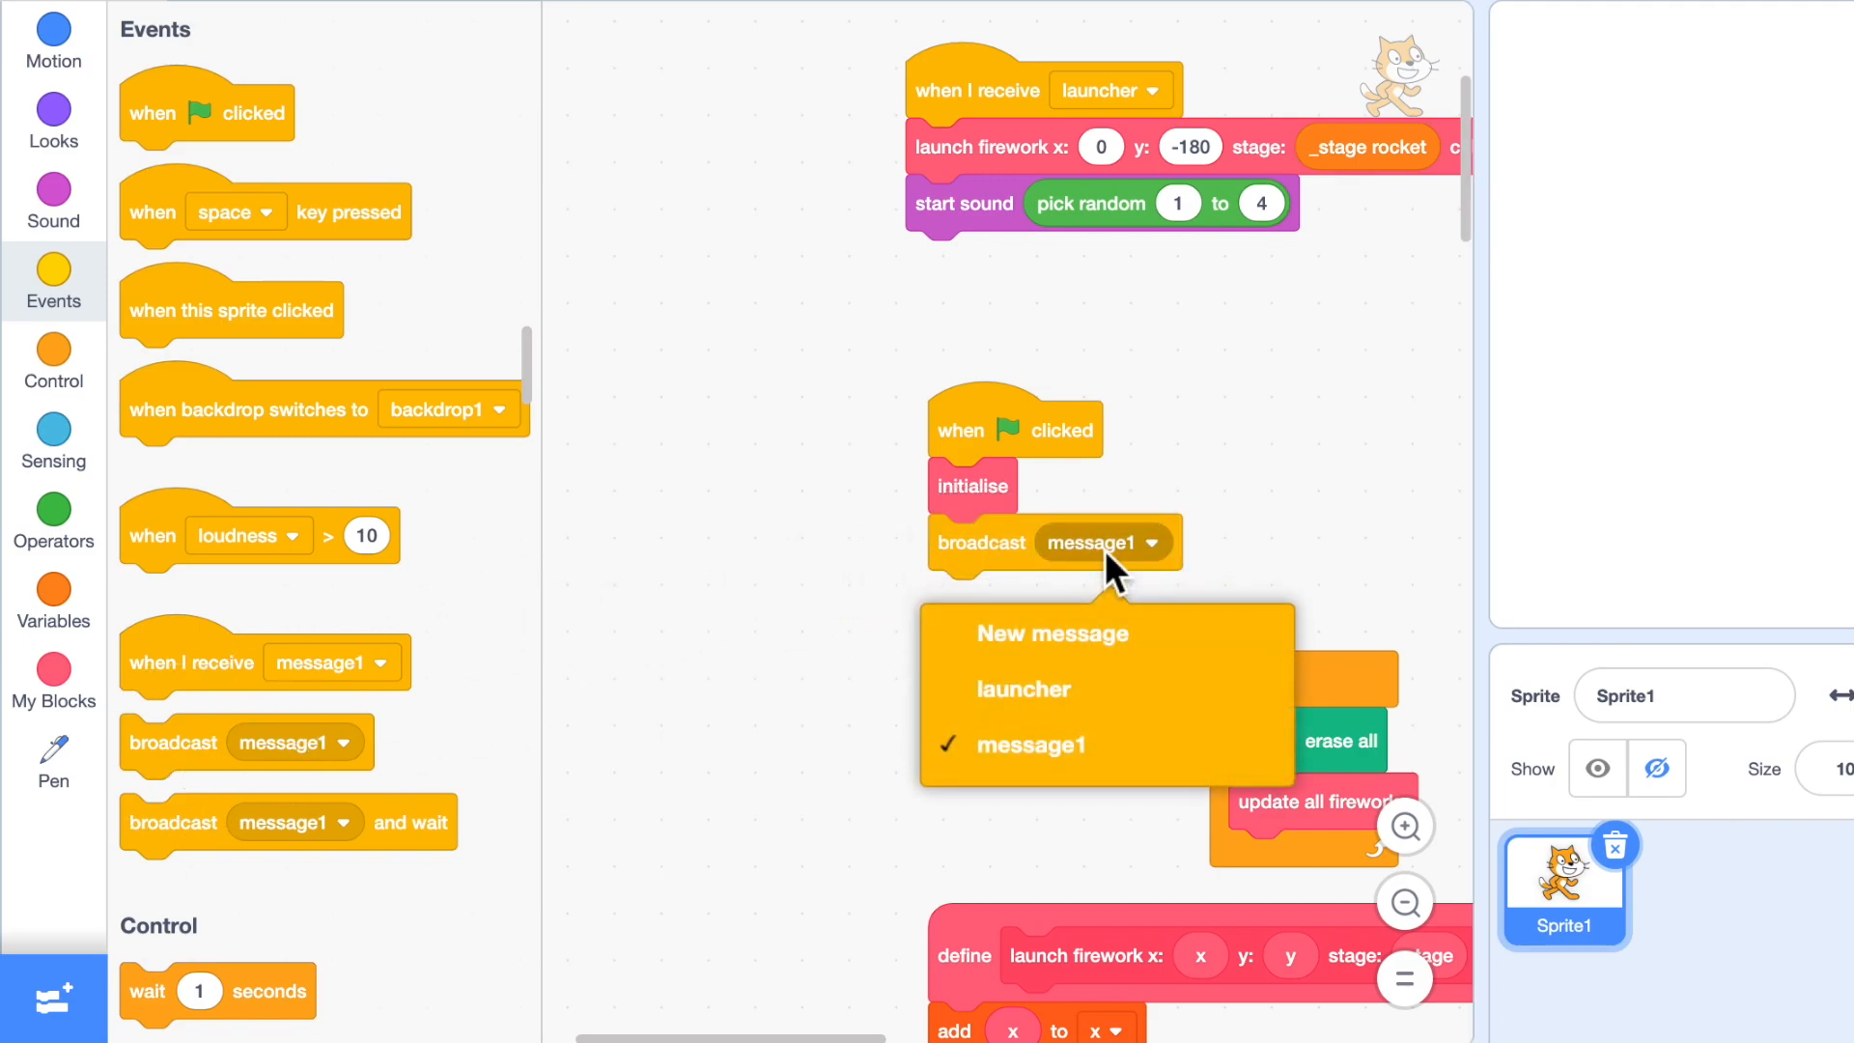
click(1021, 687)
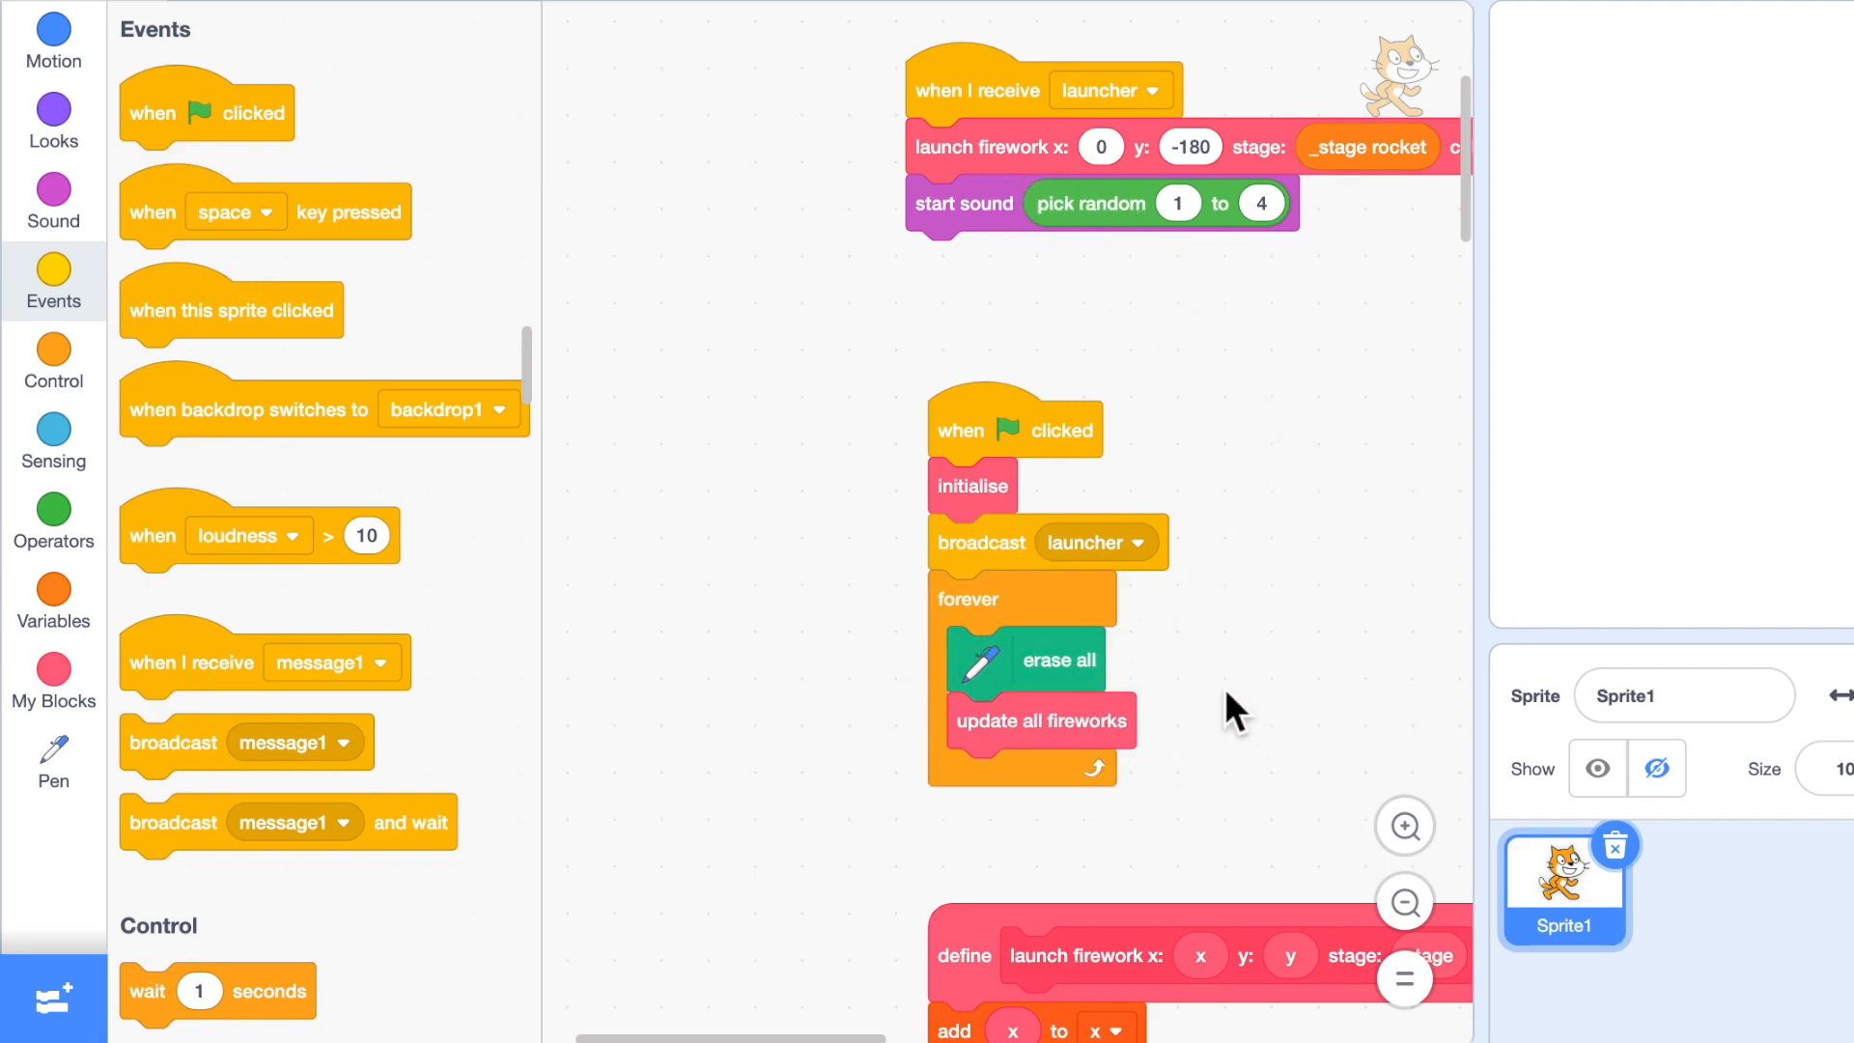
mouse_move(222, 815)
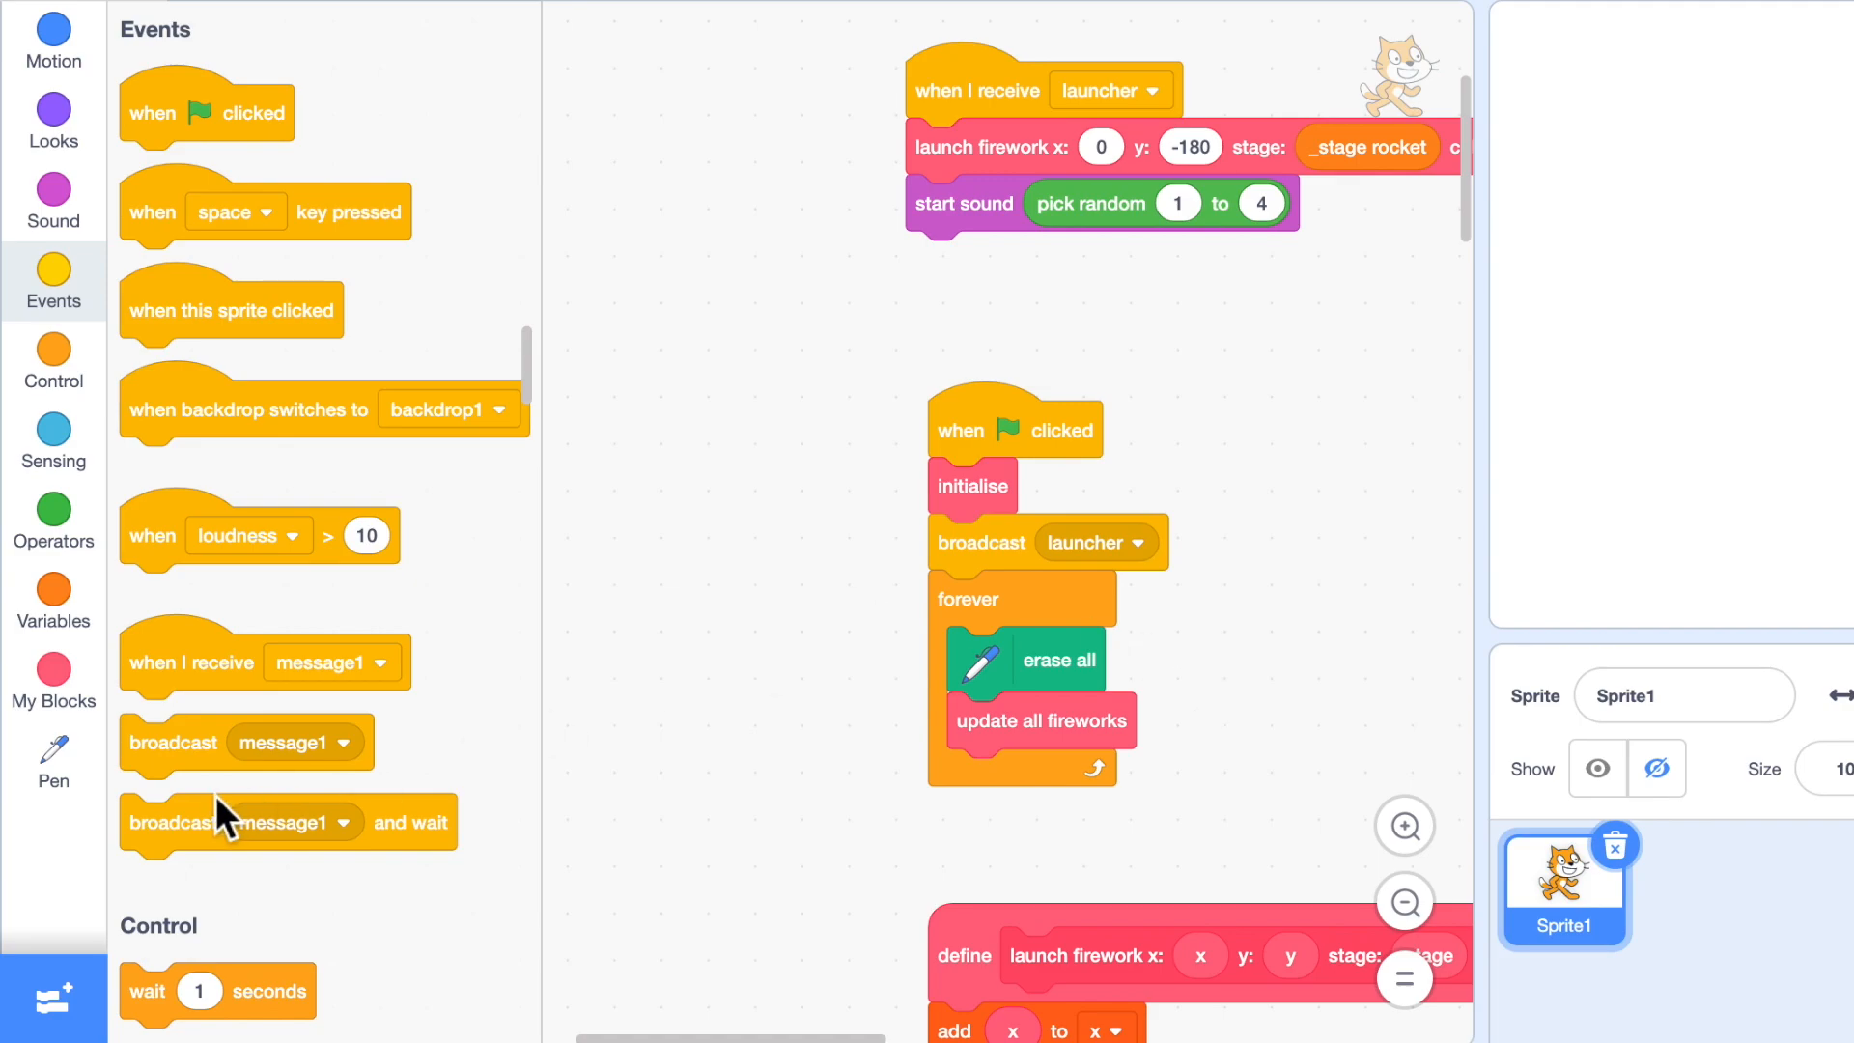
Wrap launch firework and start sound in a forever loop with wait 1 second, then run it.
scroll(down, 3)
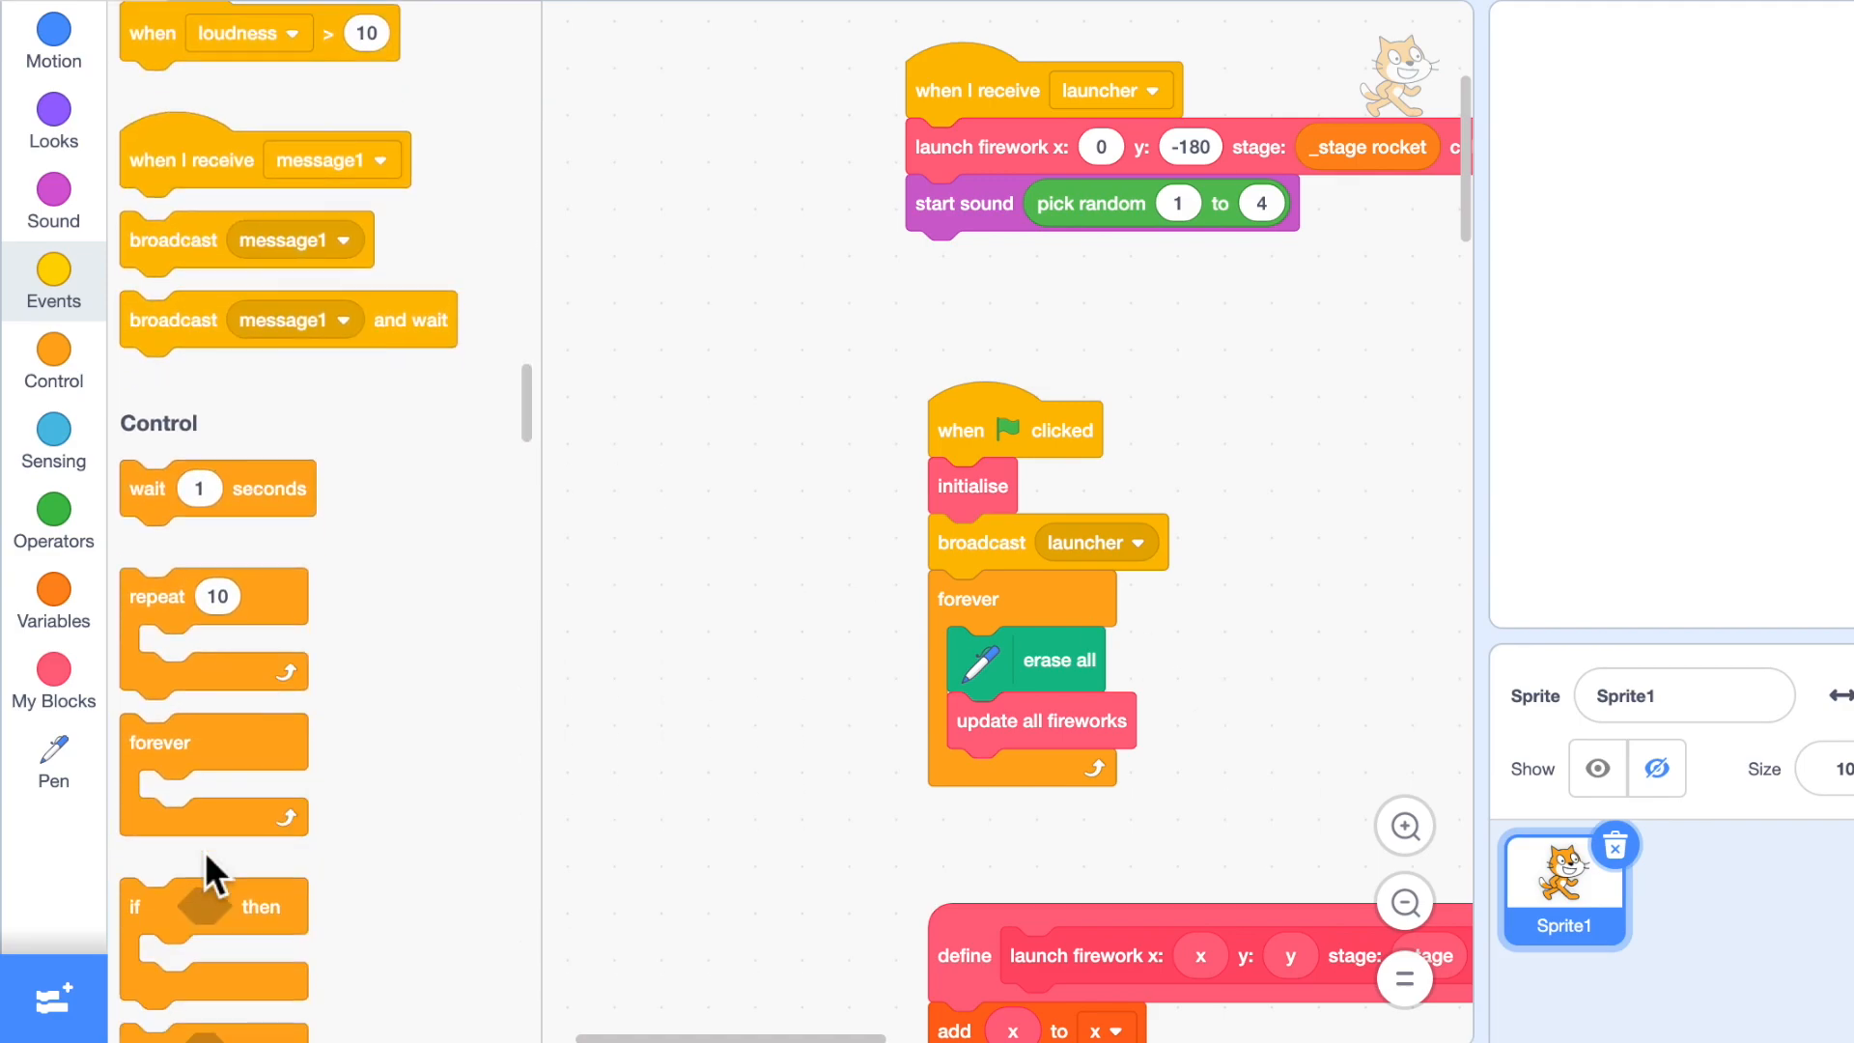
drag(212, 741, 755, 208)
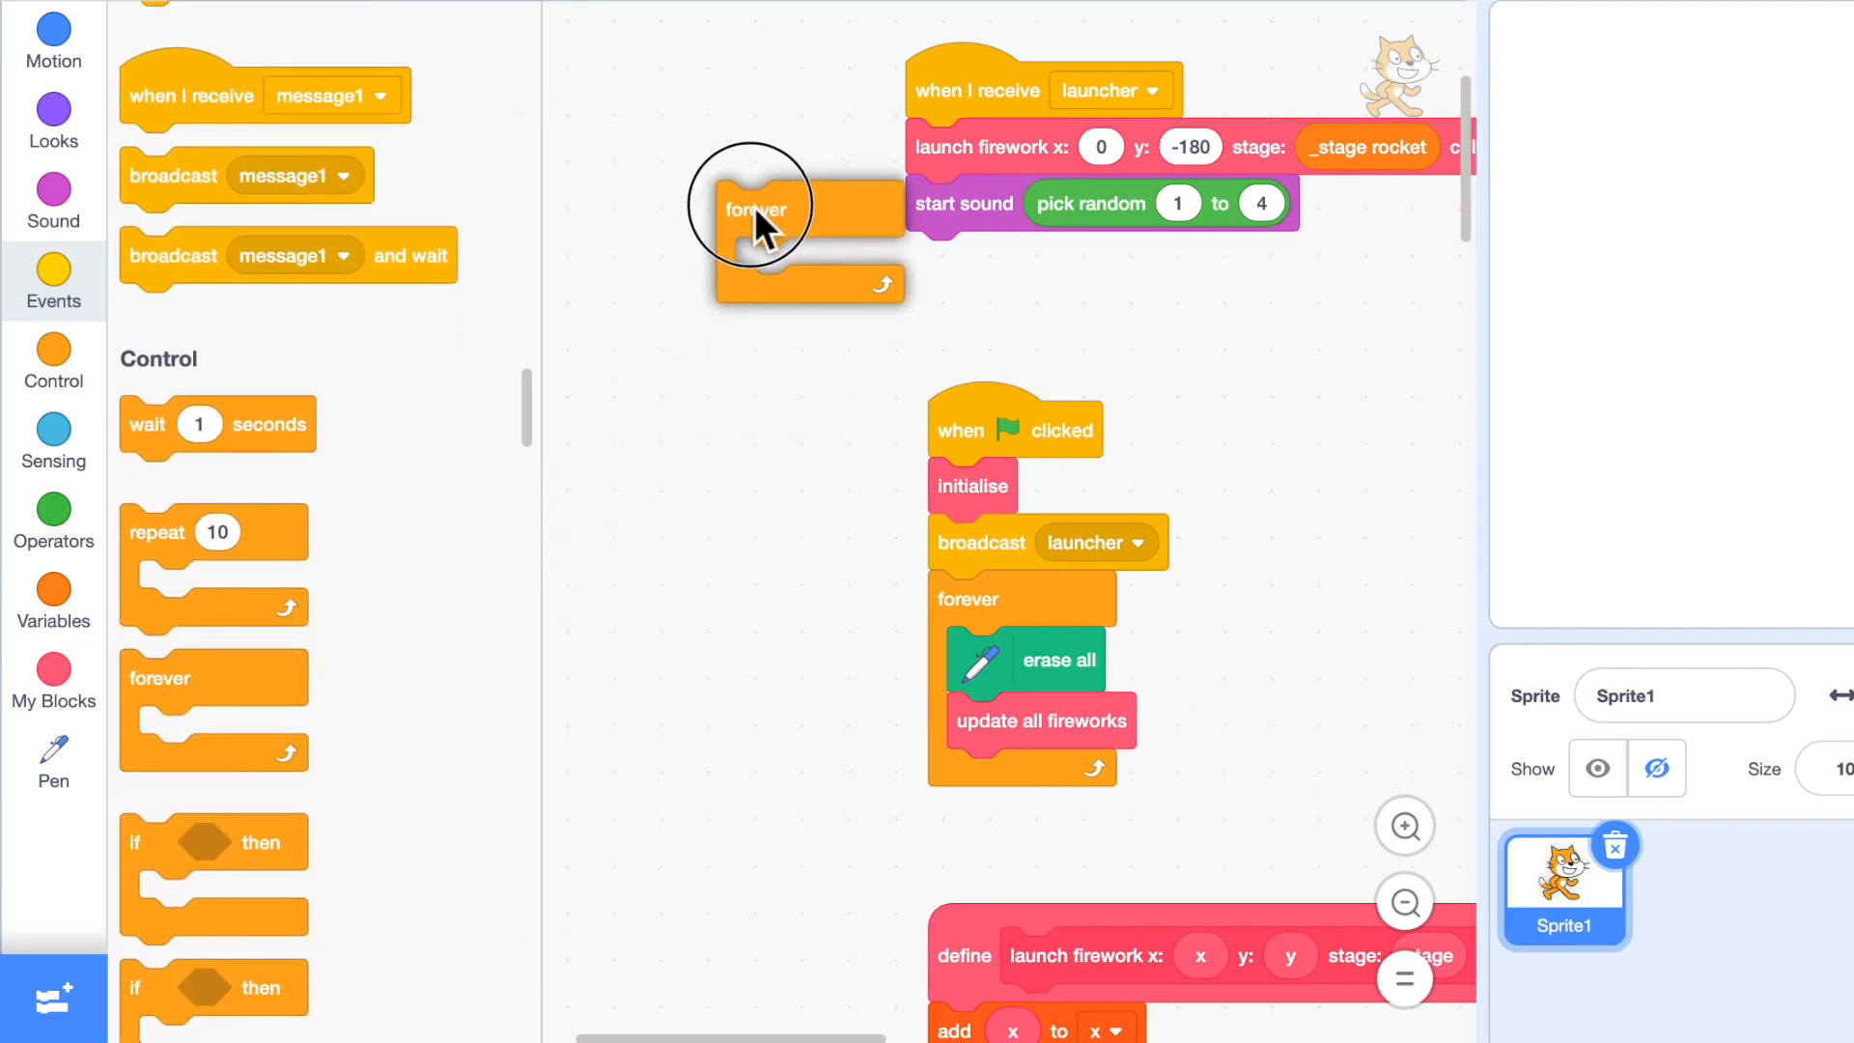
drag(753, 208, 960, 147)
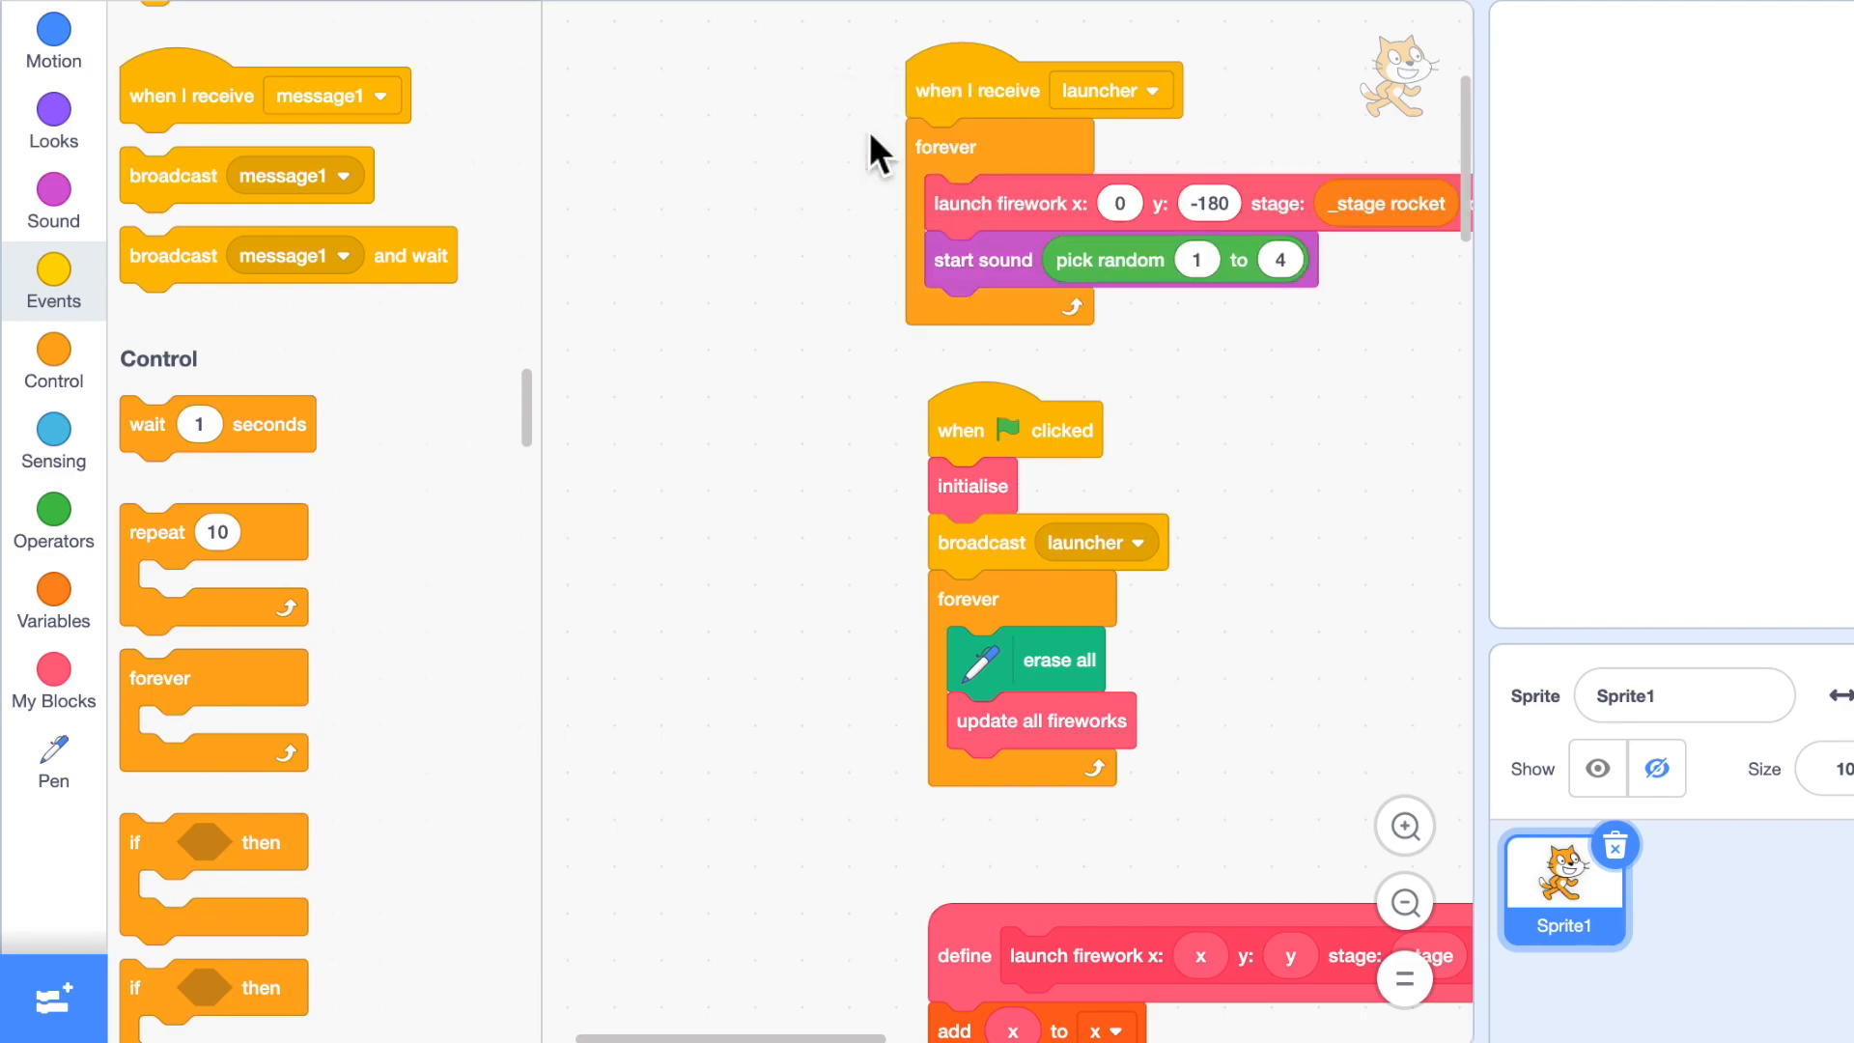
mouse_move(184, 436)
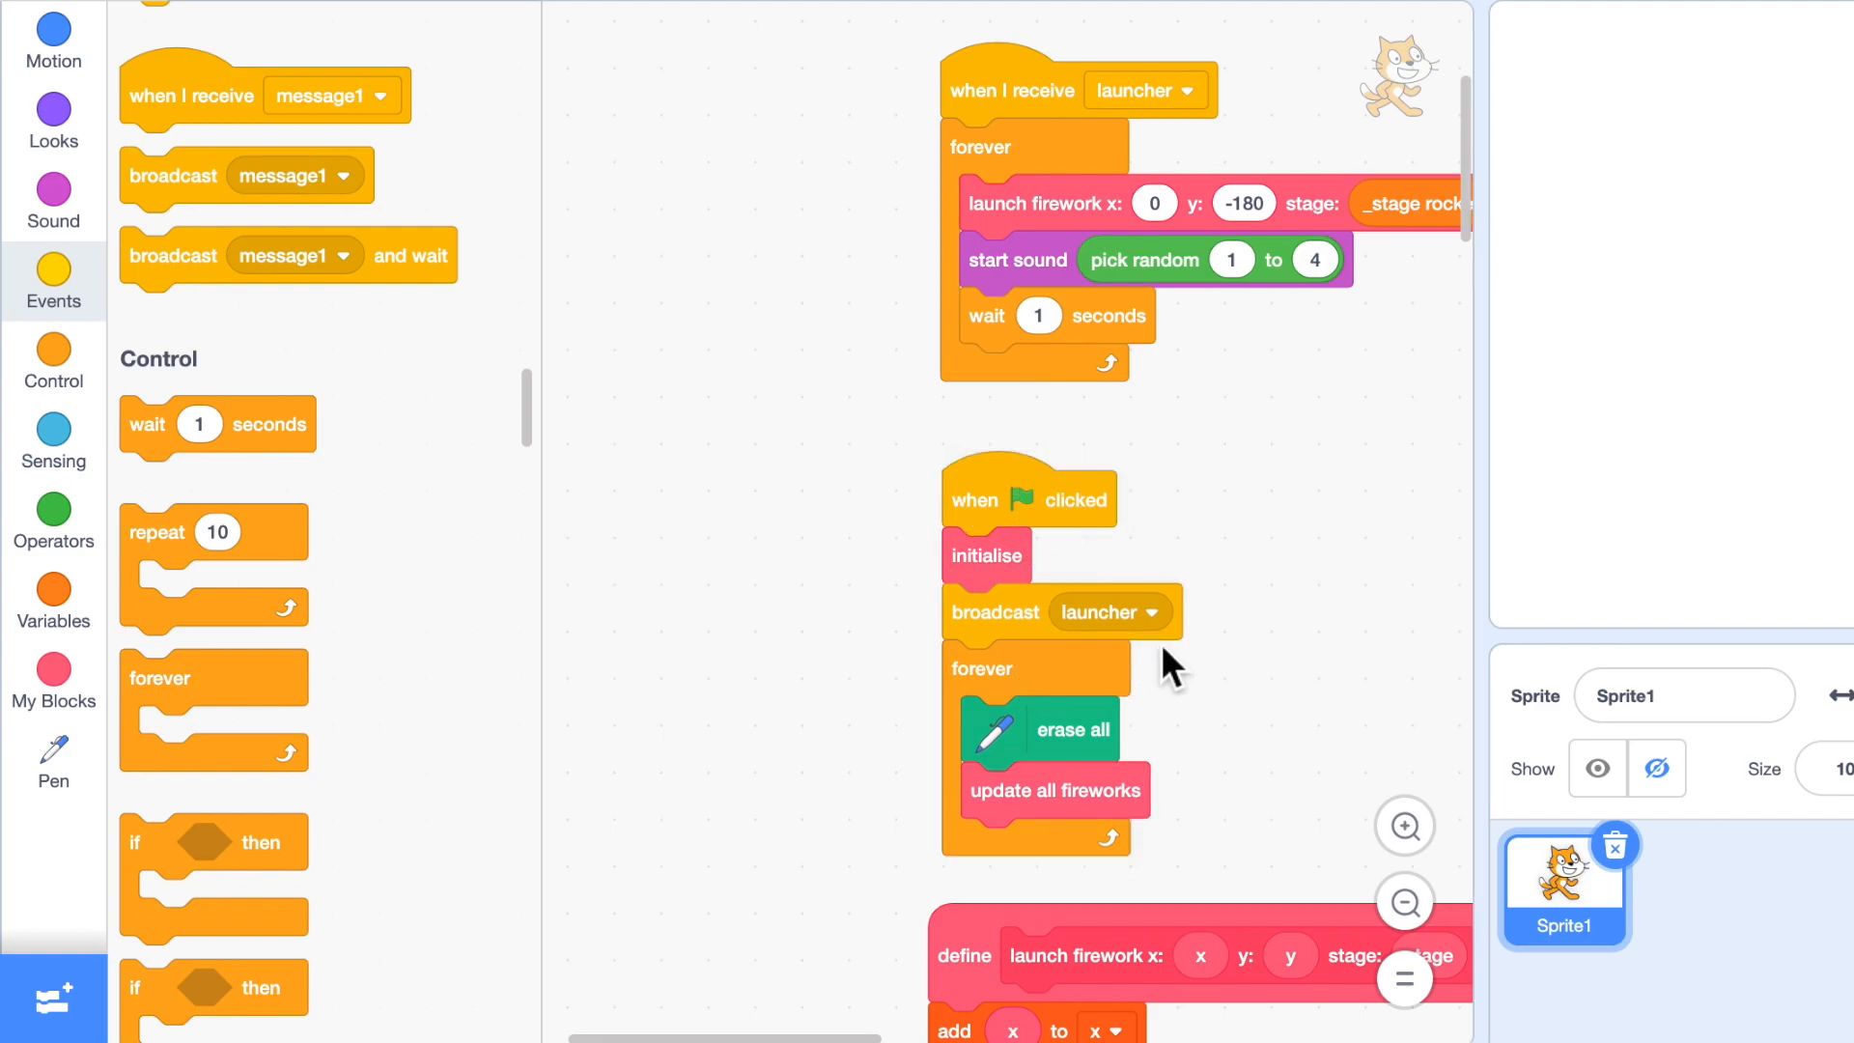
mouse_move(1119, 612)
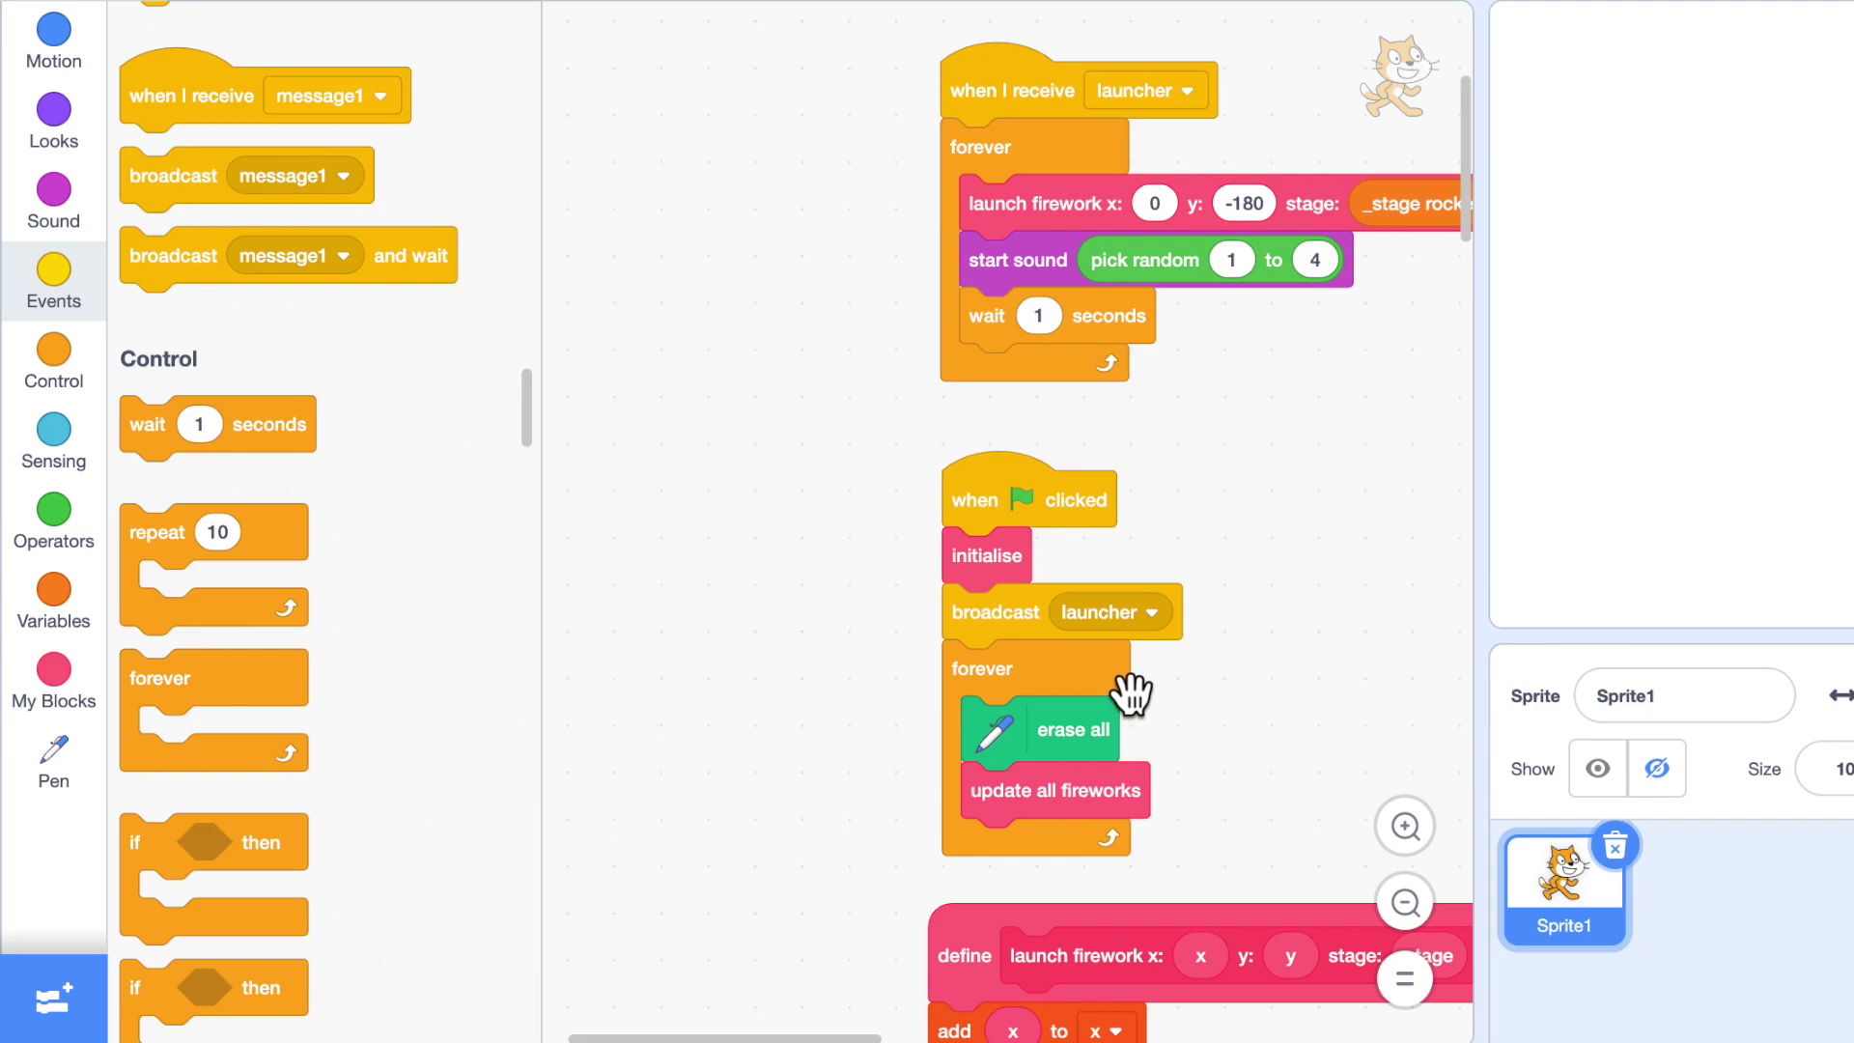
mouse_move(1210, 822)
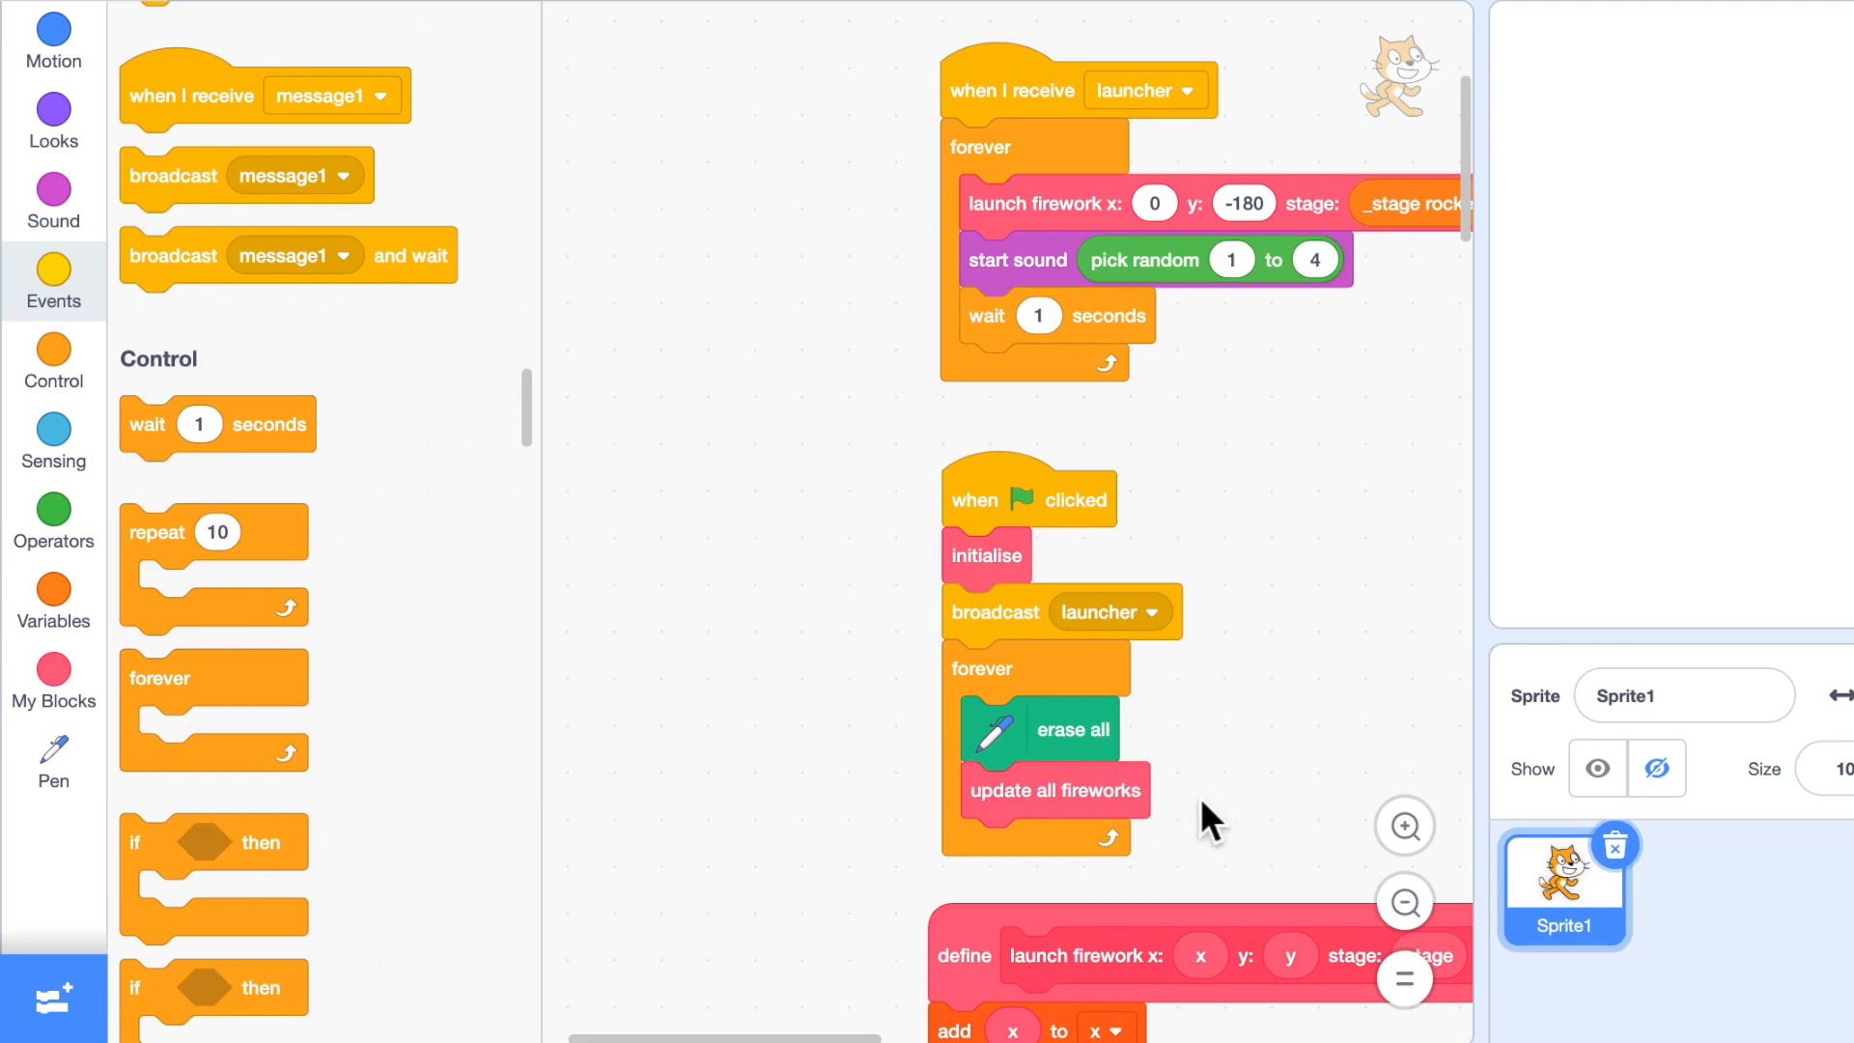
click(634, 50)
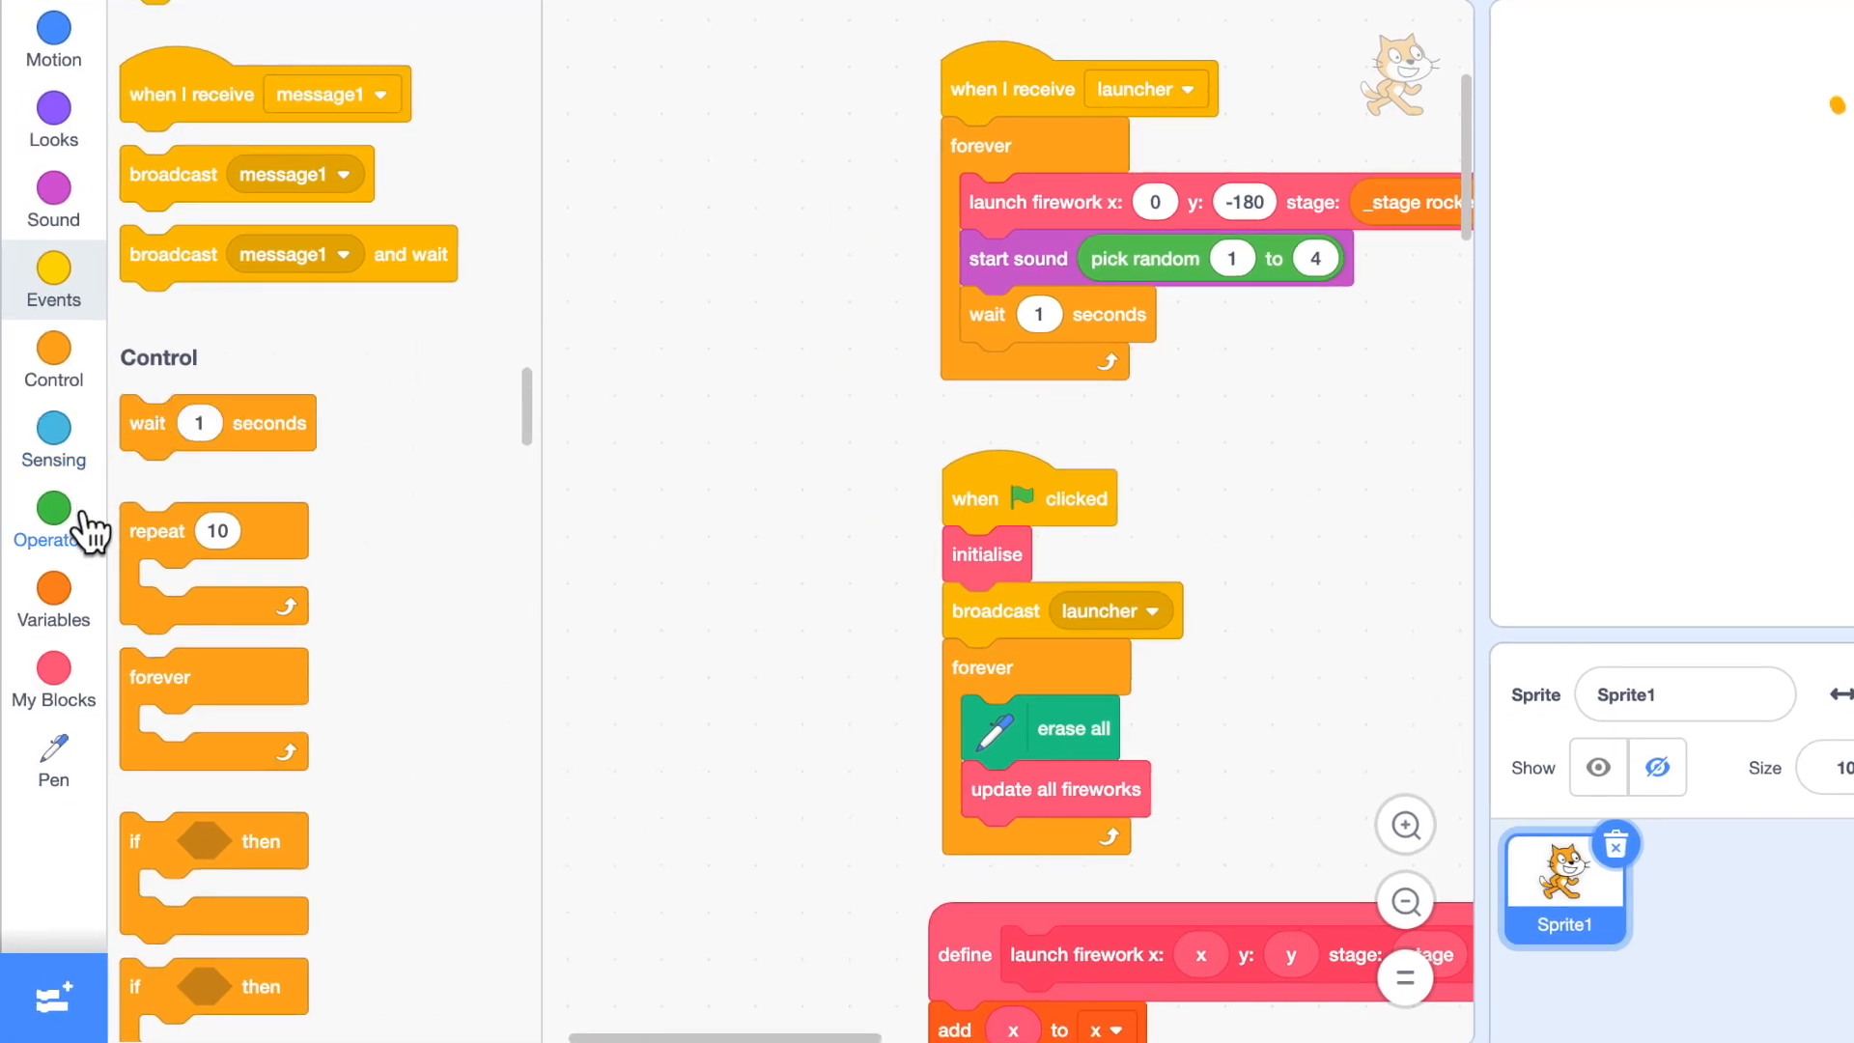
Make the loop wait a pick random 0.0 to 0.4 seconds between launches.
click(54, 519)
text(0.4)
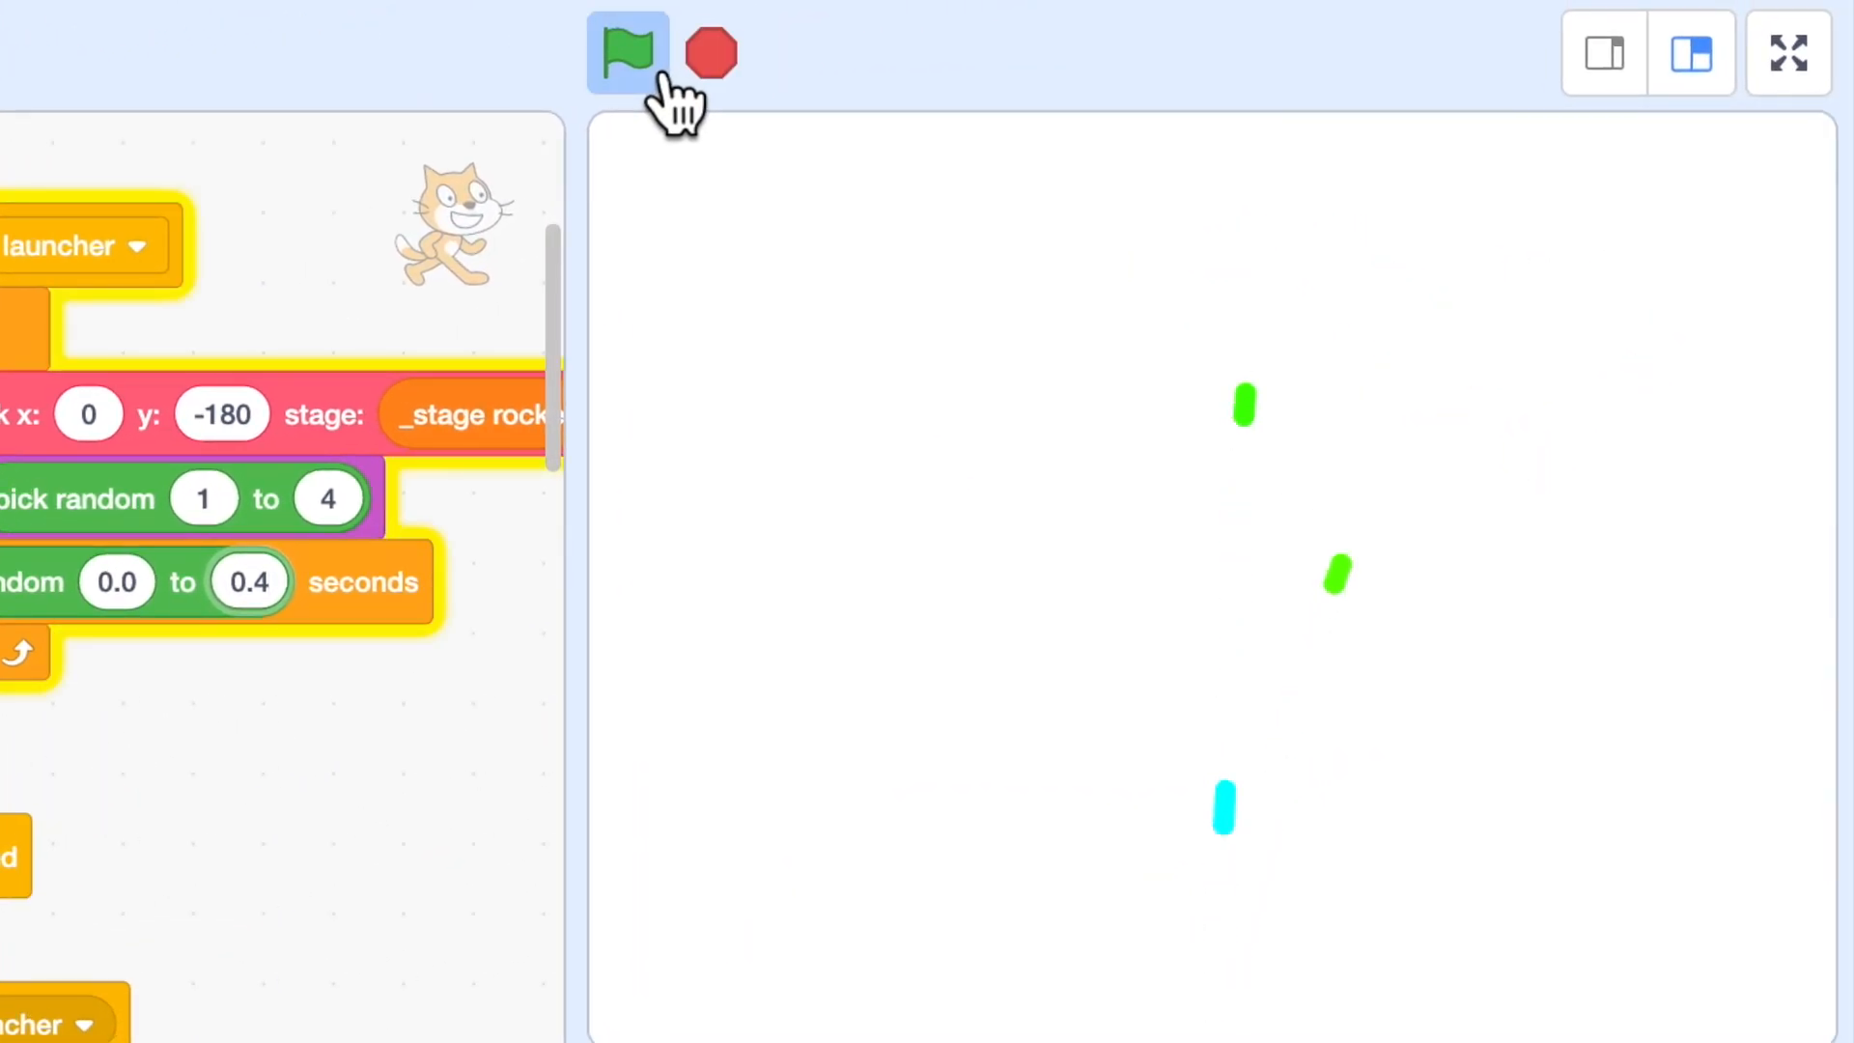
Run the fireworks display until the stage fills with bursts, then stop it.
click(626, 52)
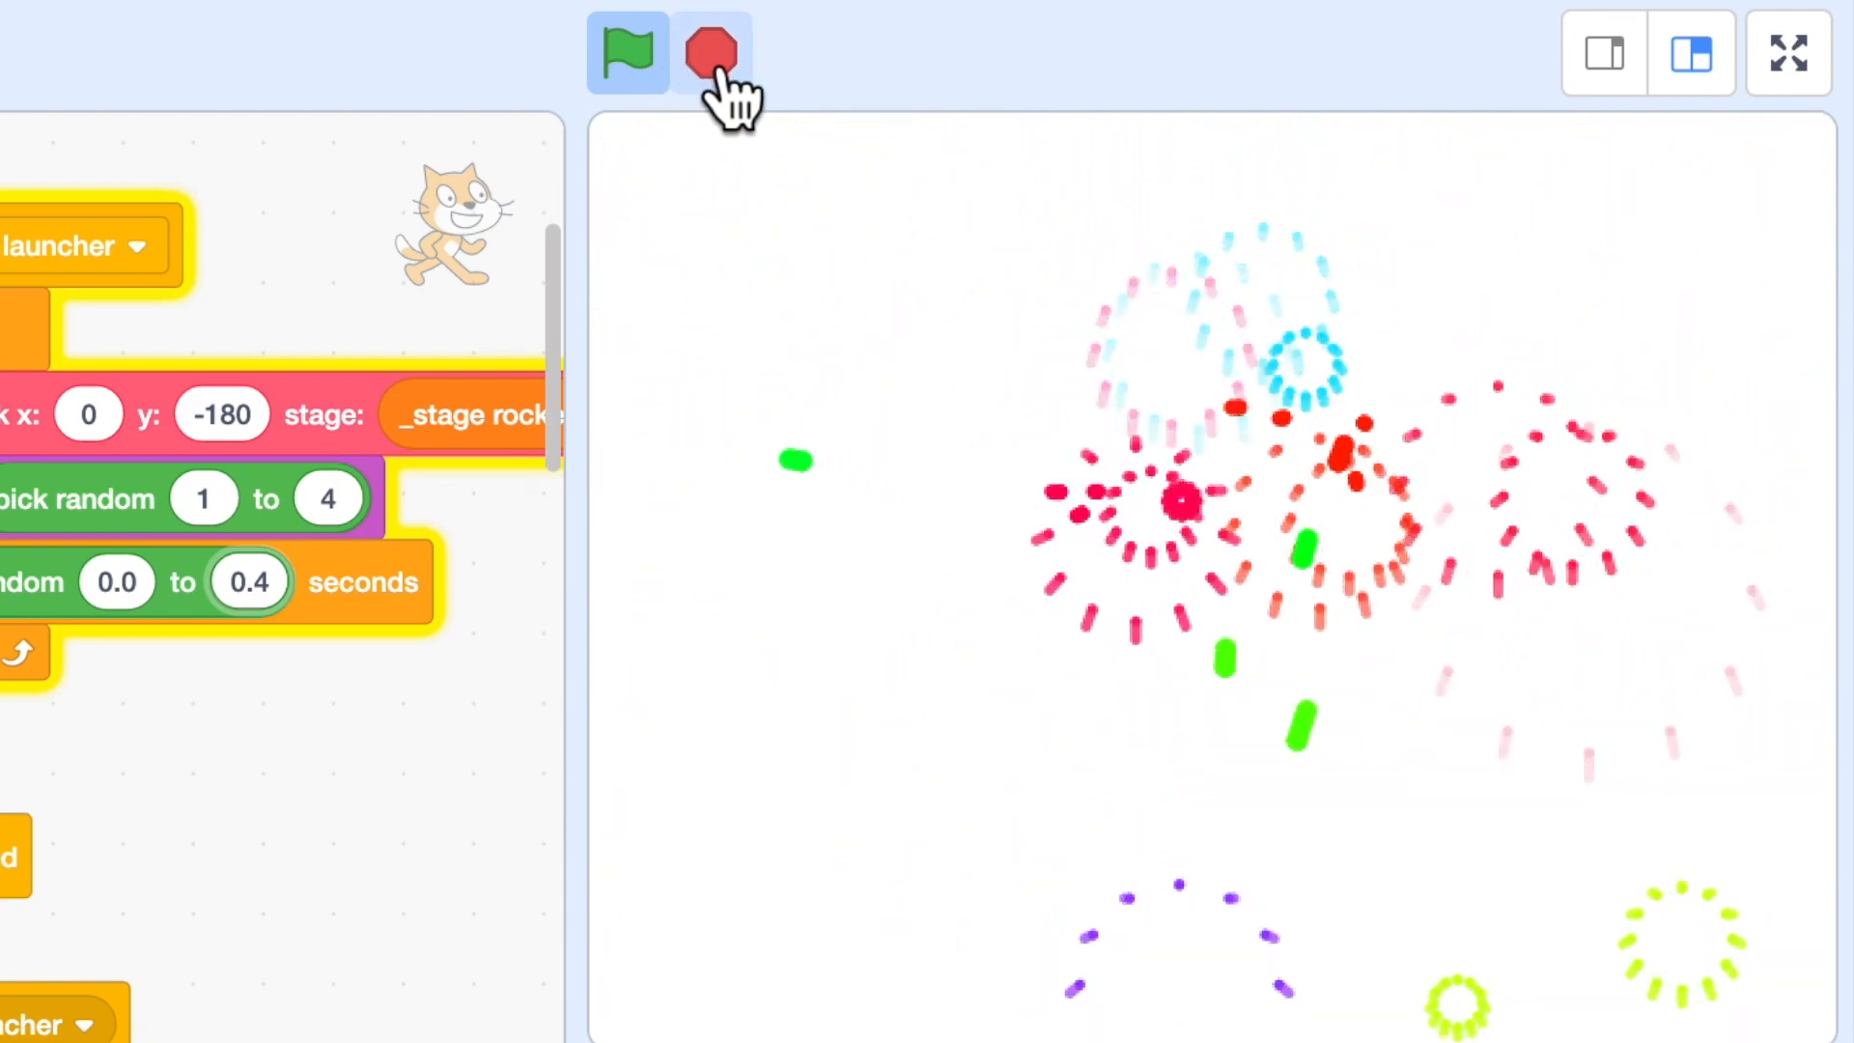
click(711, 52)
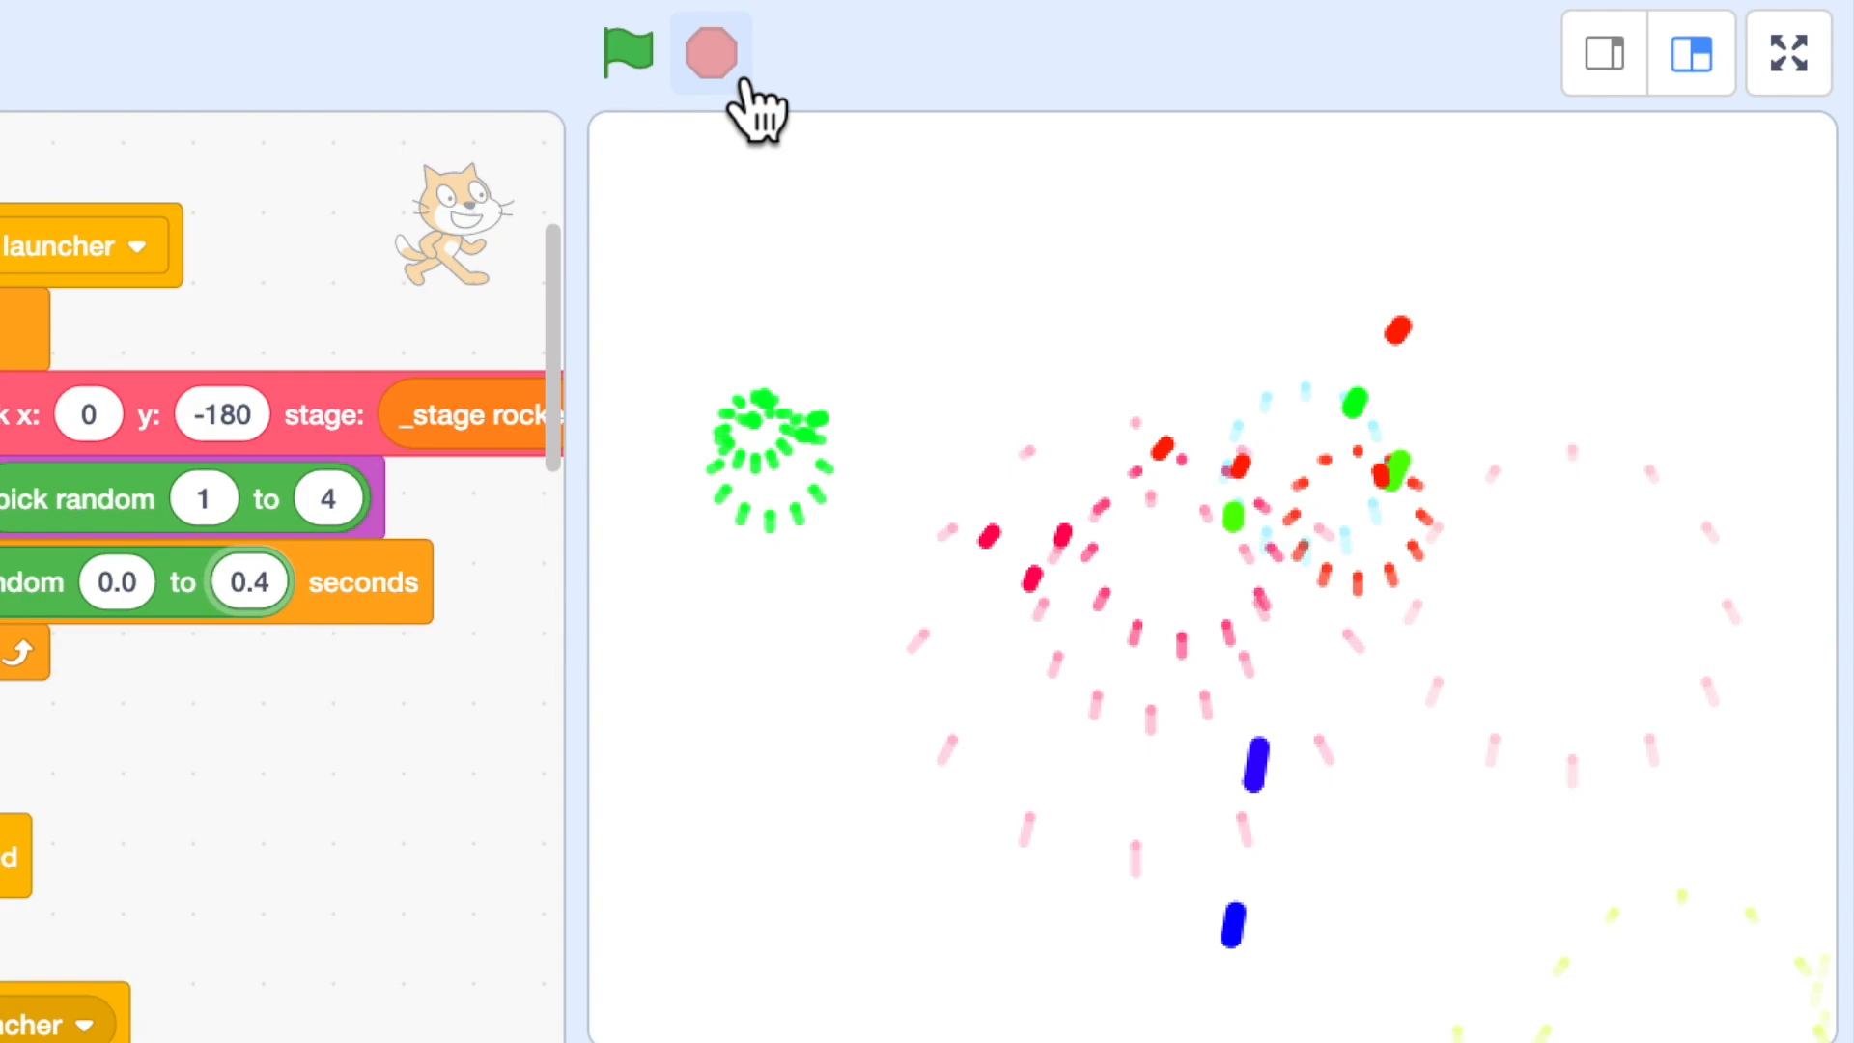
click(707, 52)
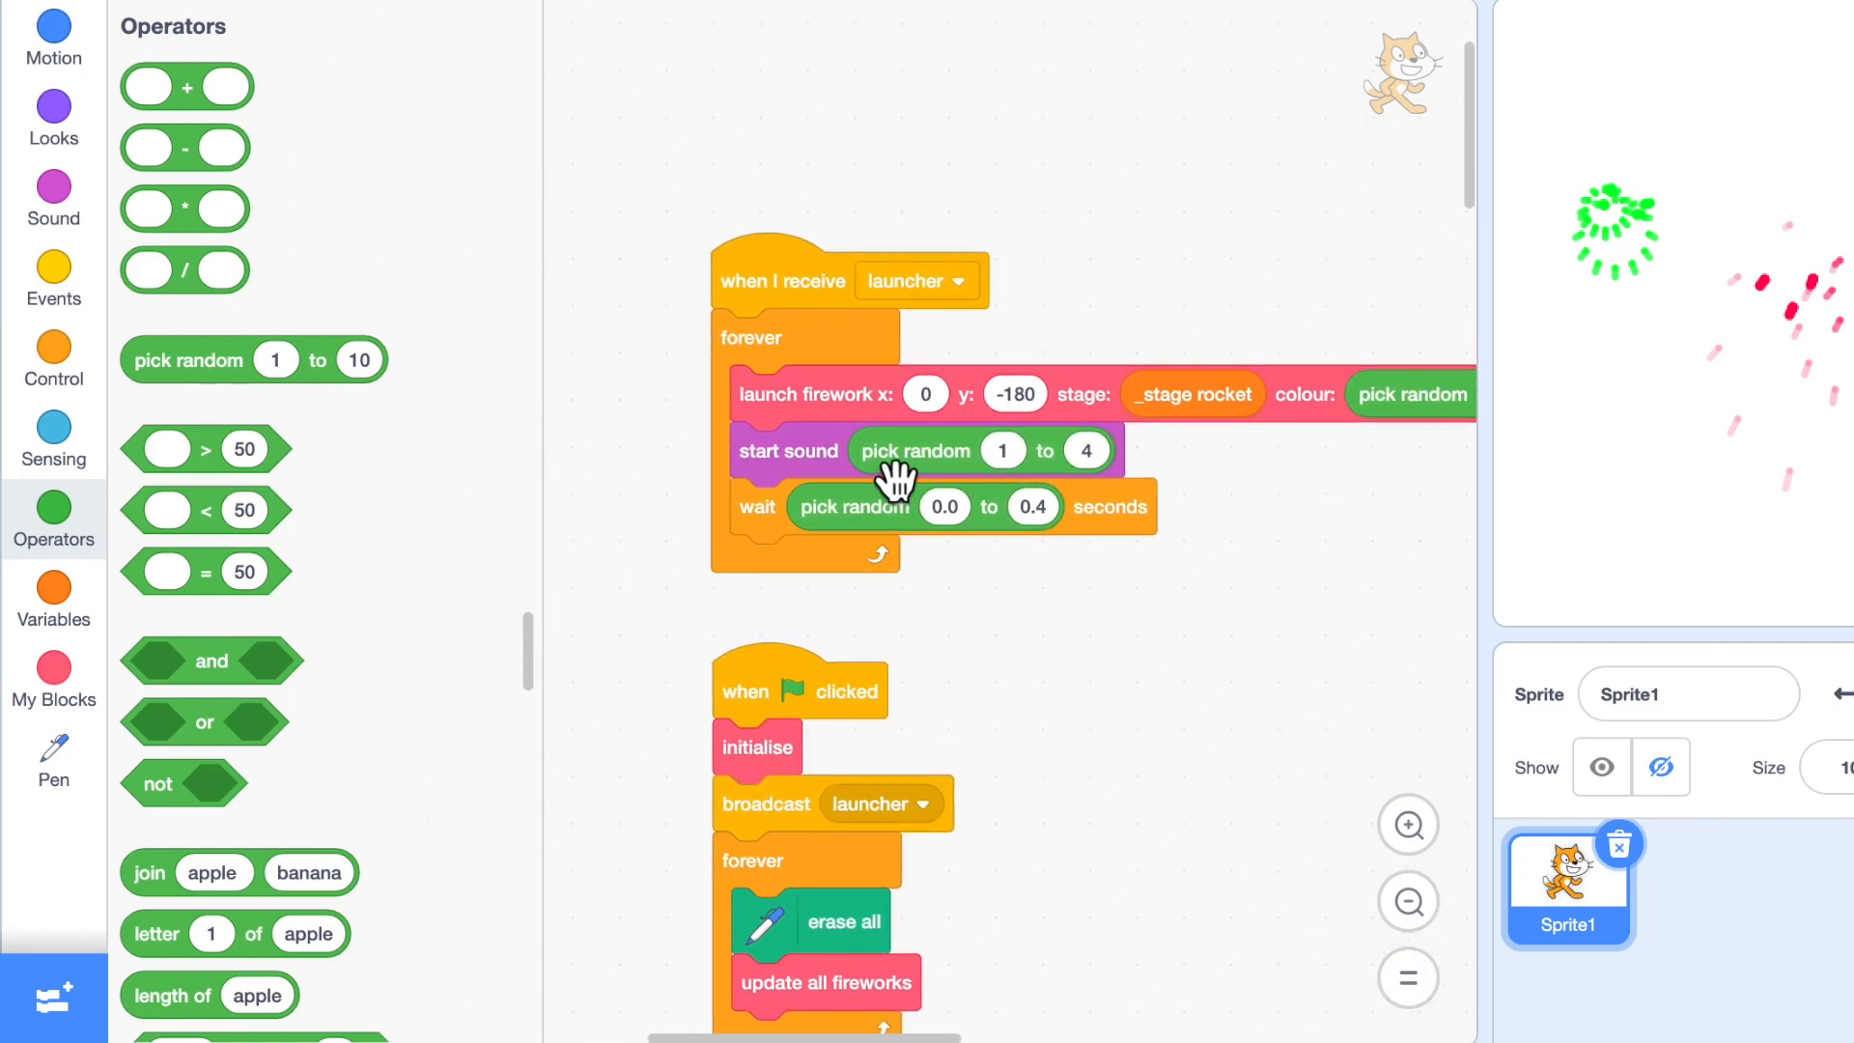
mouse_move(212, 367)
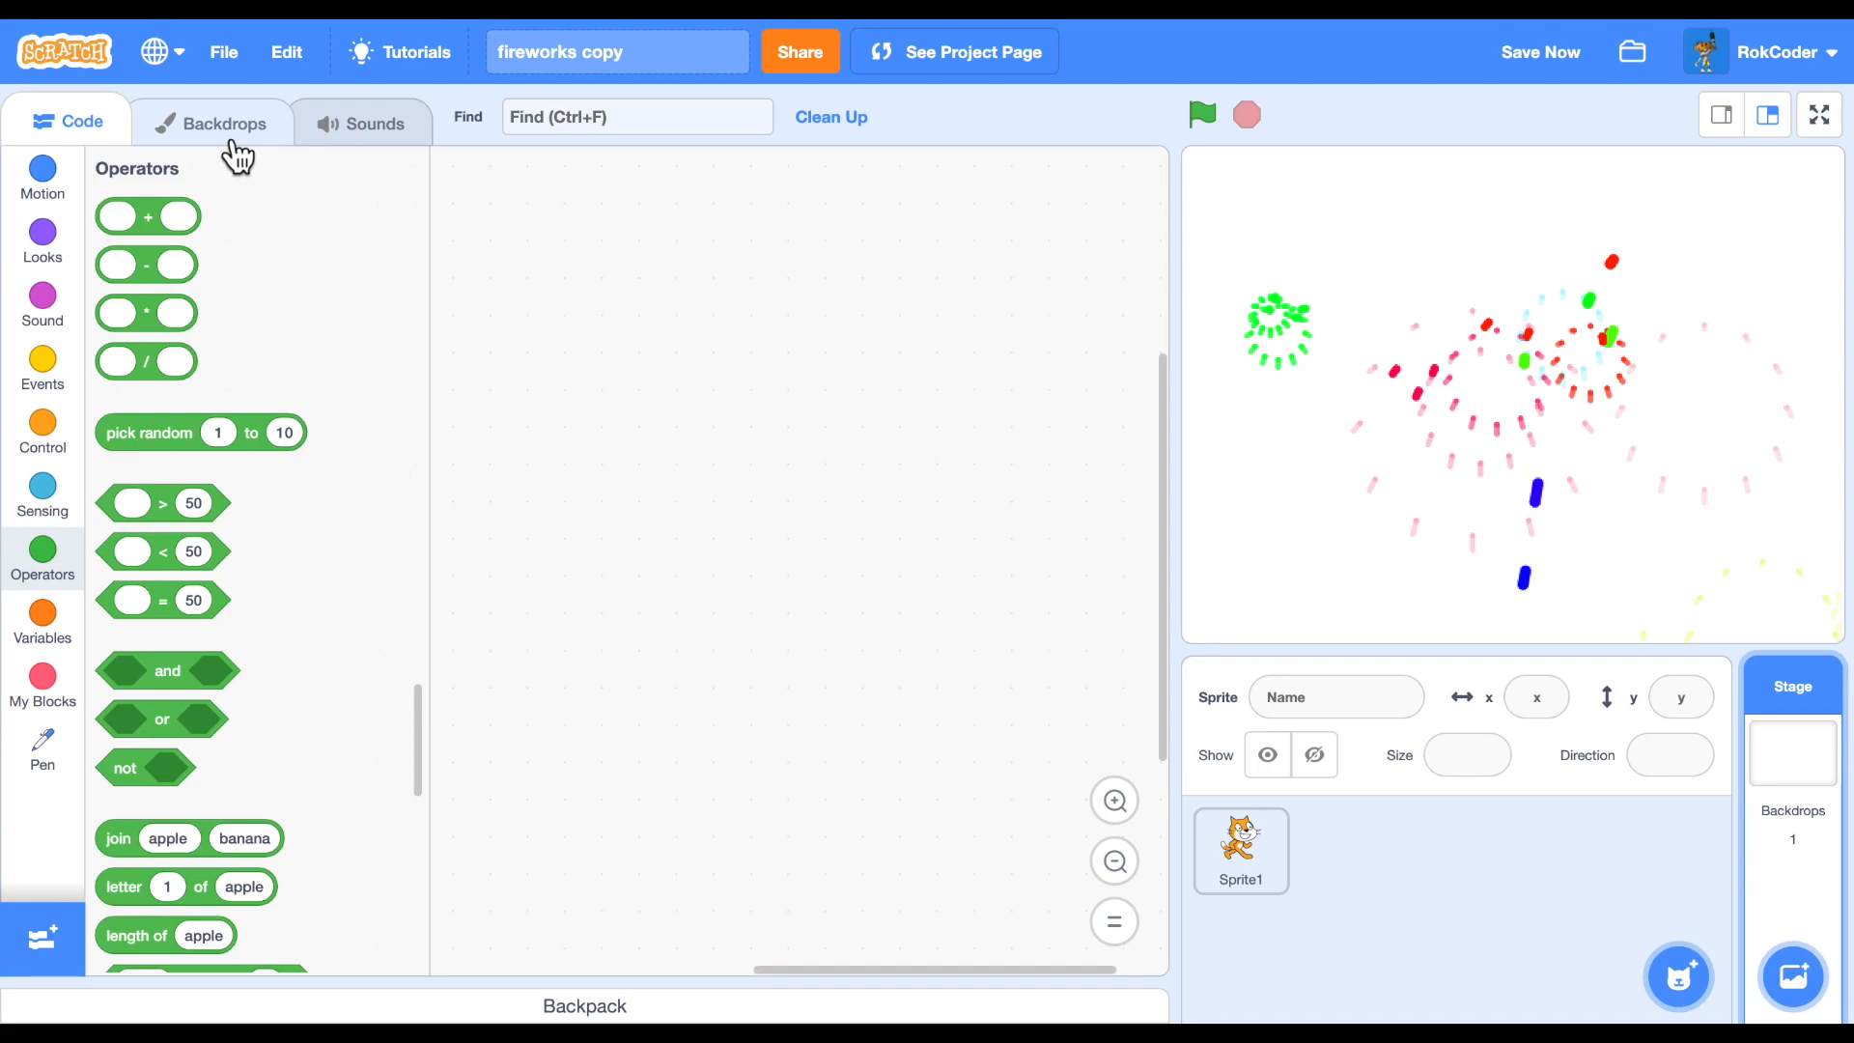
Paint the Stage backdrop as a black rectangle (fill brightness 0) covering the whole canvas.
click(210, 122)
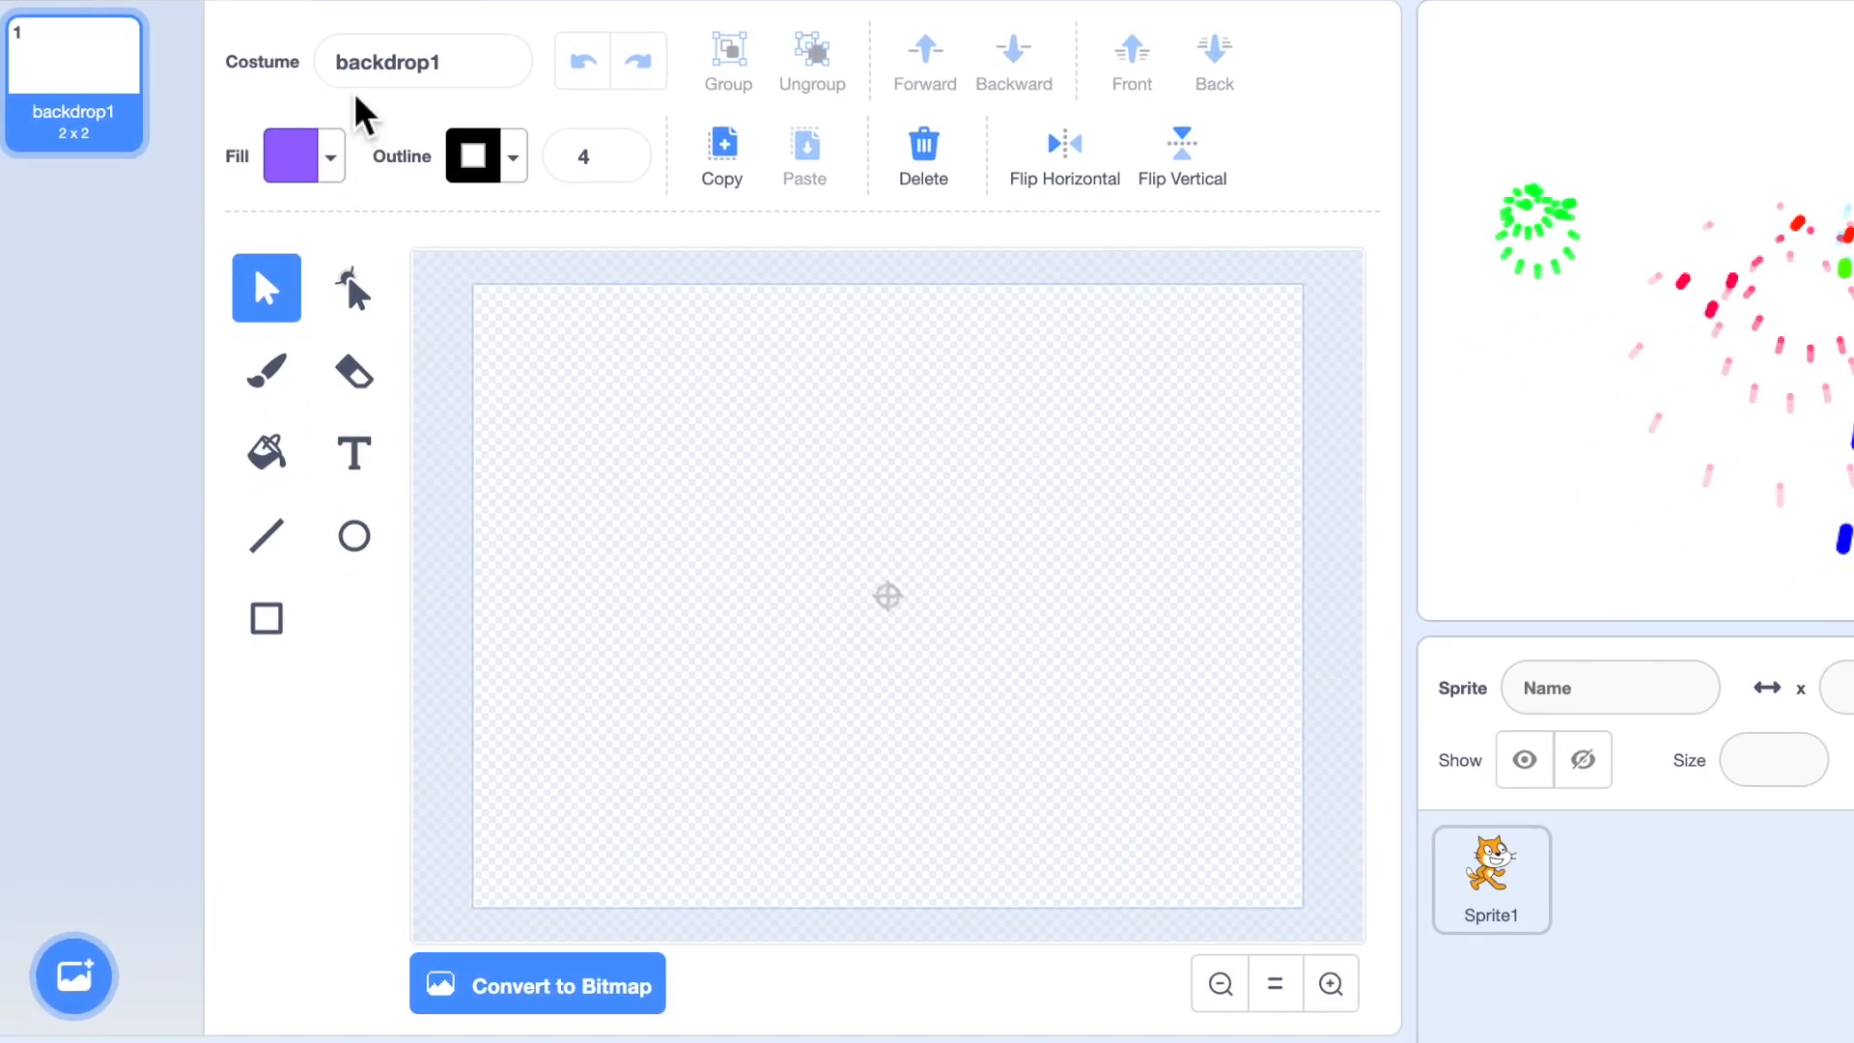
click(288, 156)
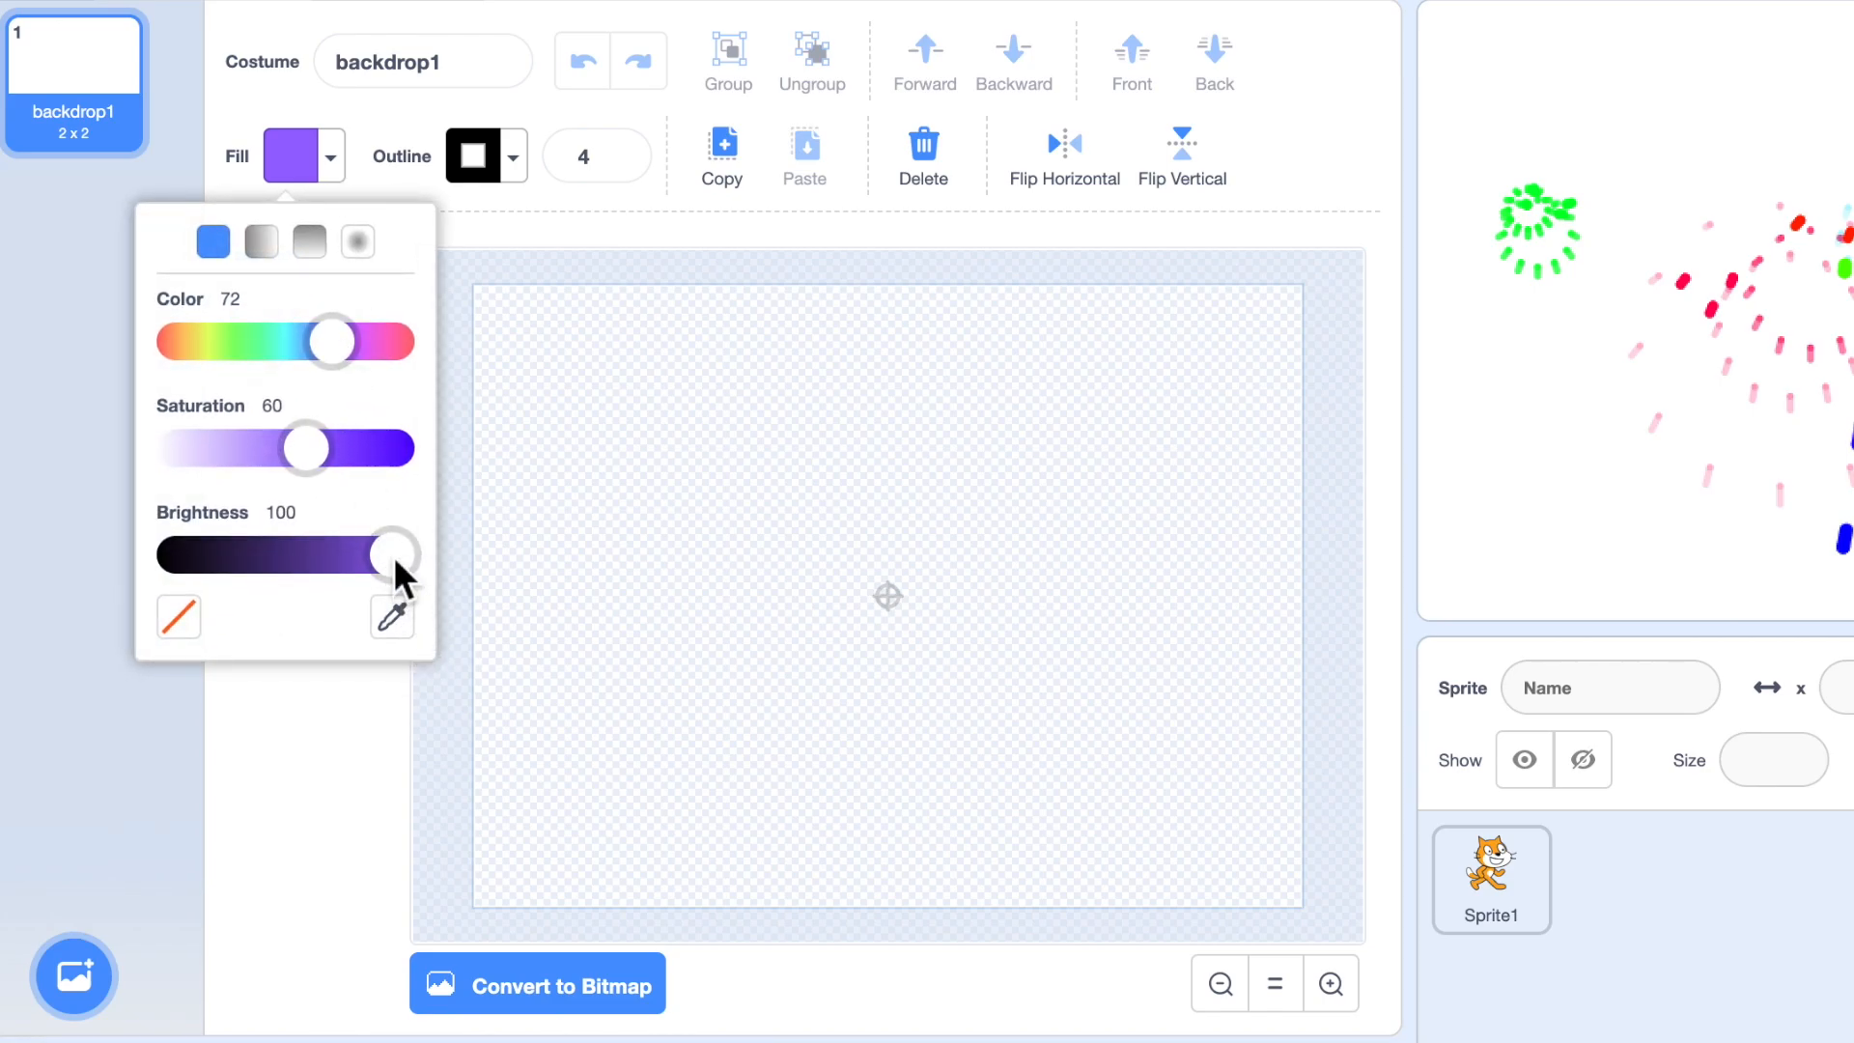
click(307, 822)
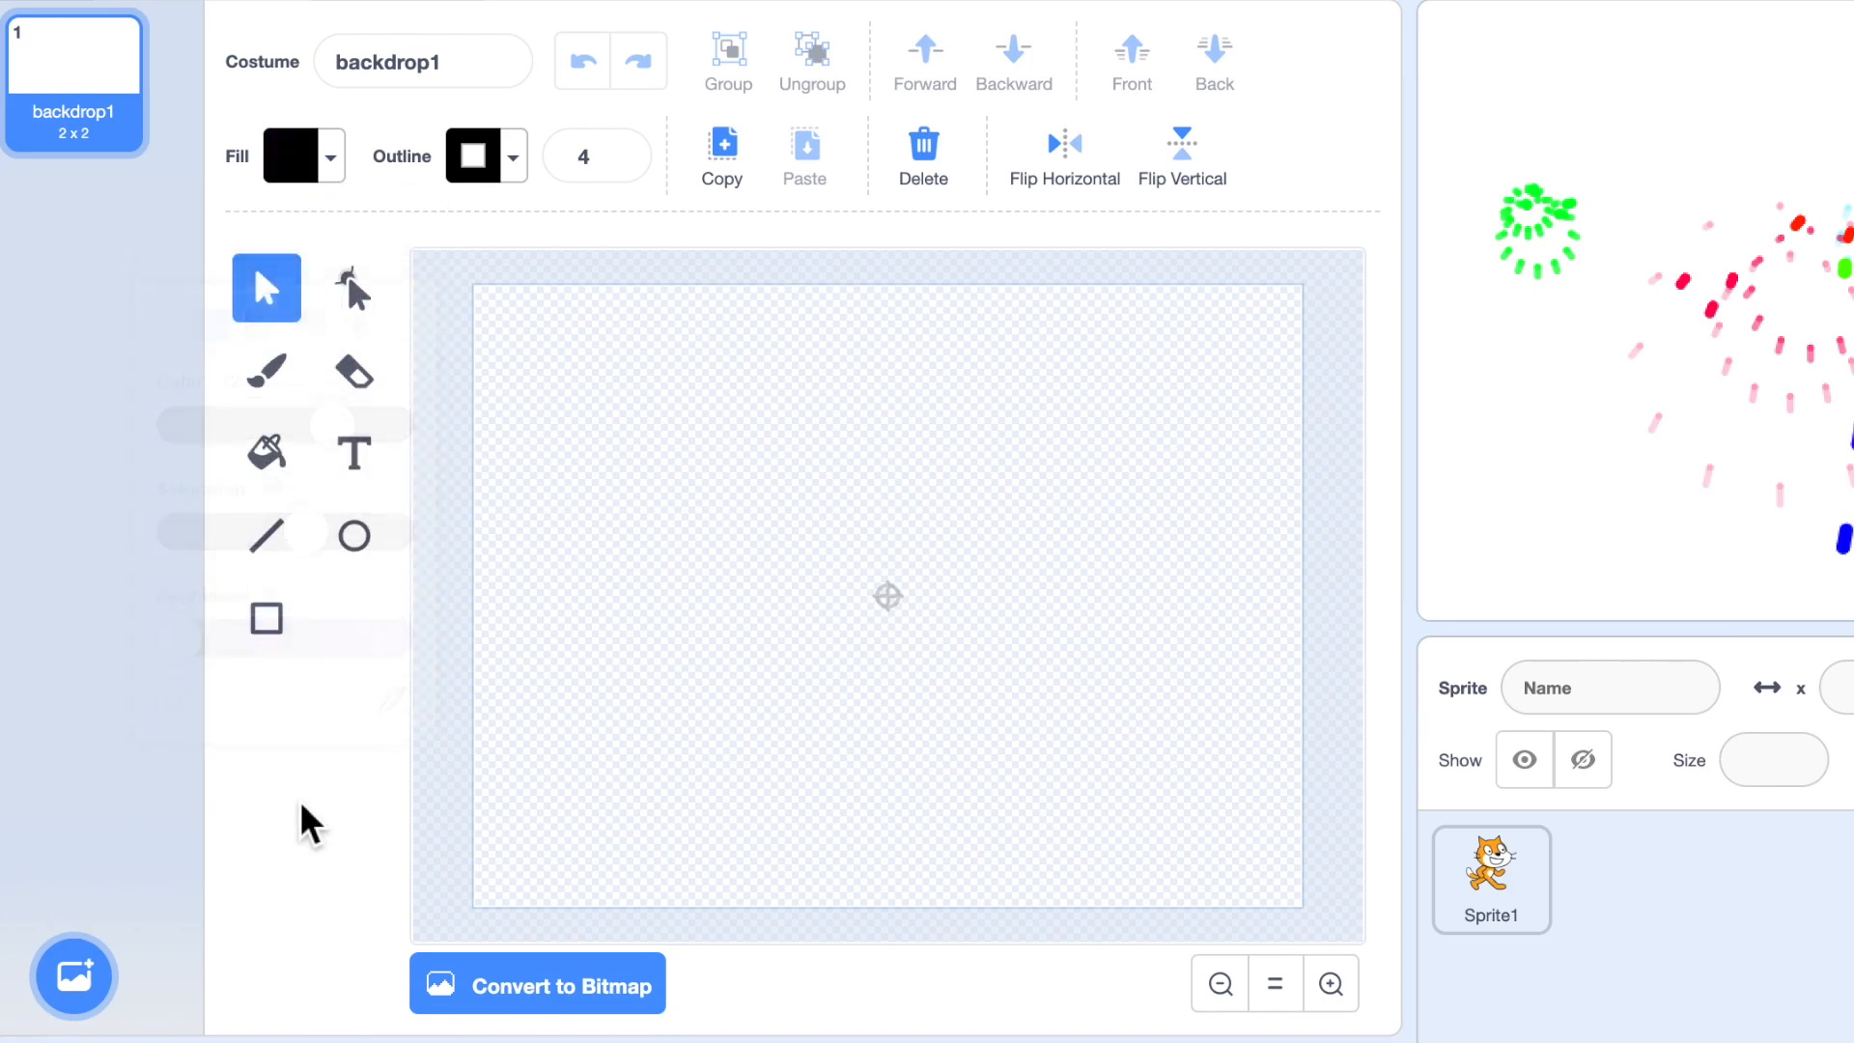
click(267, 617)
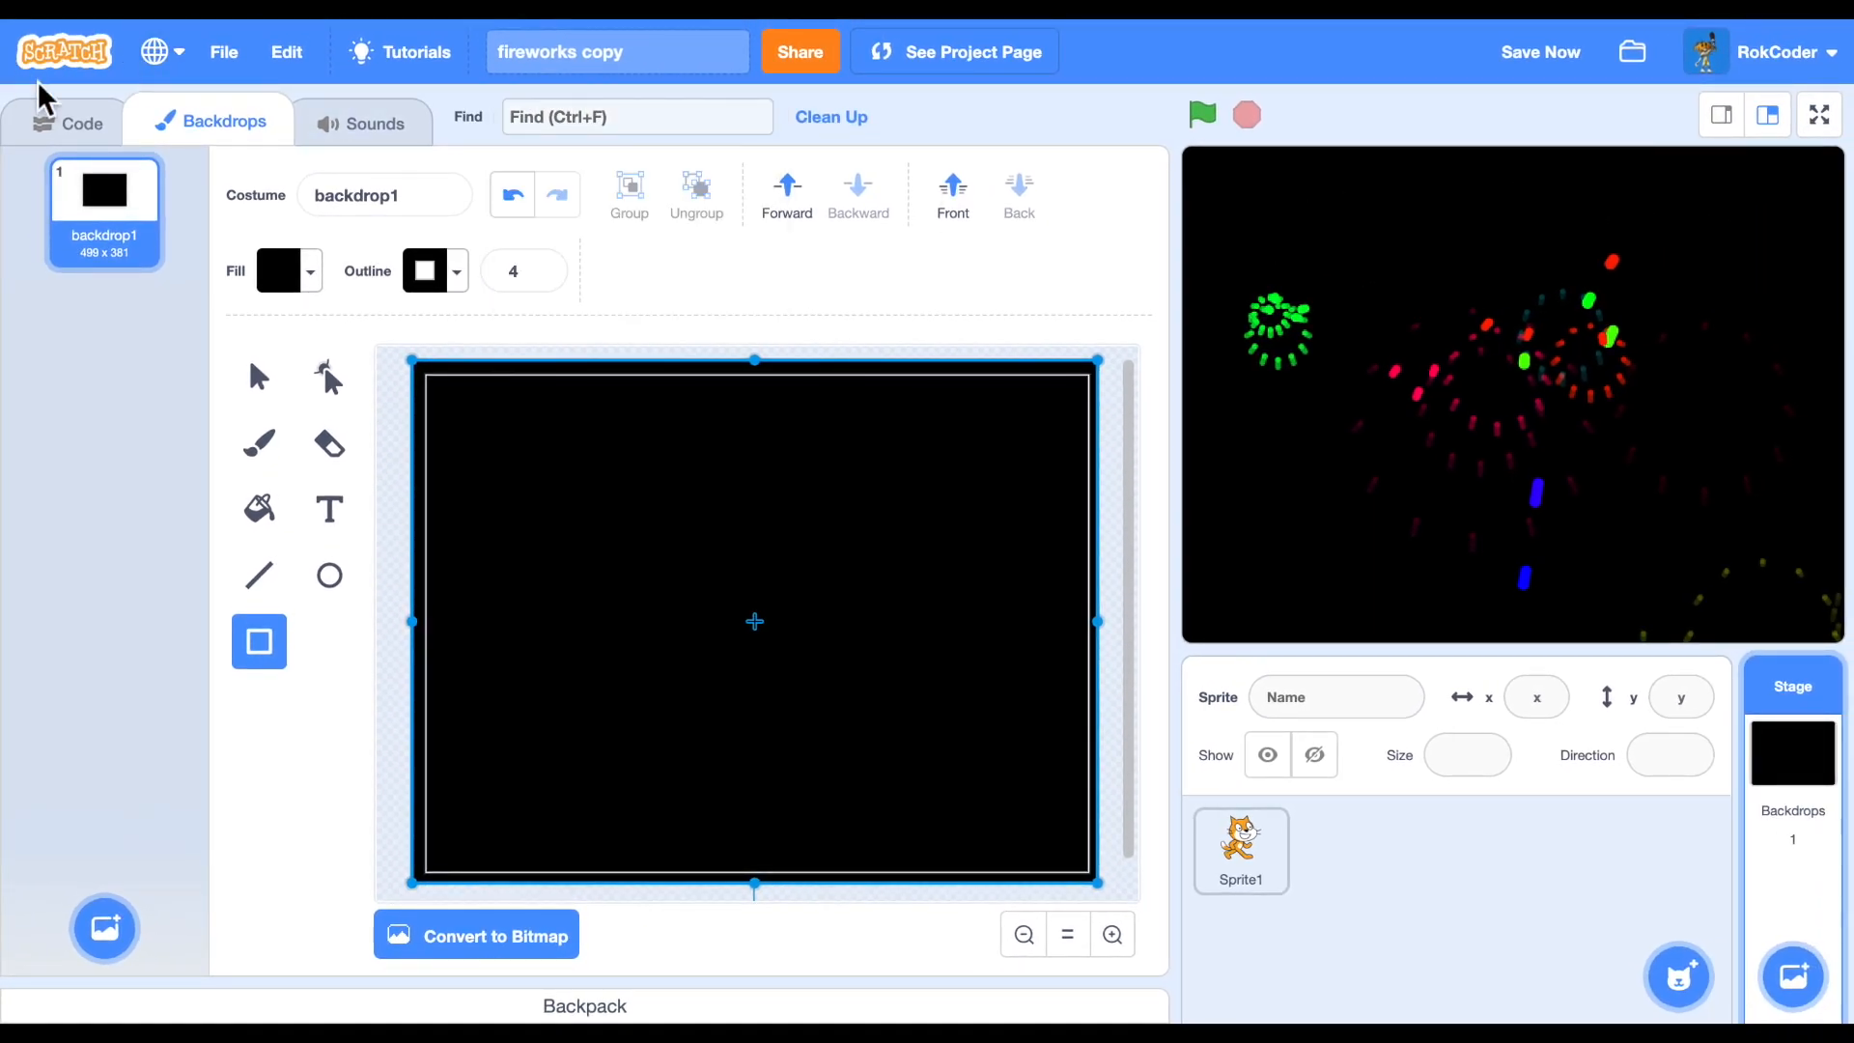
click(68, 121)
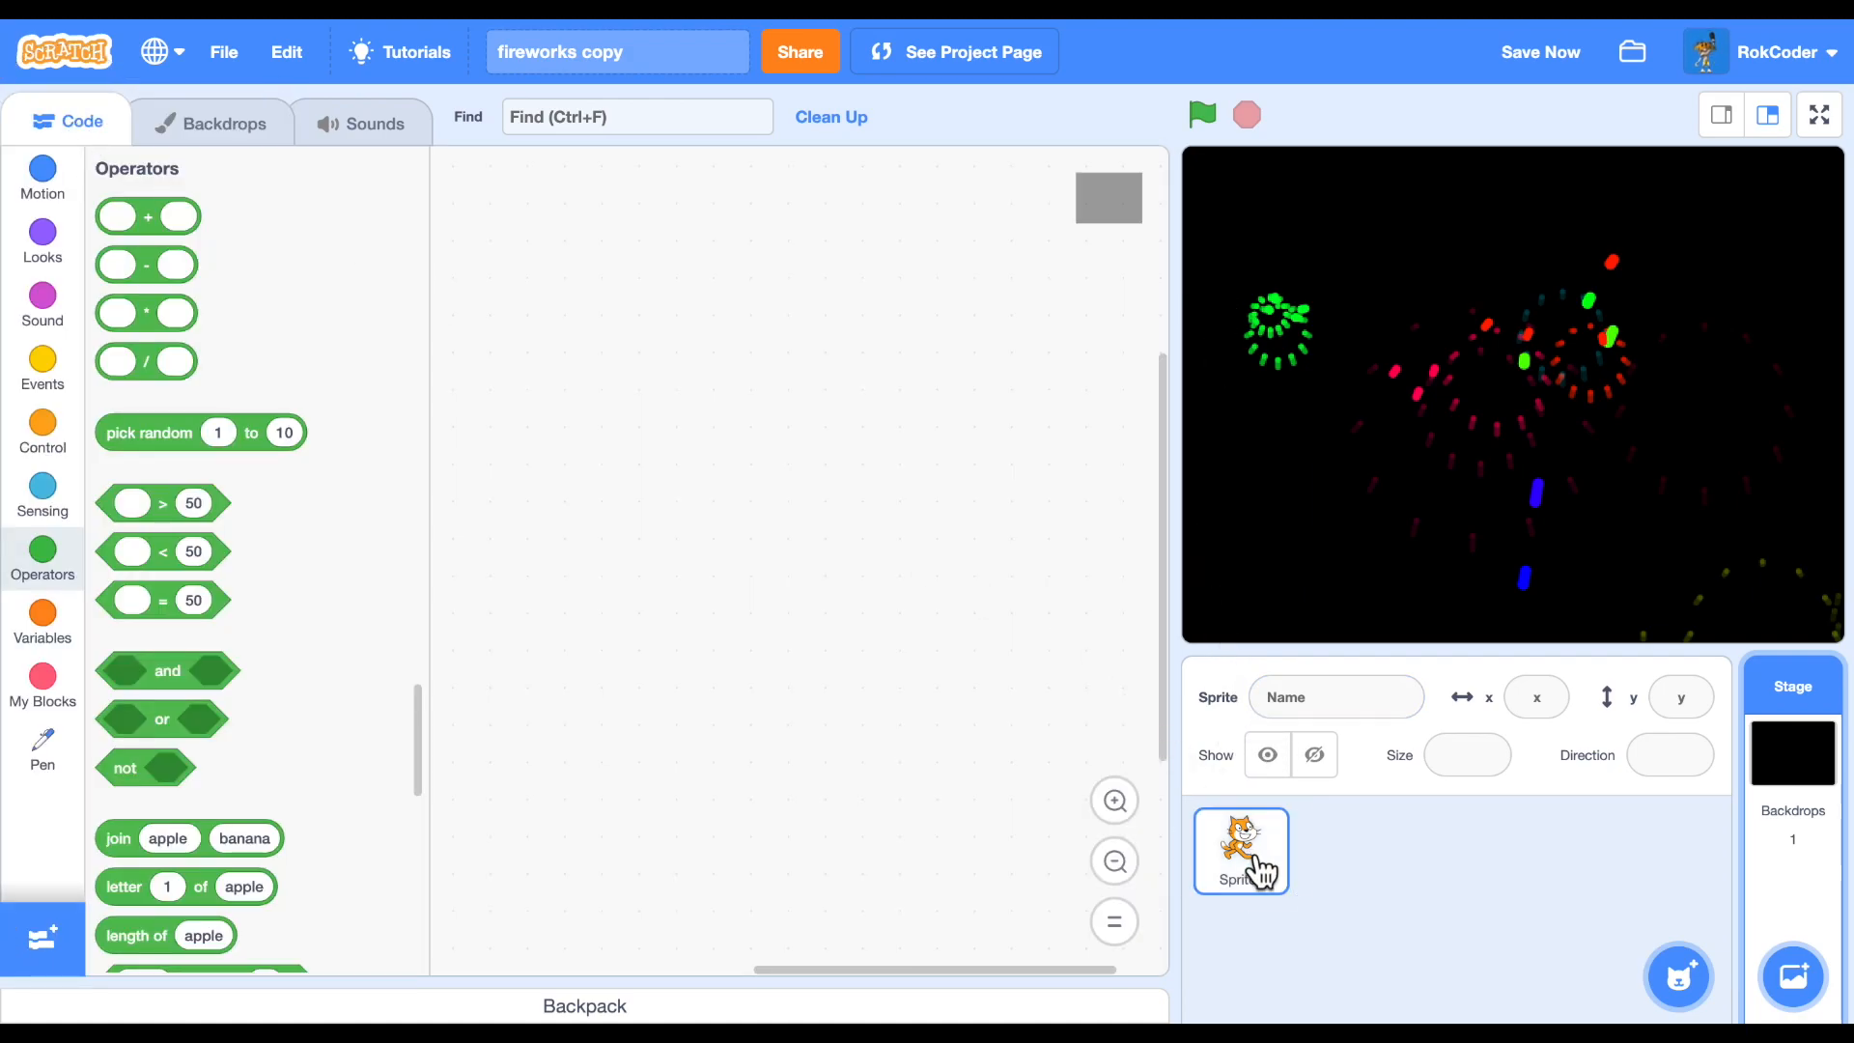
Reselect Sprite1, review its update firework scripts and switch the stage to full screen.
click(1240, 849)
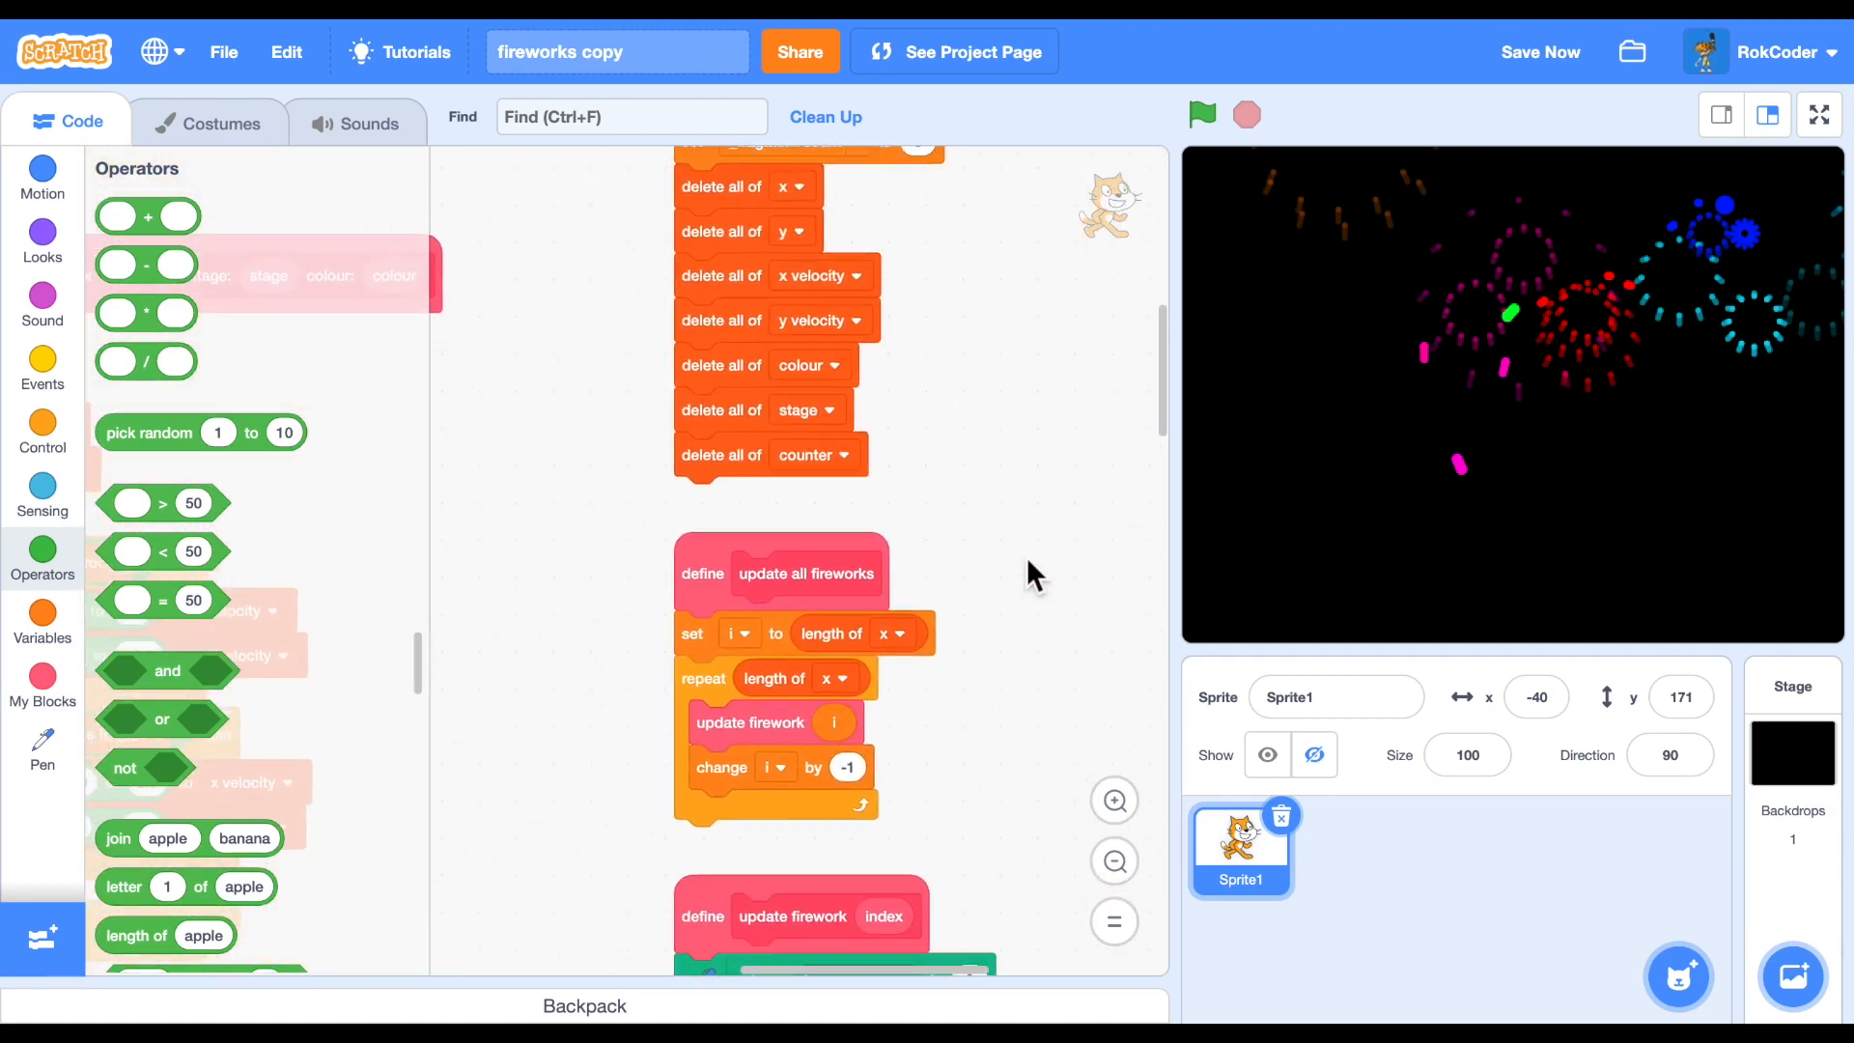
scroll(up, 3)
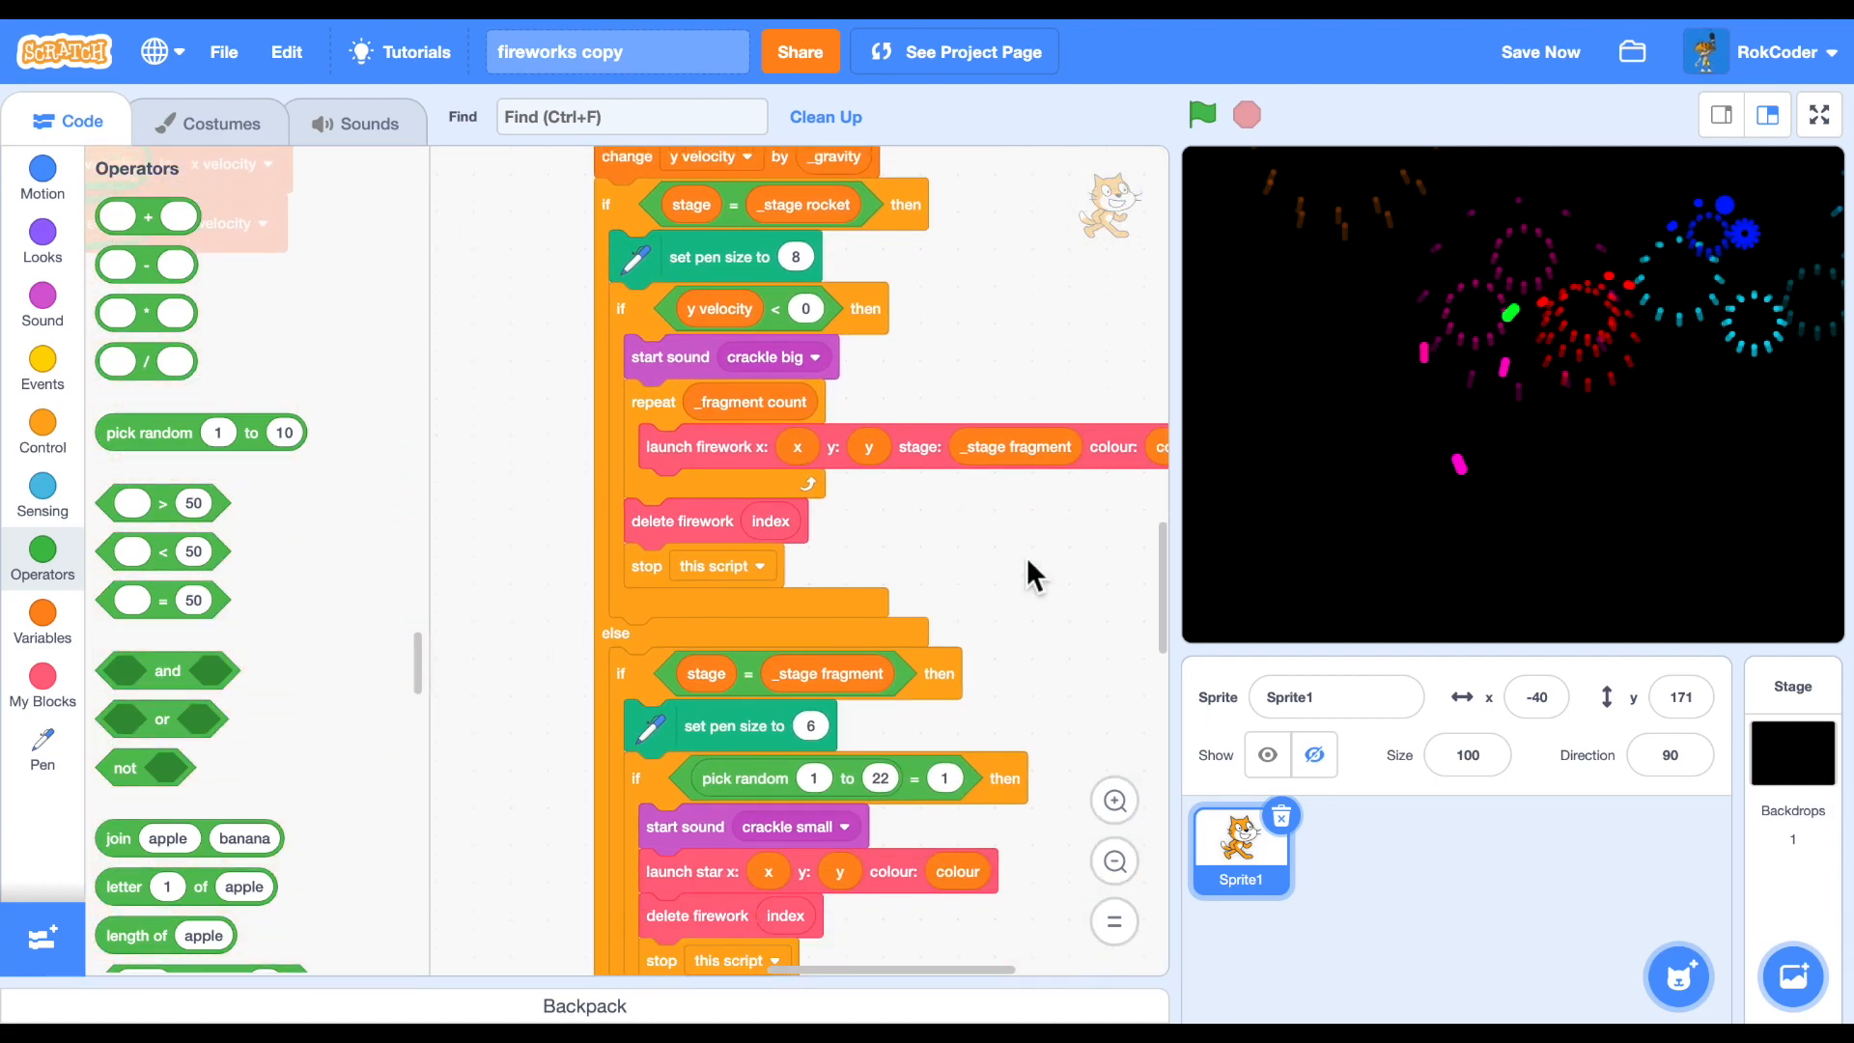
scroll(down, 3)
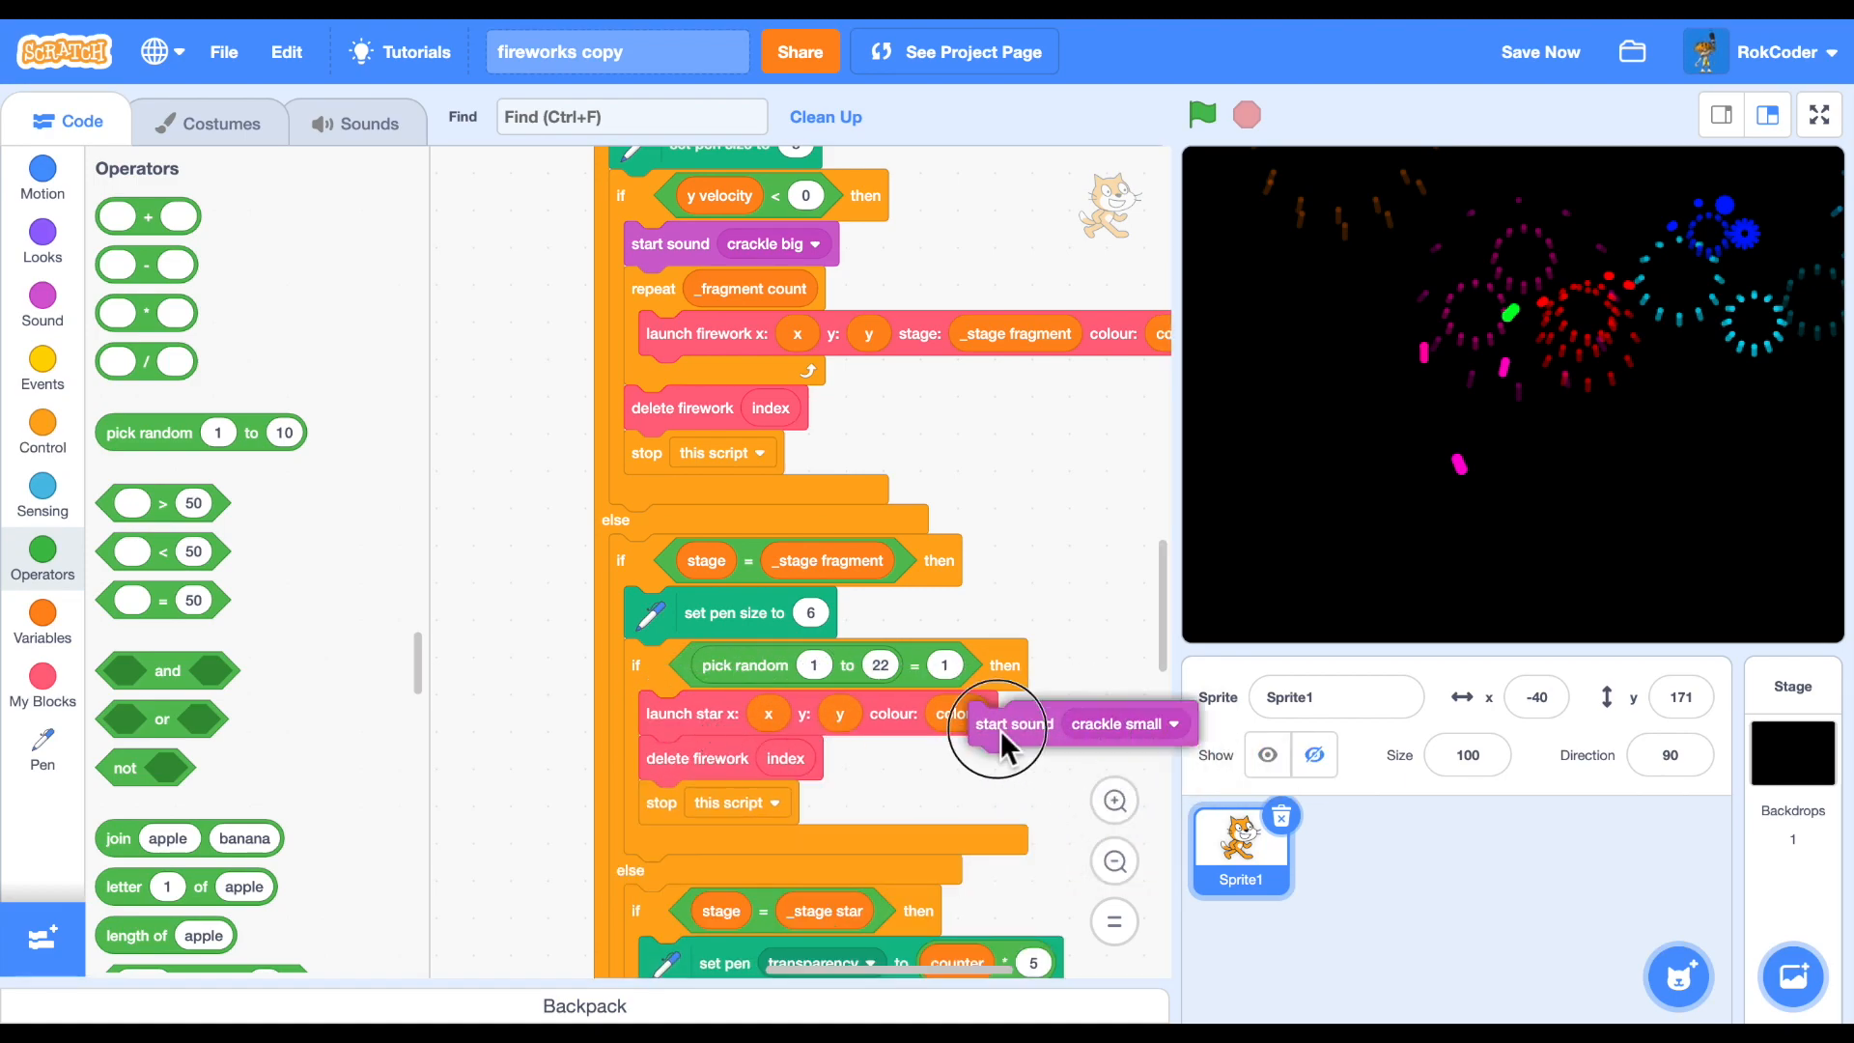
click(1819, 114)
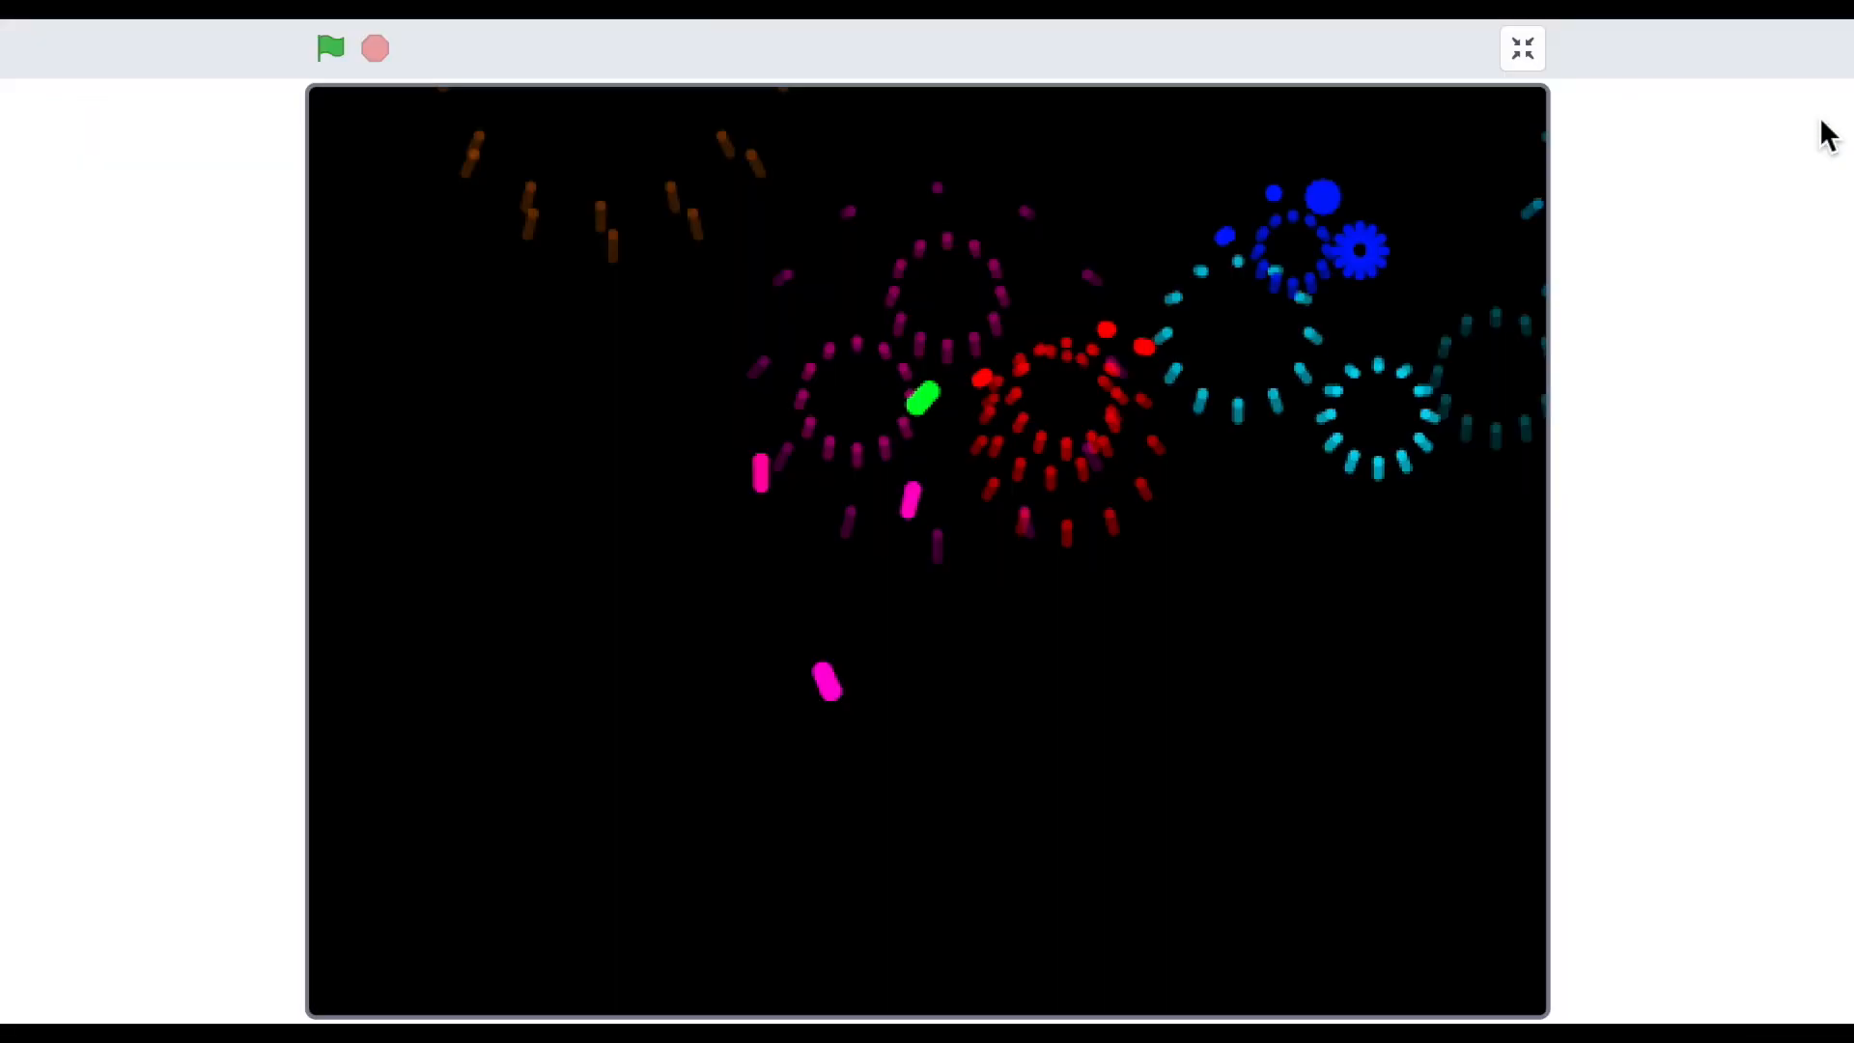
Restart the fireworks display in full-screen mode on the black backdrop.
click(330, 46)
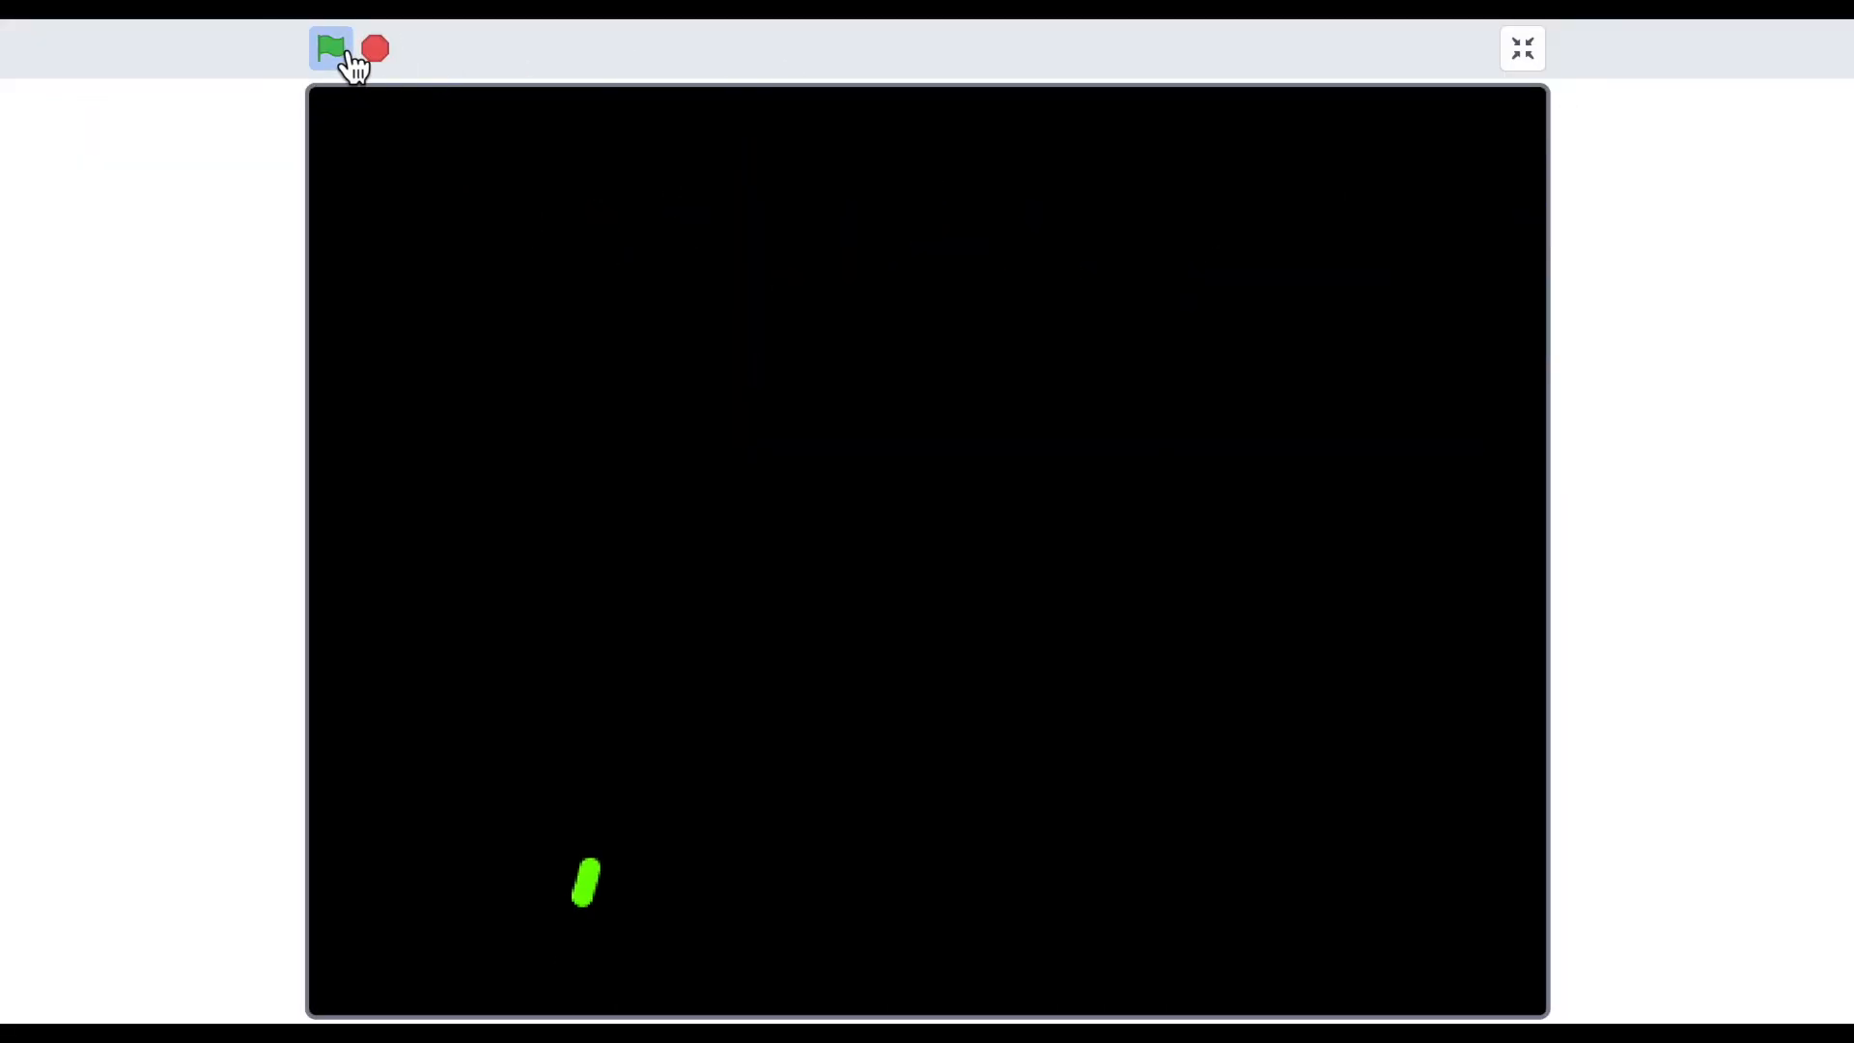
click(330, 47)
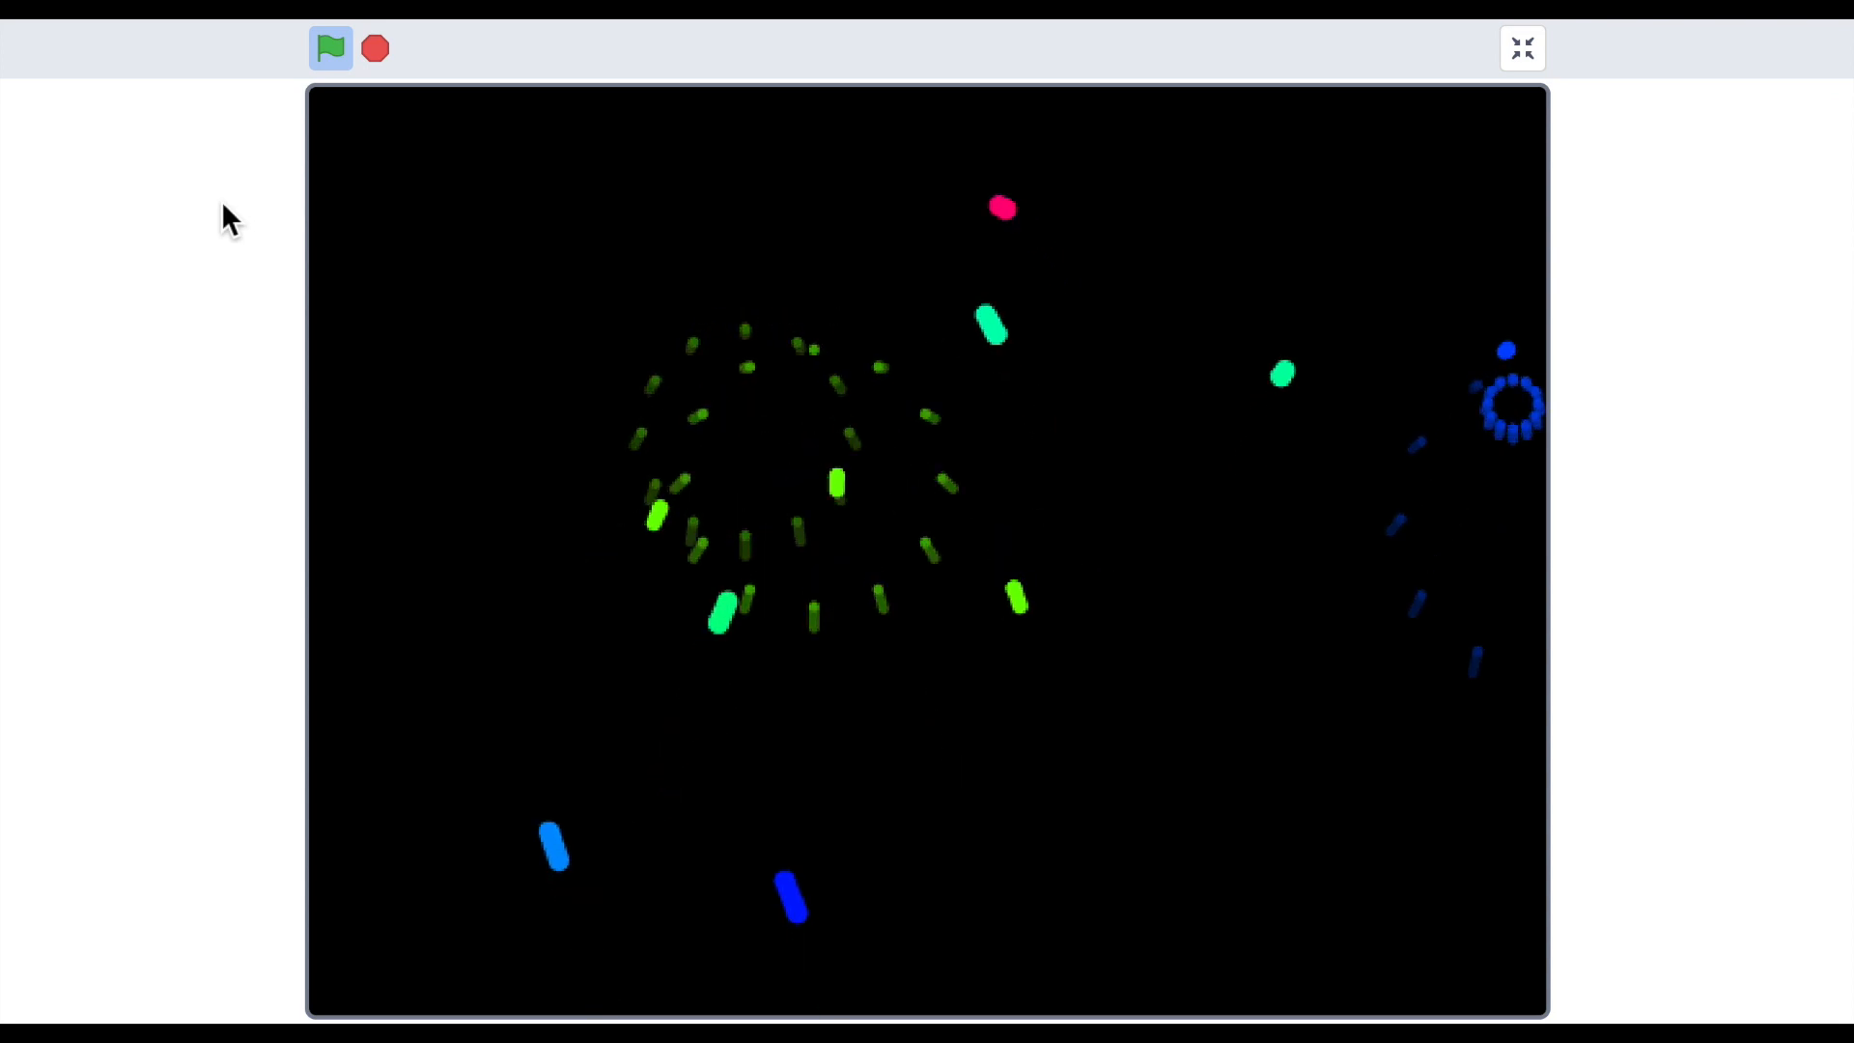